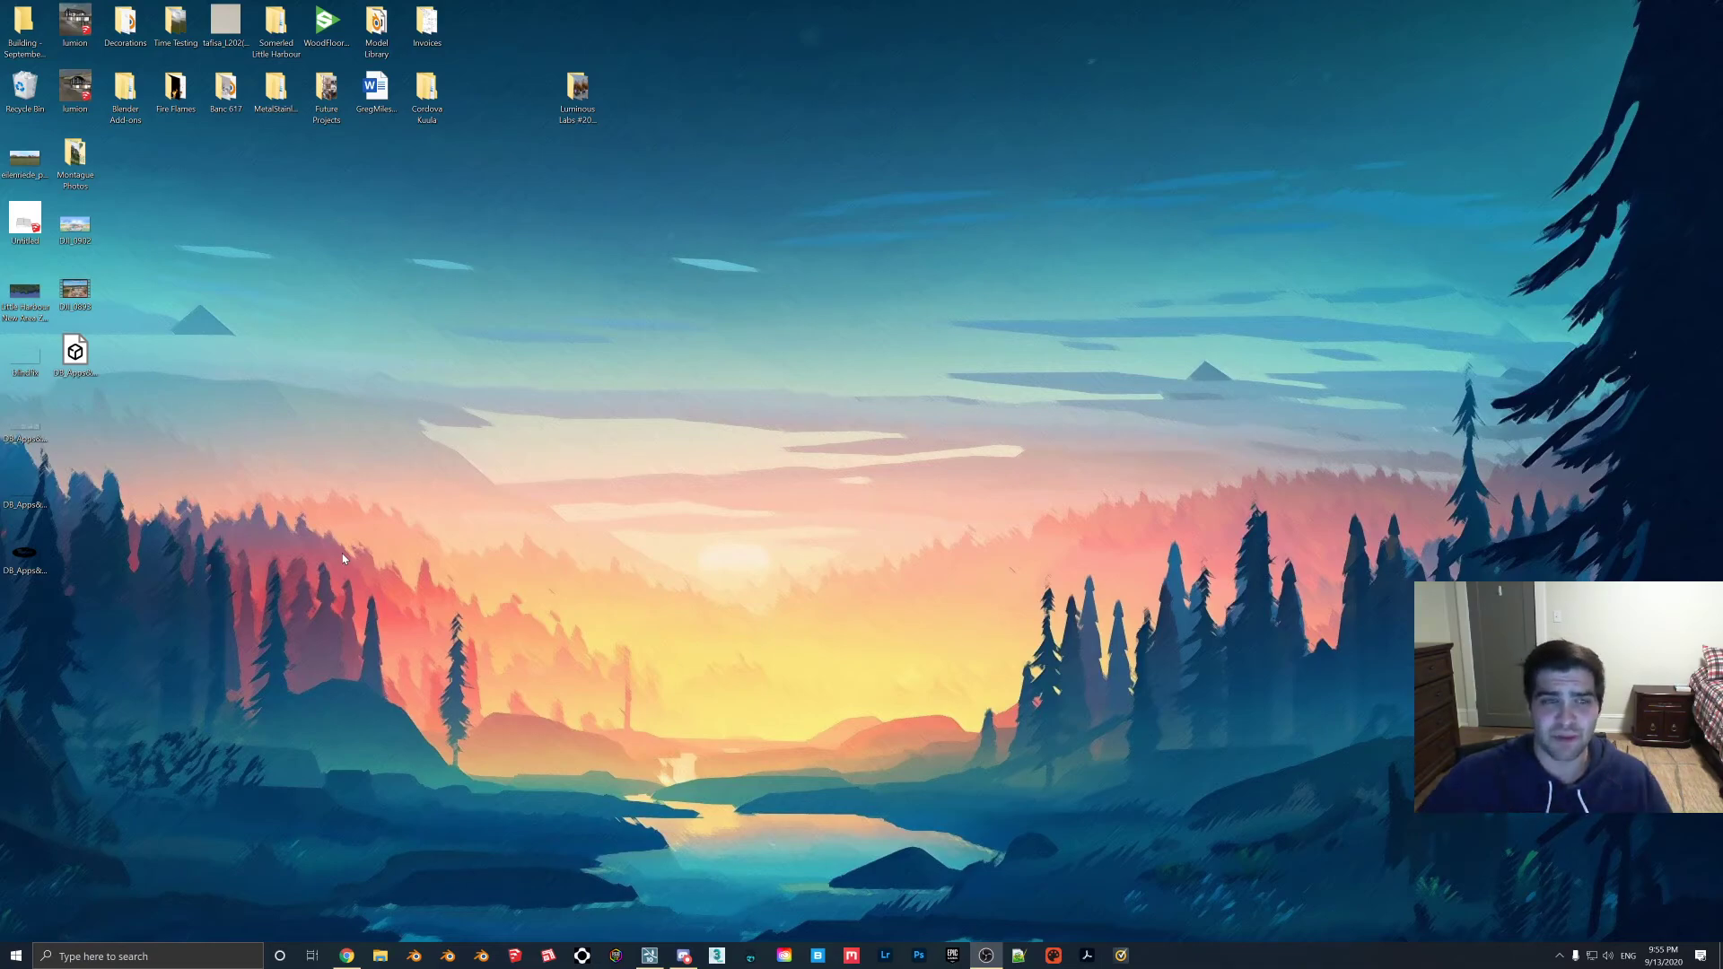
mouse_move(500, 588)
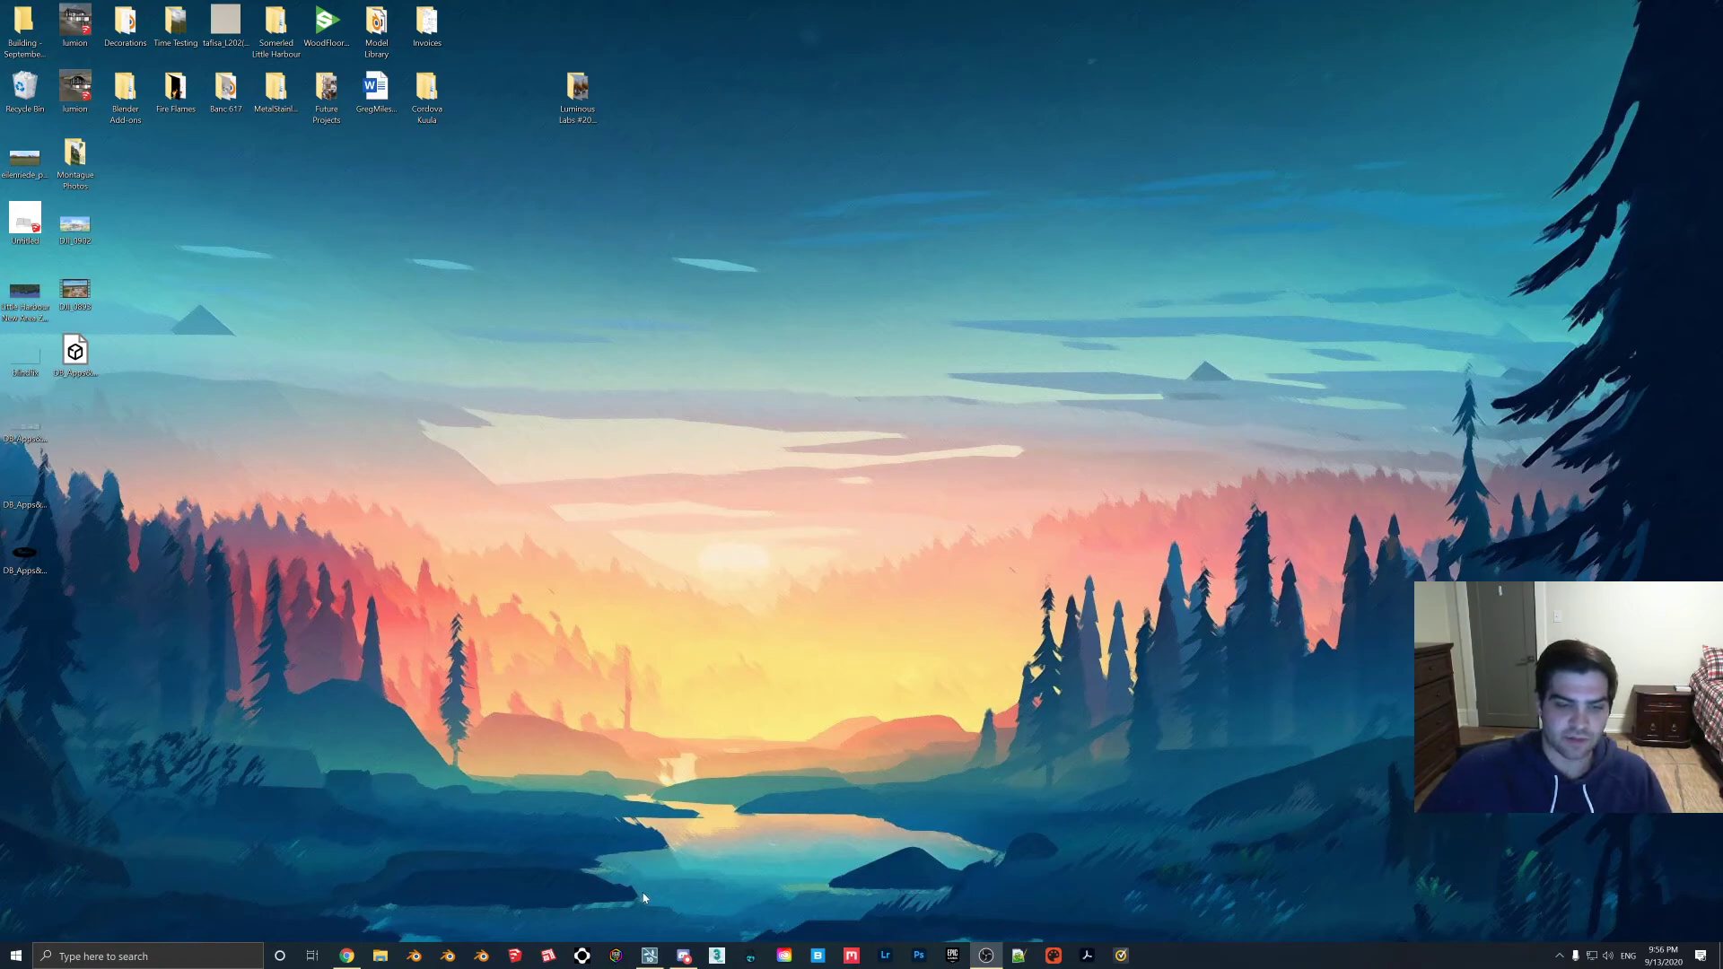
mouse_move(647, 891)
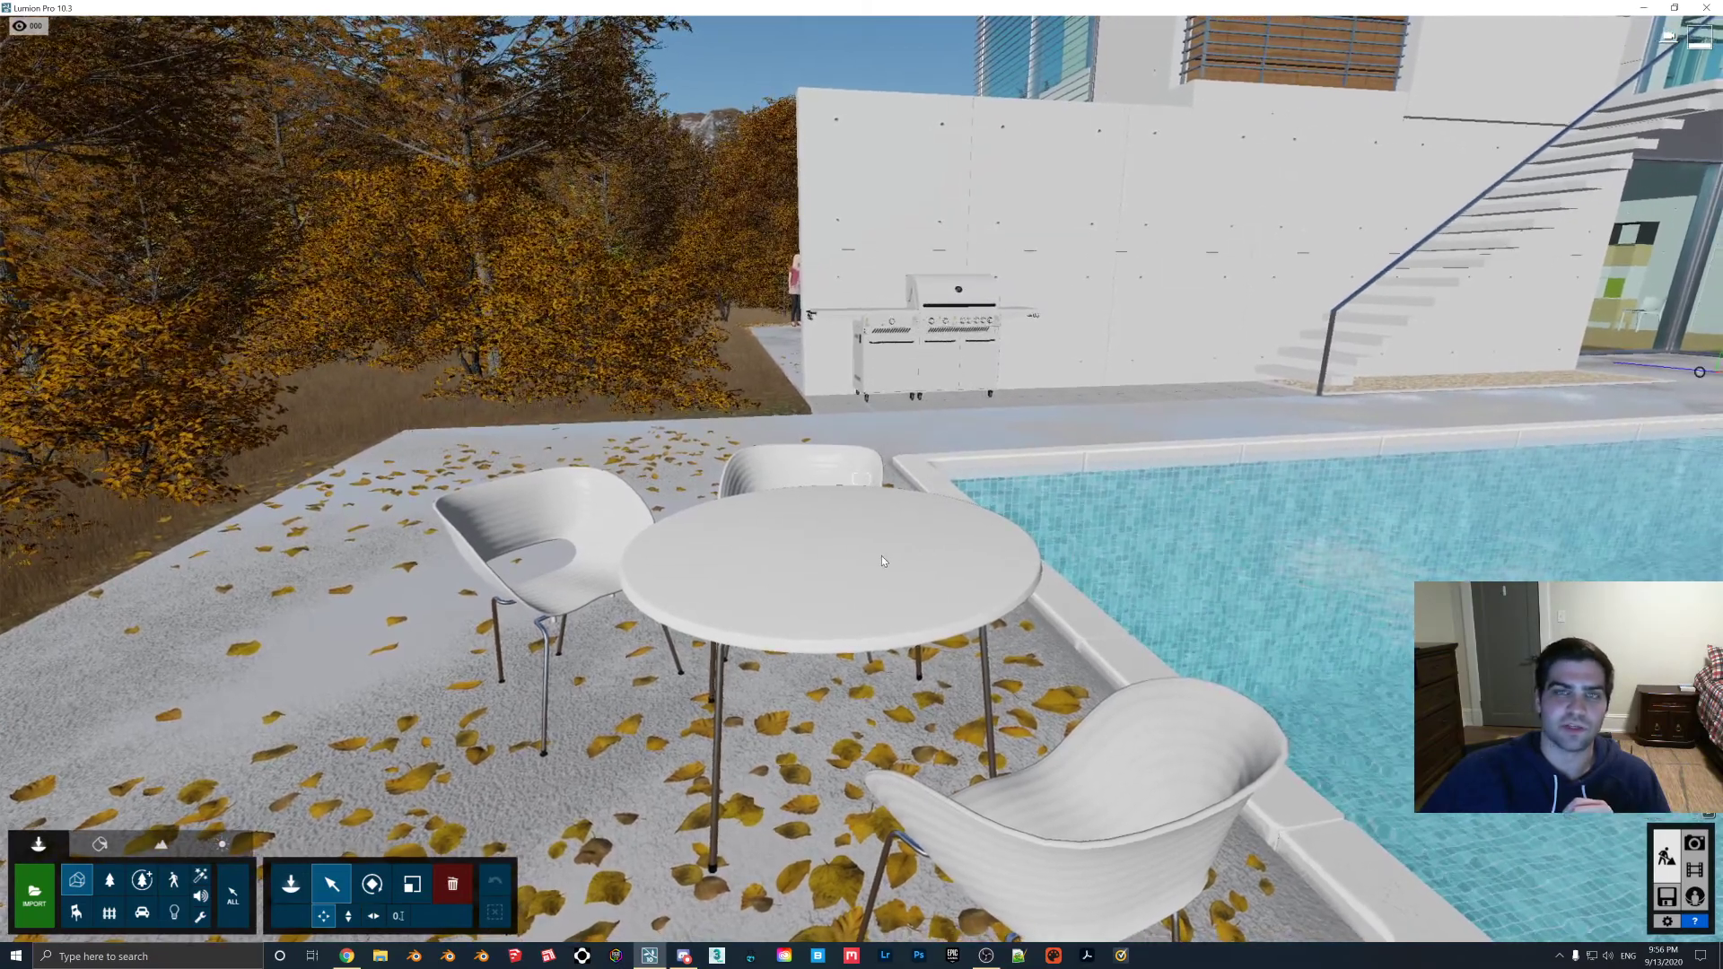
mouse_move(34, 890)
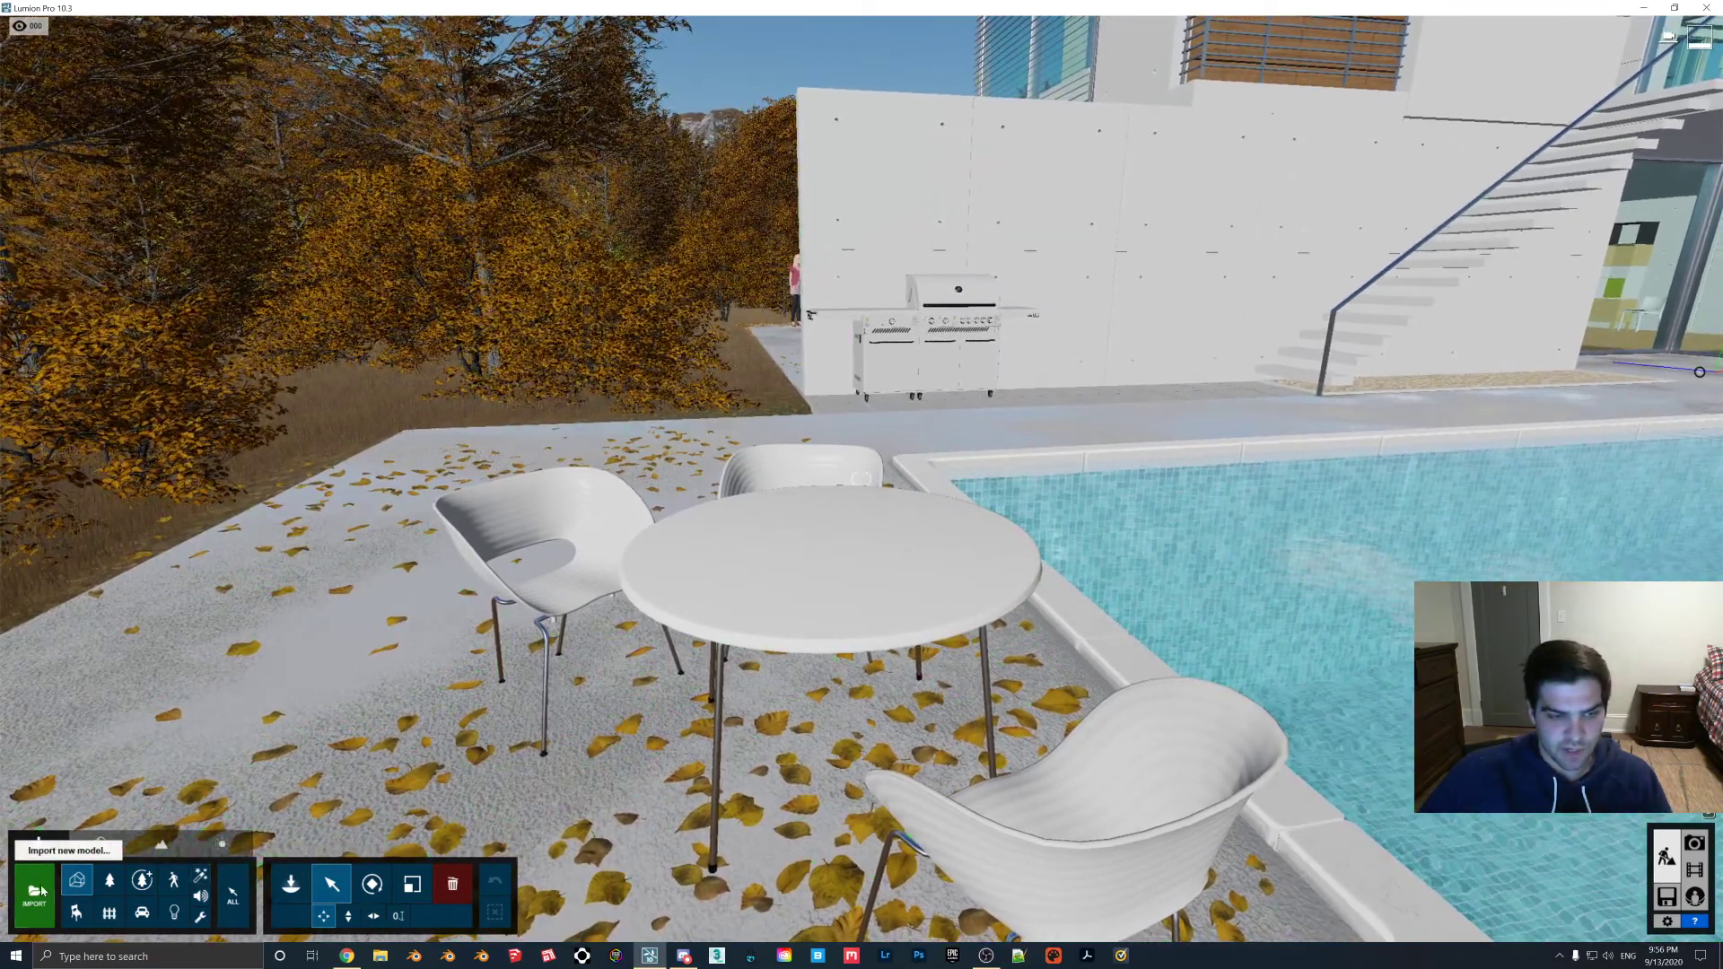
Import the Buddha FBX model from the Luminous Labs #20 folder, naming it 'Buddh'.
left_click(34, 890)
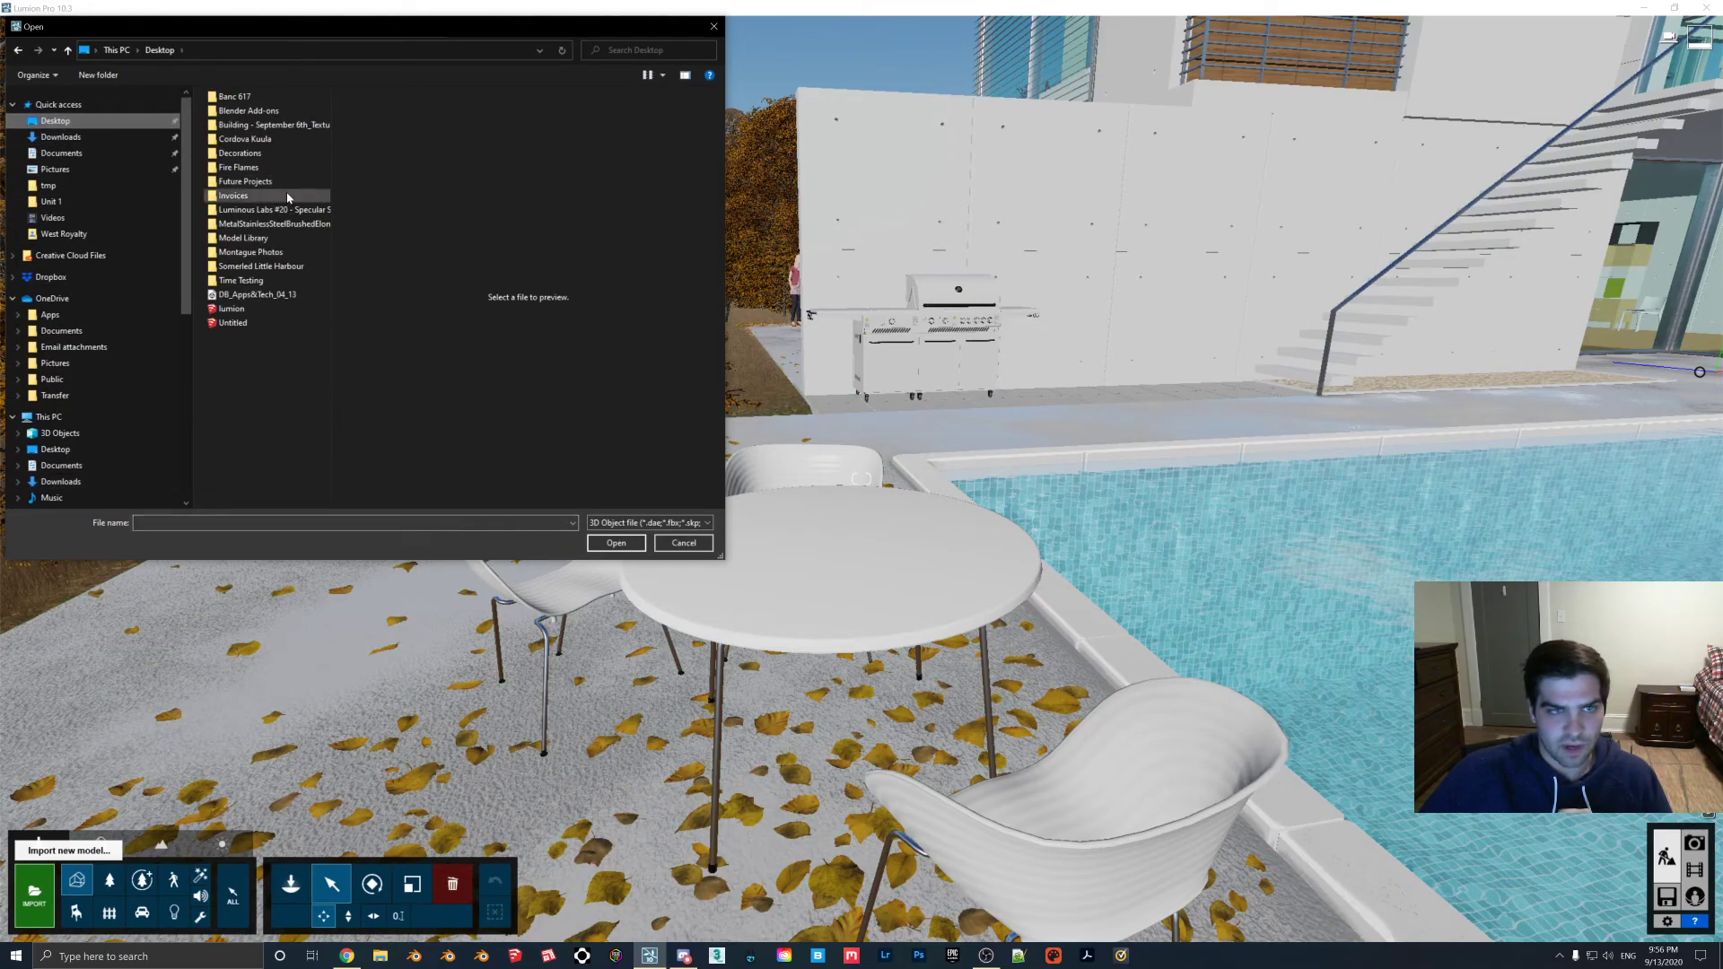
double_click(274, 210)
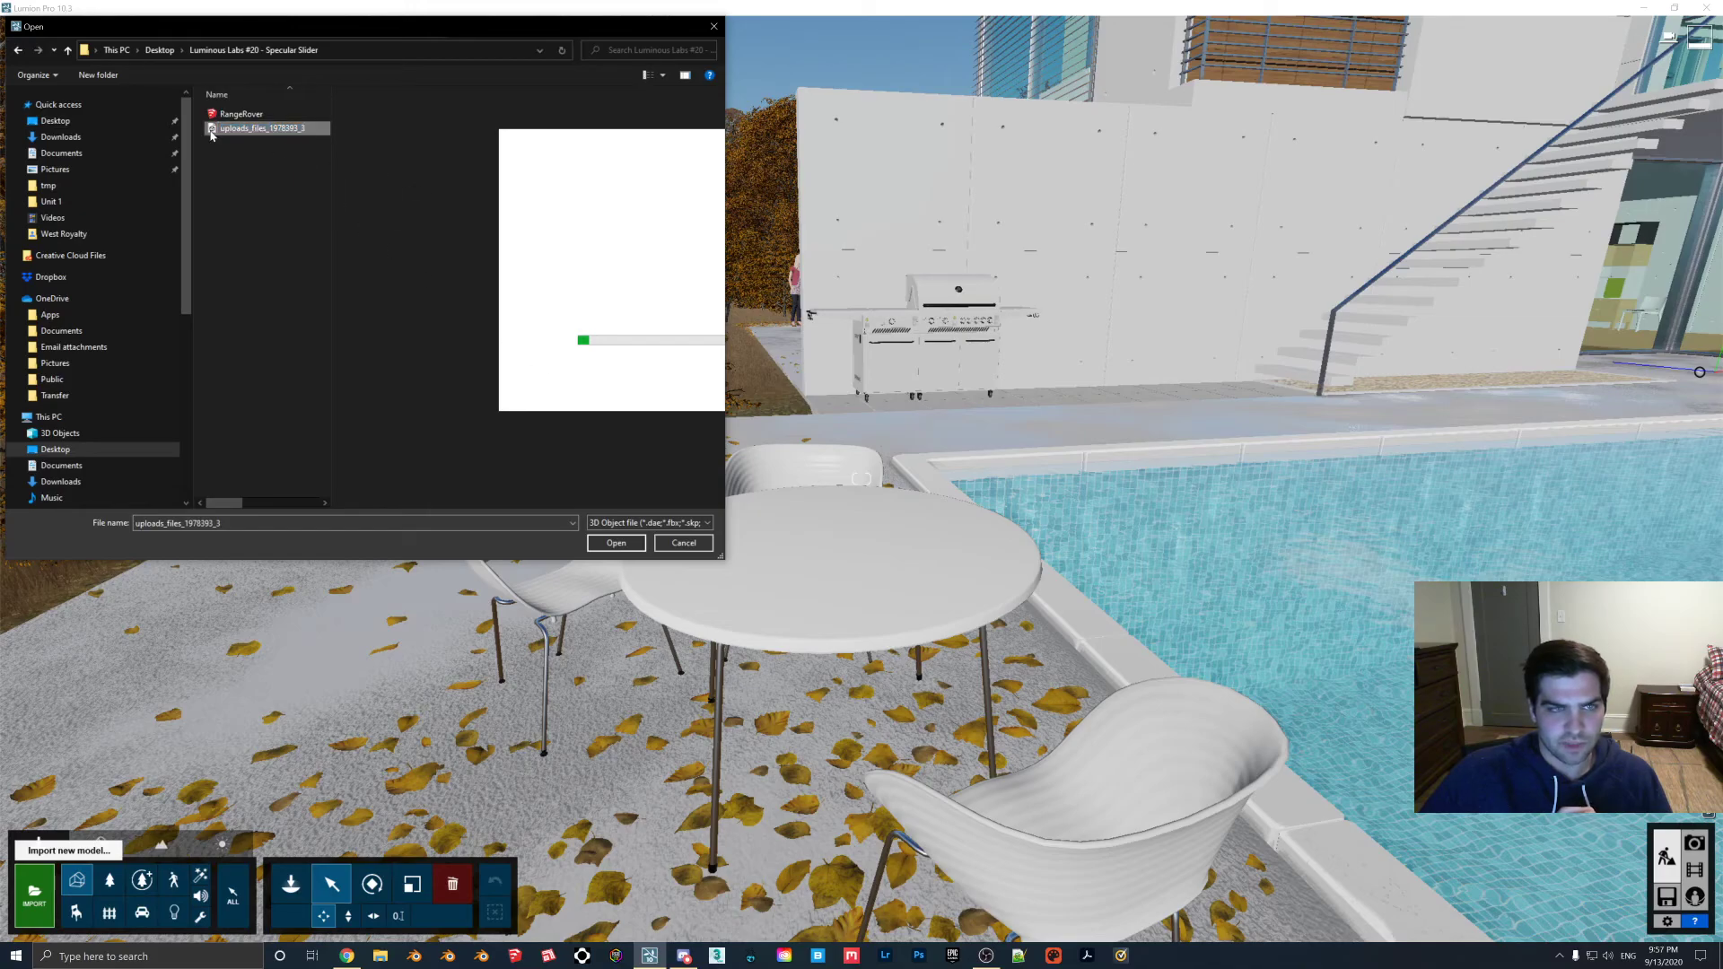
left_click(616, 543)
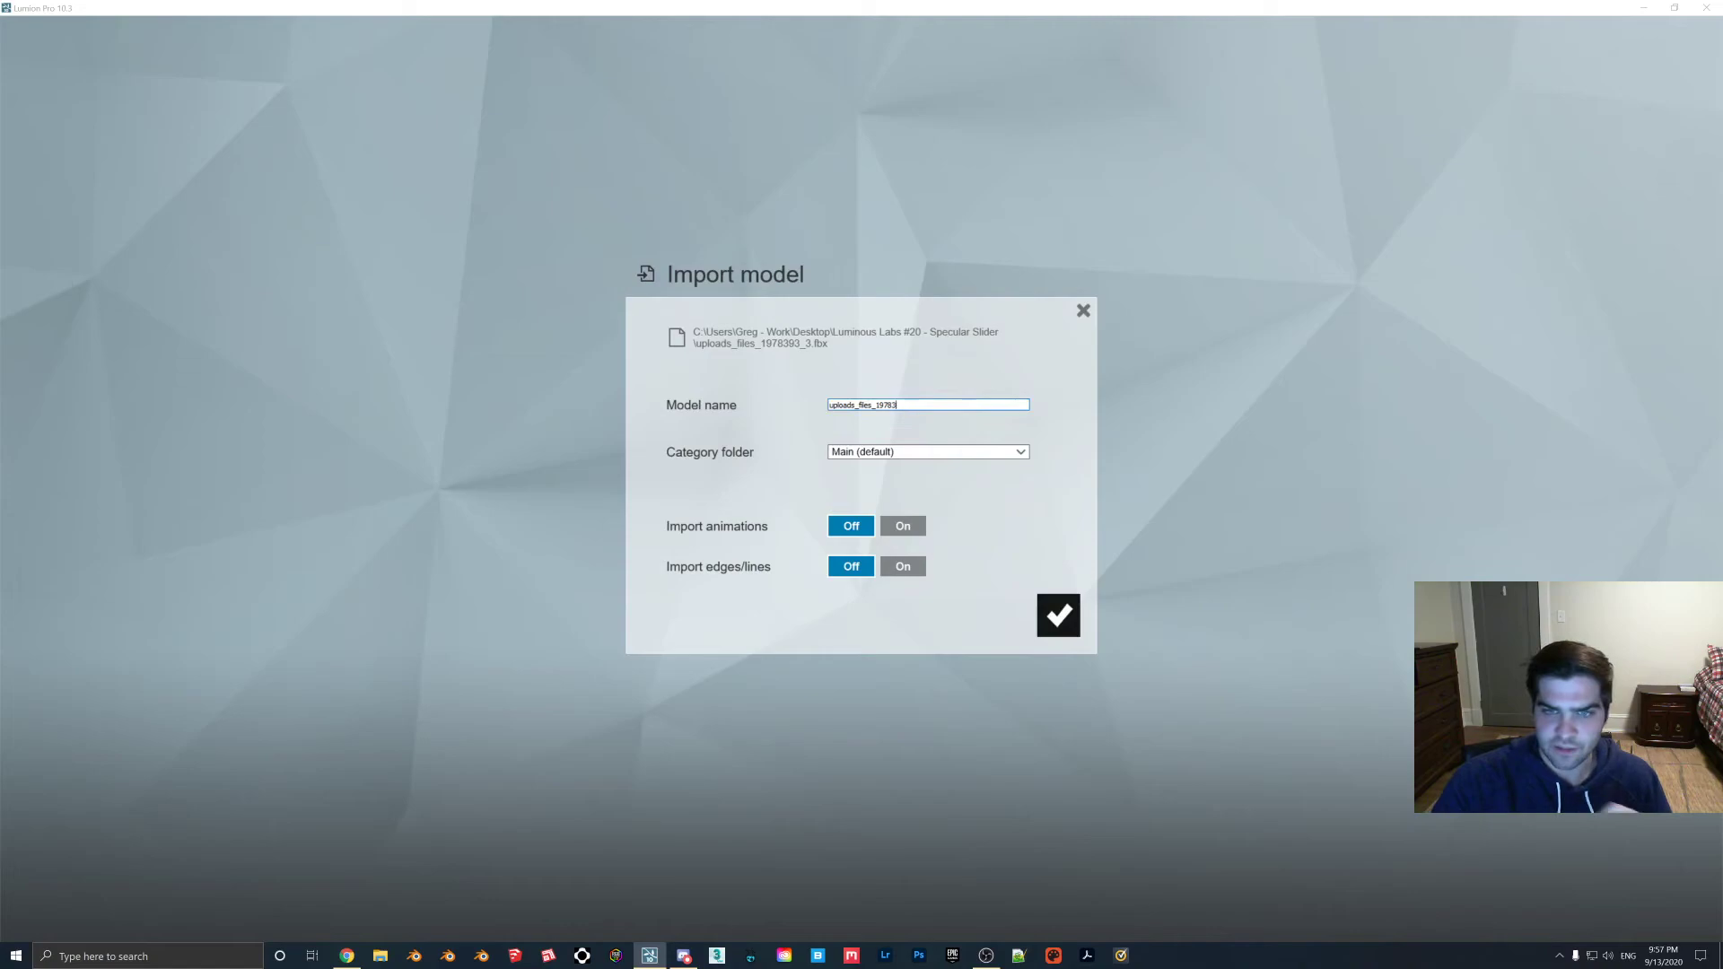
type("Buddh")
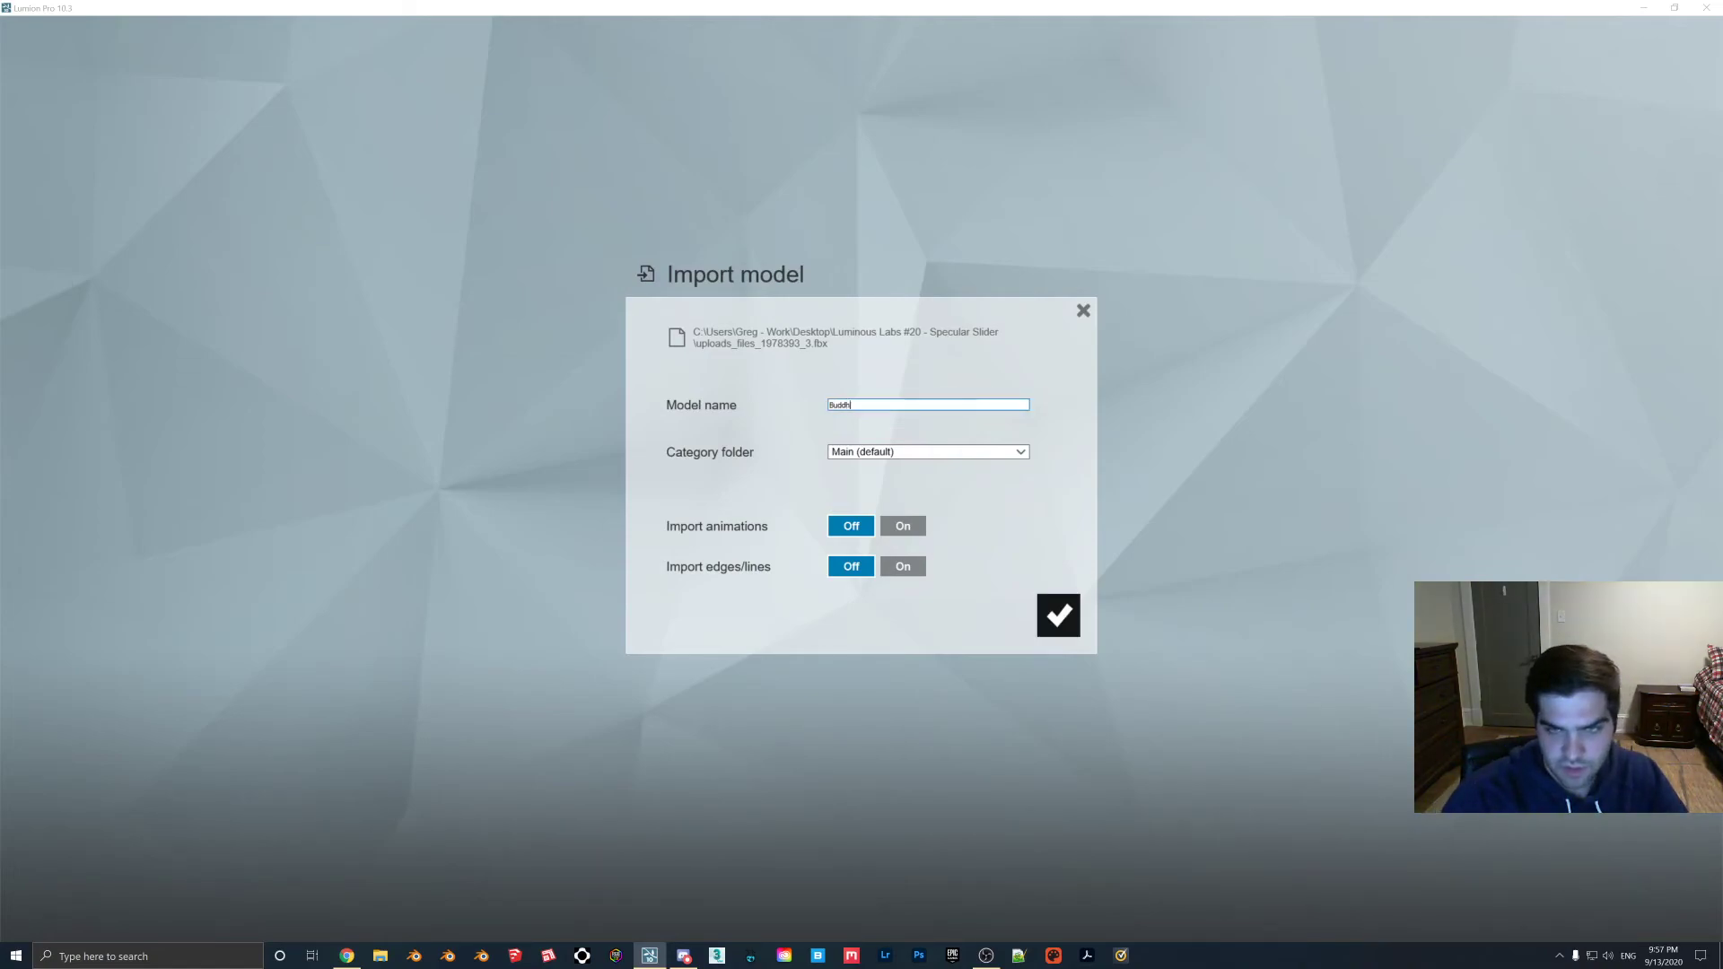
left_click(1056, 614)
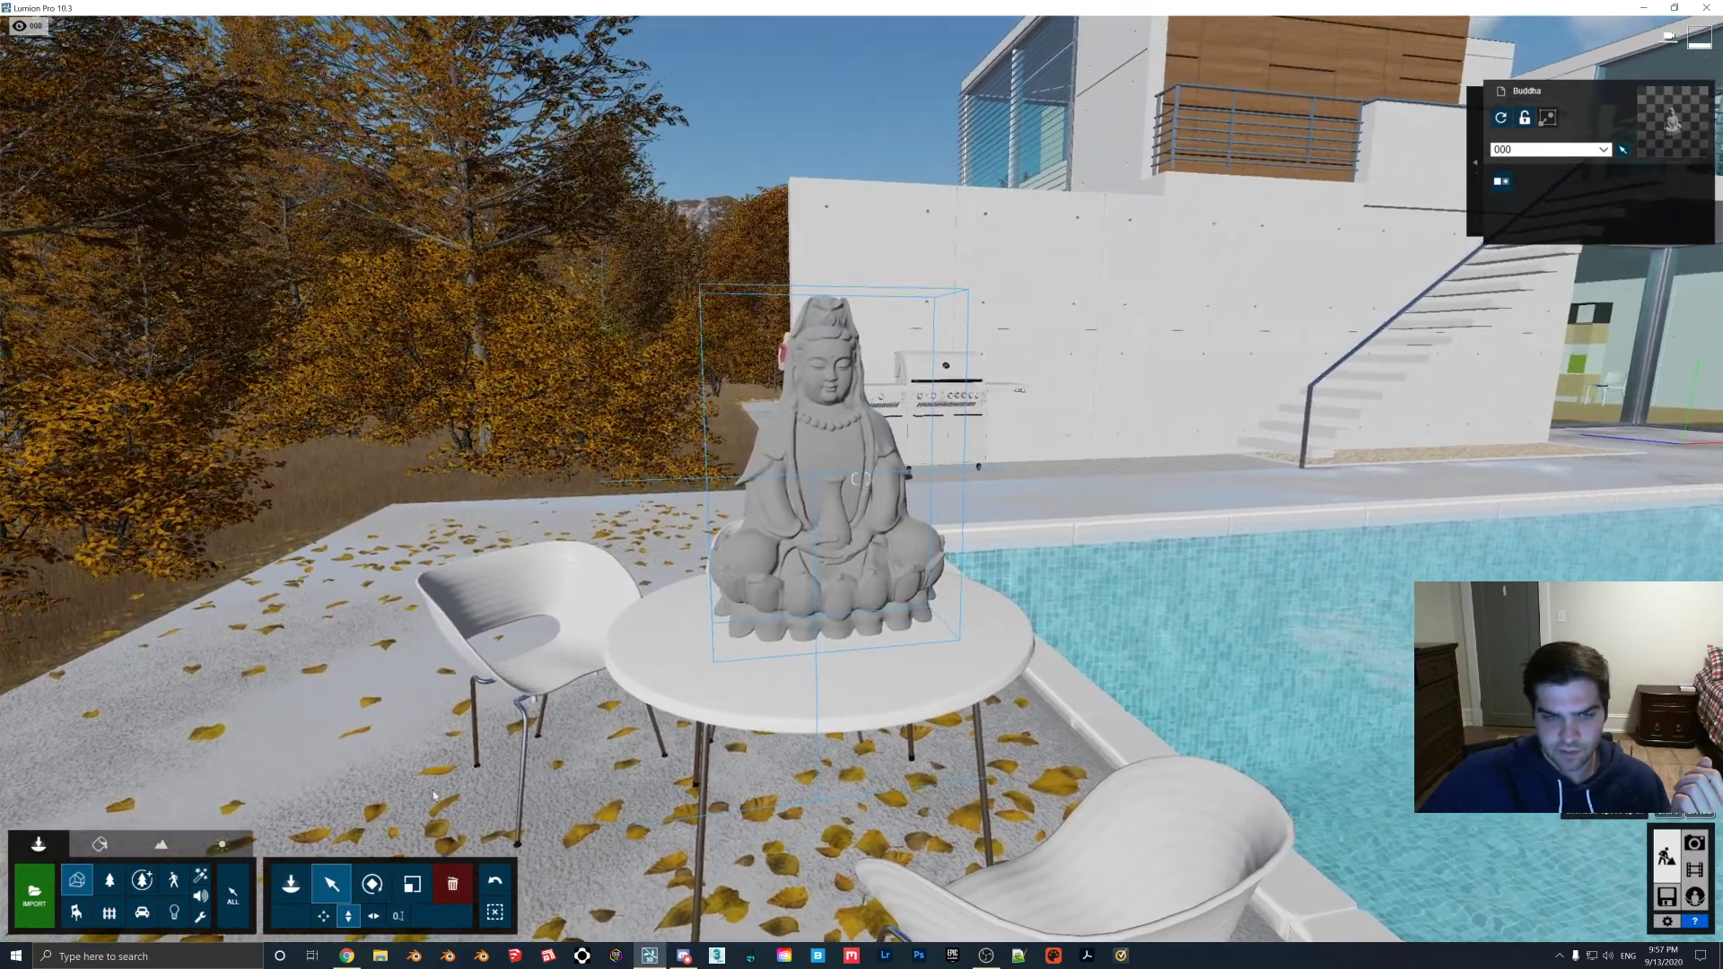
Apply the Indoor > Metal > Gold material to the statue and adjust its Gloss.
left_click(372, 883)
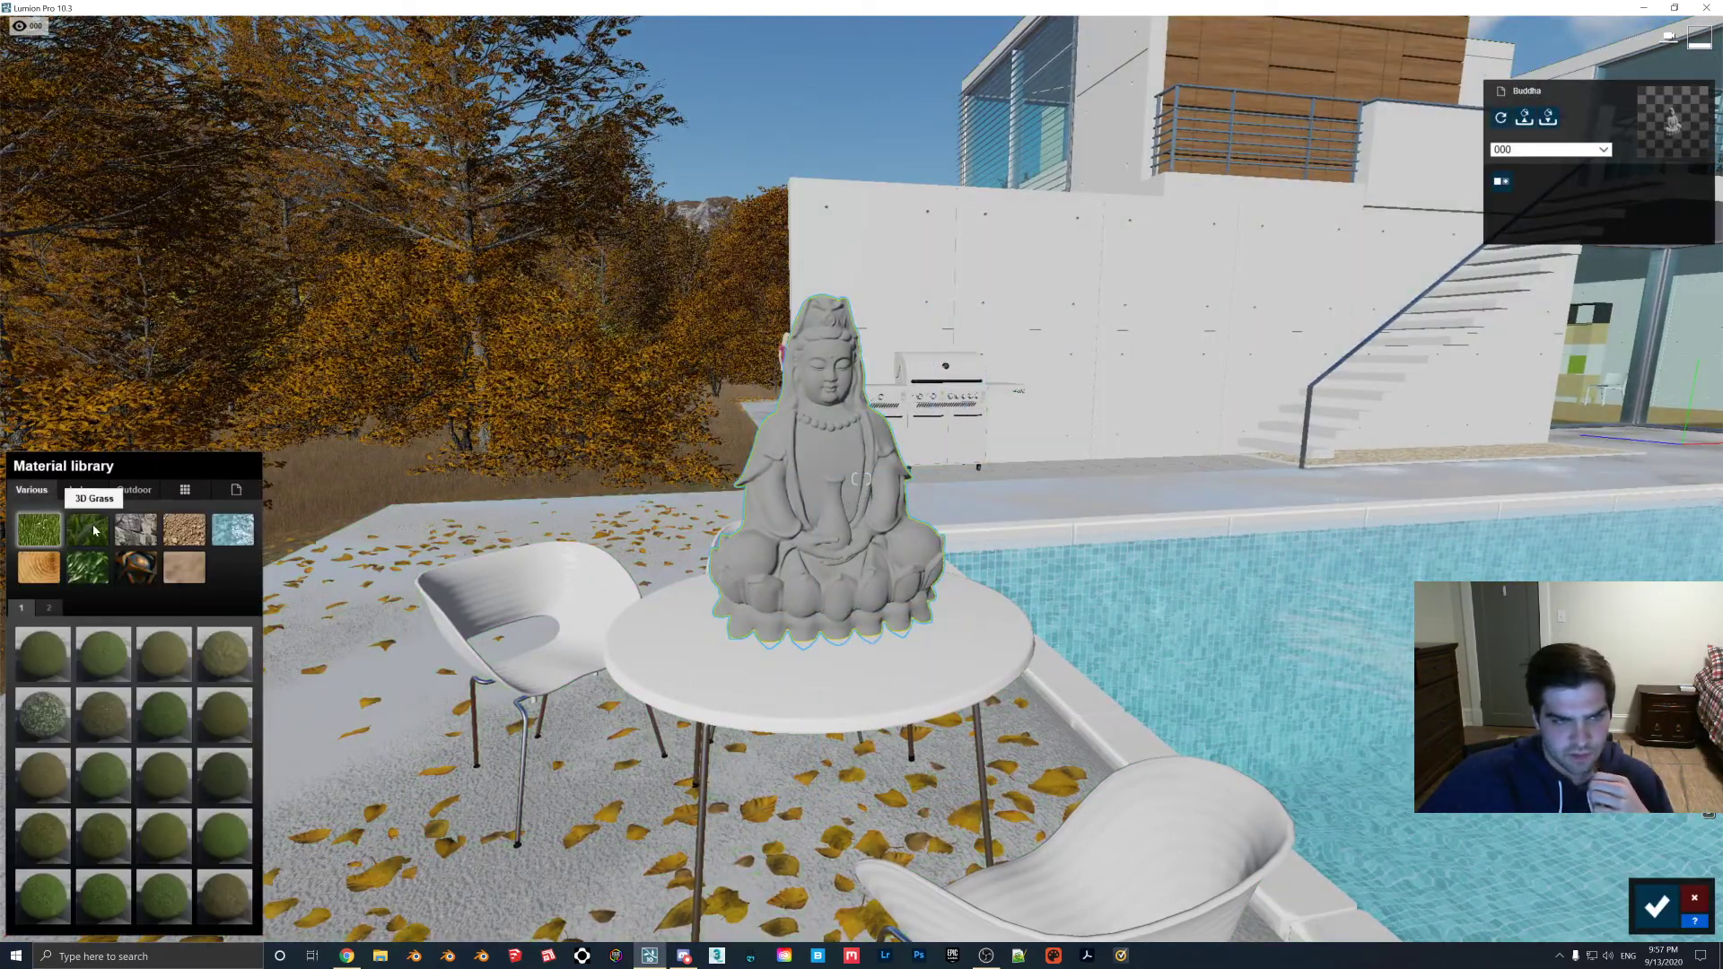
left_click(82, 490)
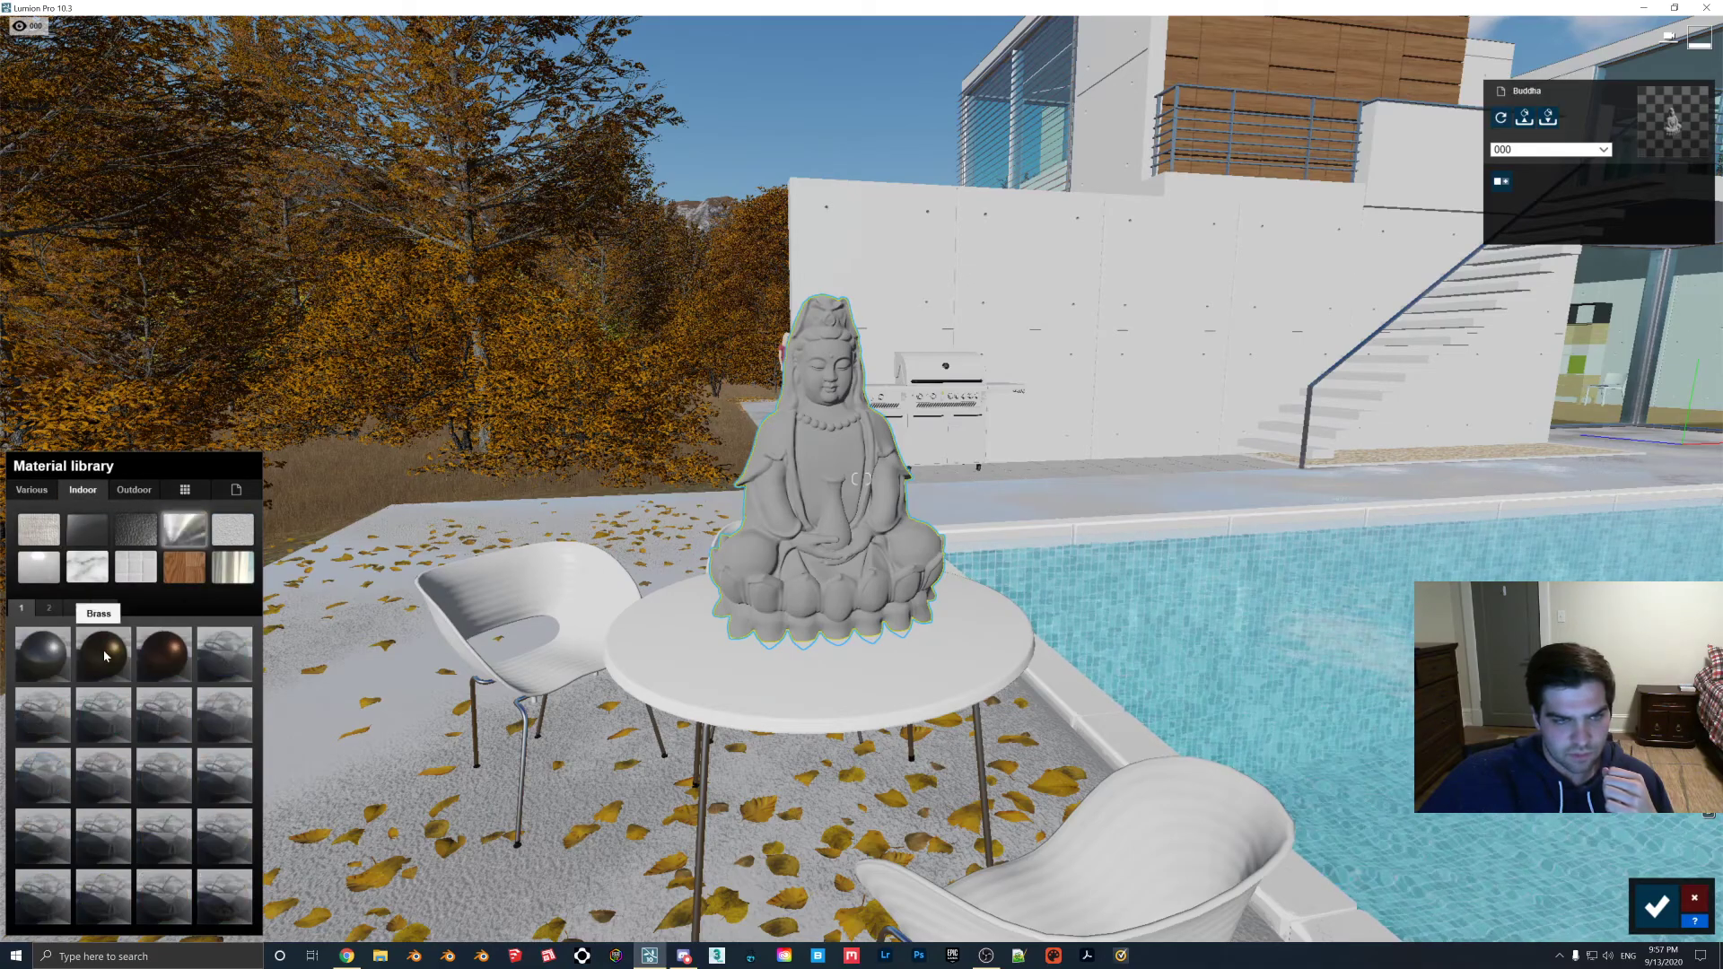
left_click(101, 895)
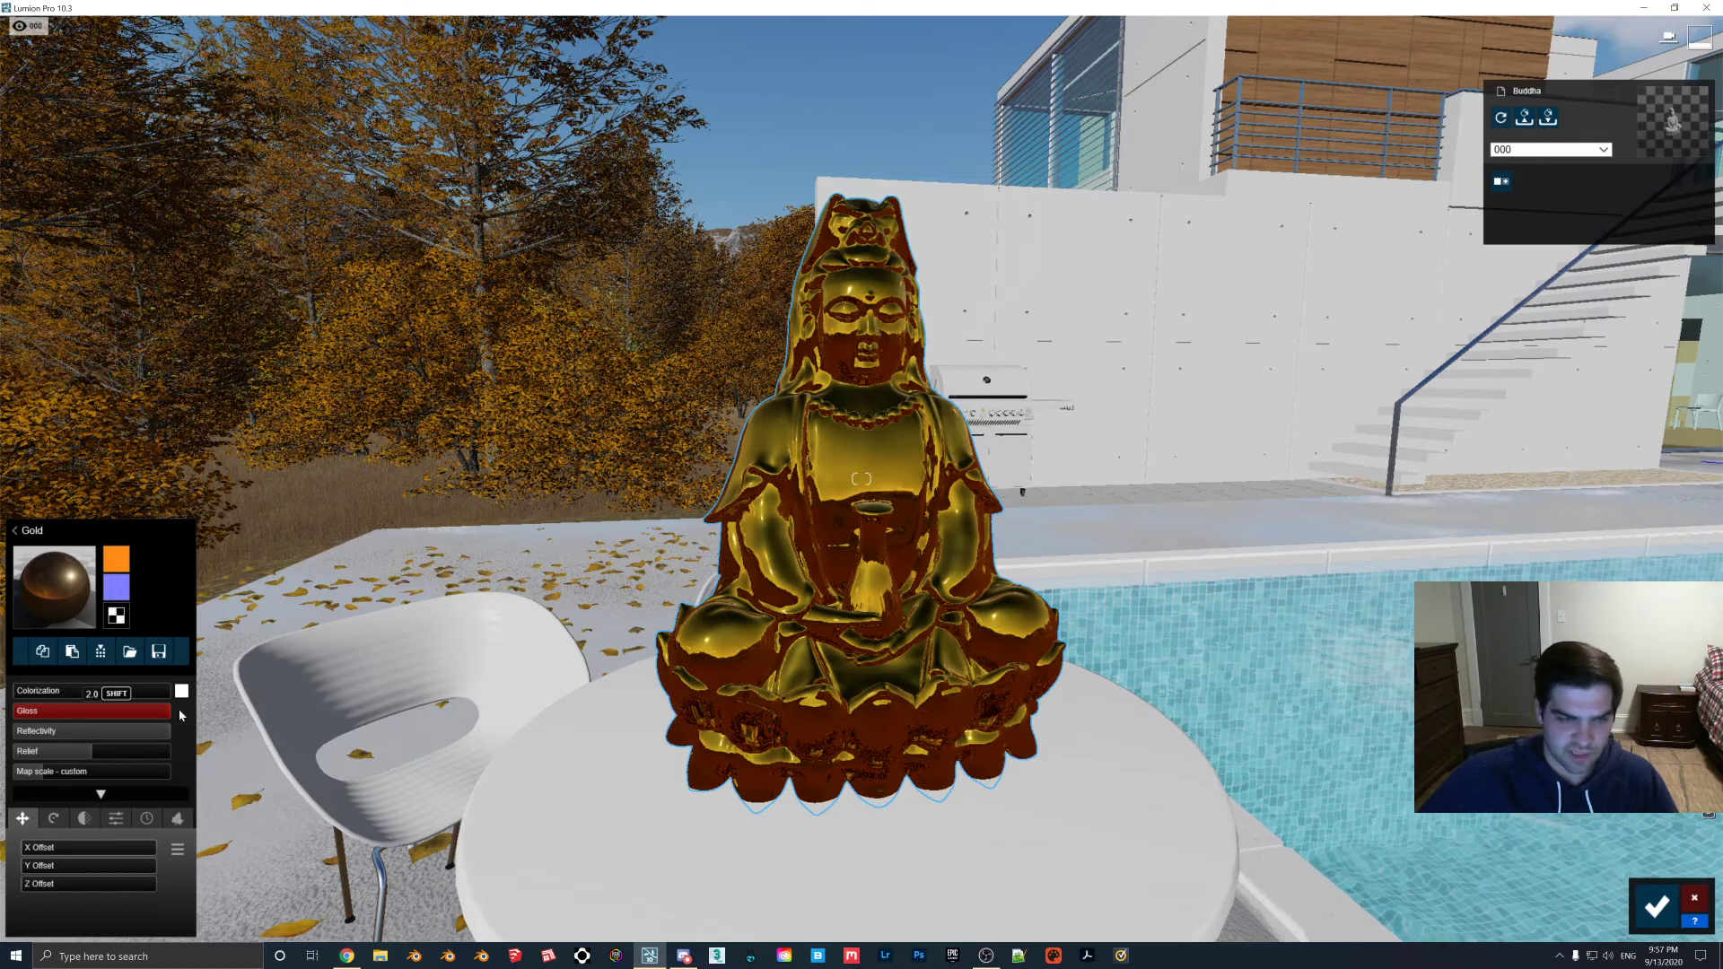
left_click_drag(165, 720, 66, 720)
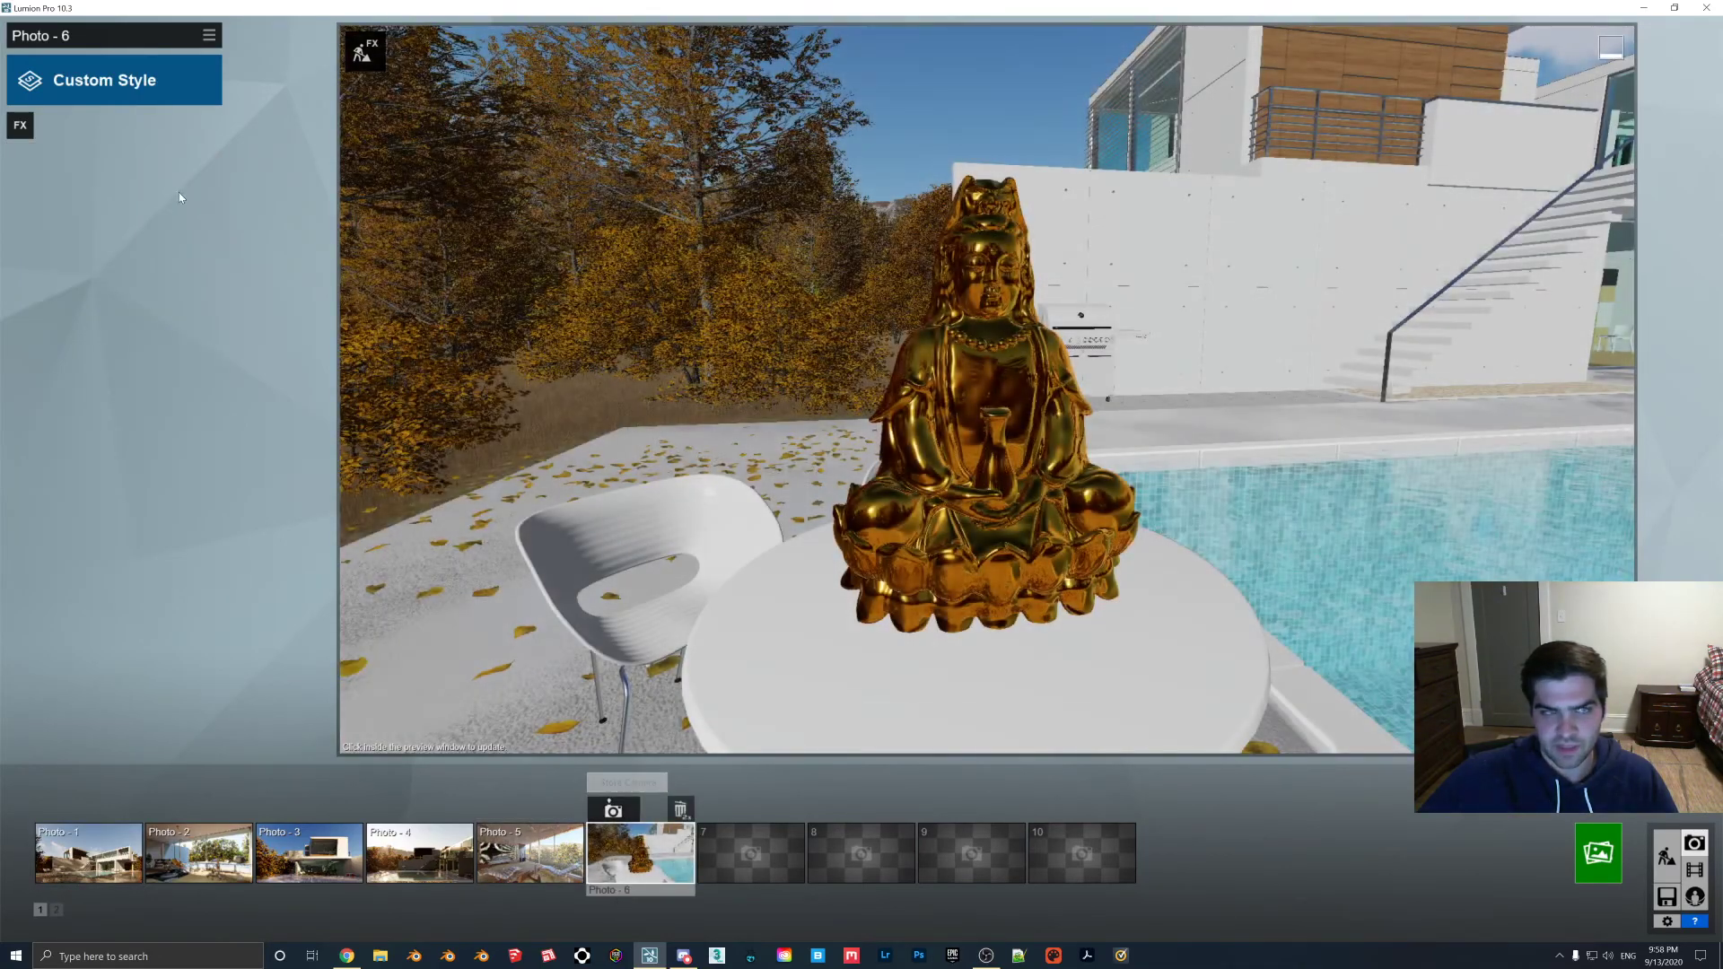
Give Photo 6 the Daytime style with Real Skies and bring up the render options.
left_click(104, 79)
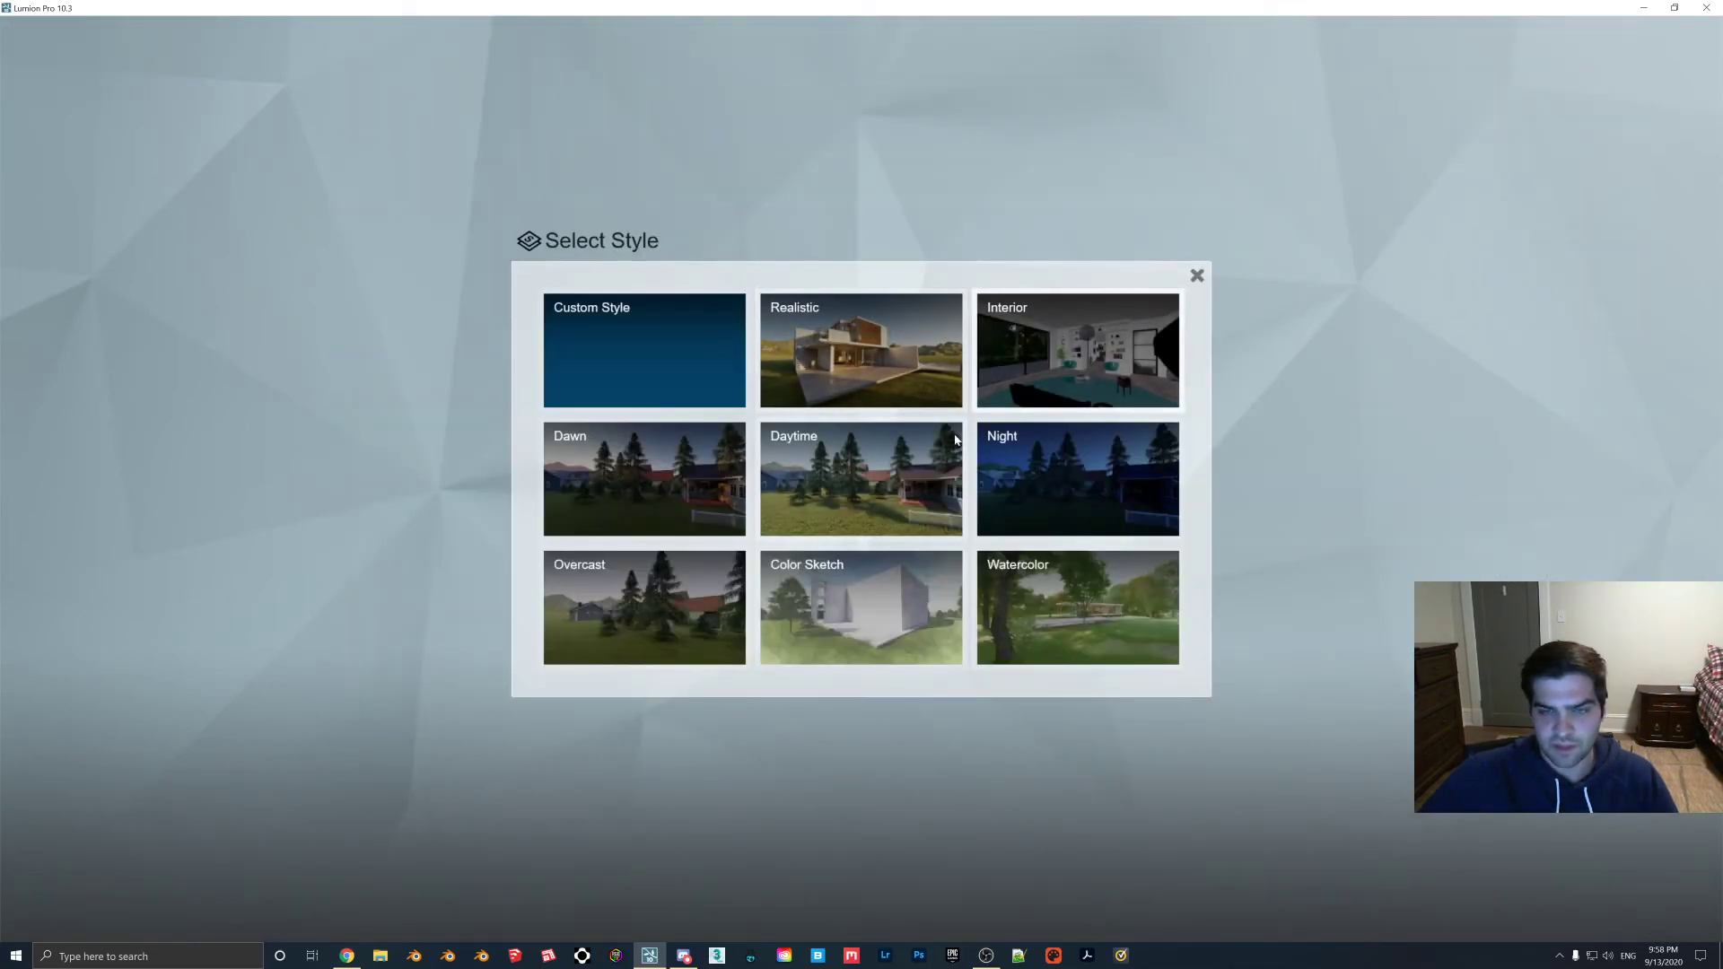
left_click(861, 479)
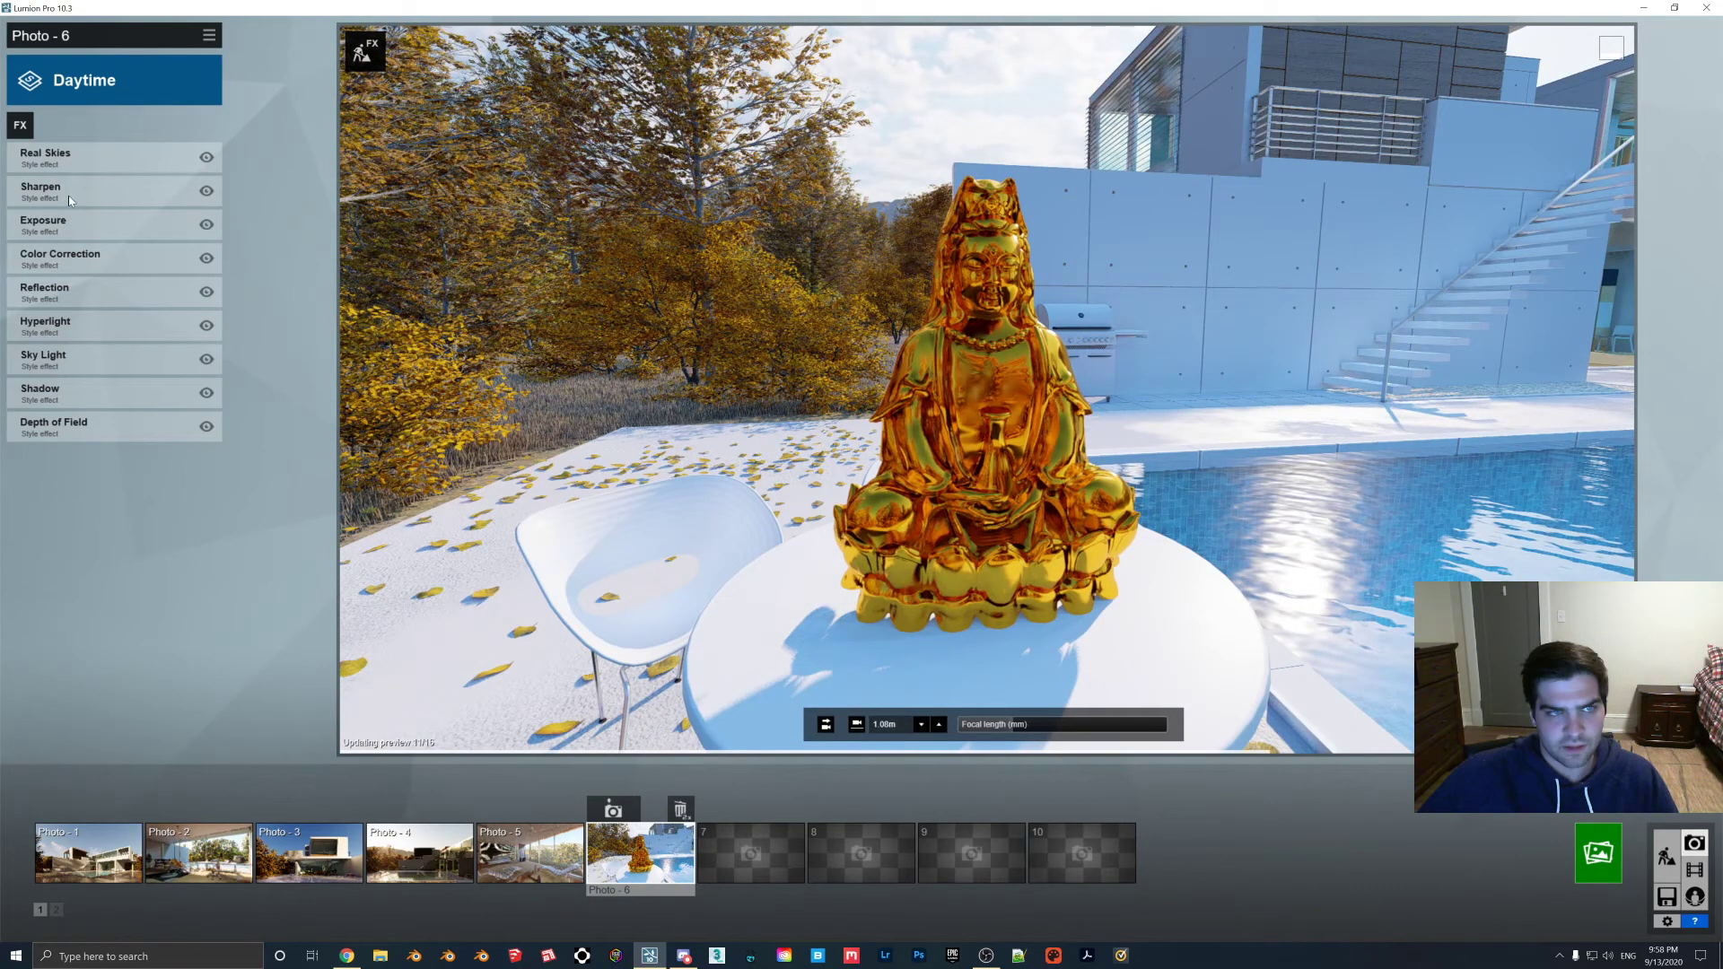
left_click(45, 157)
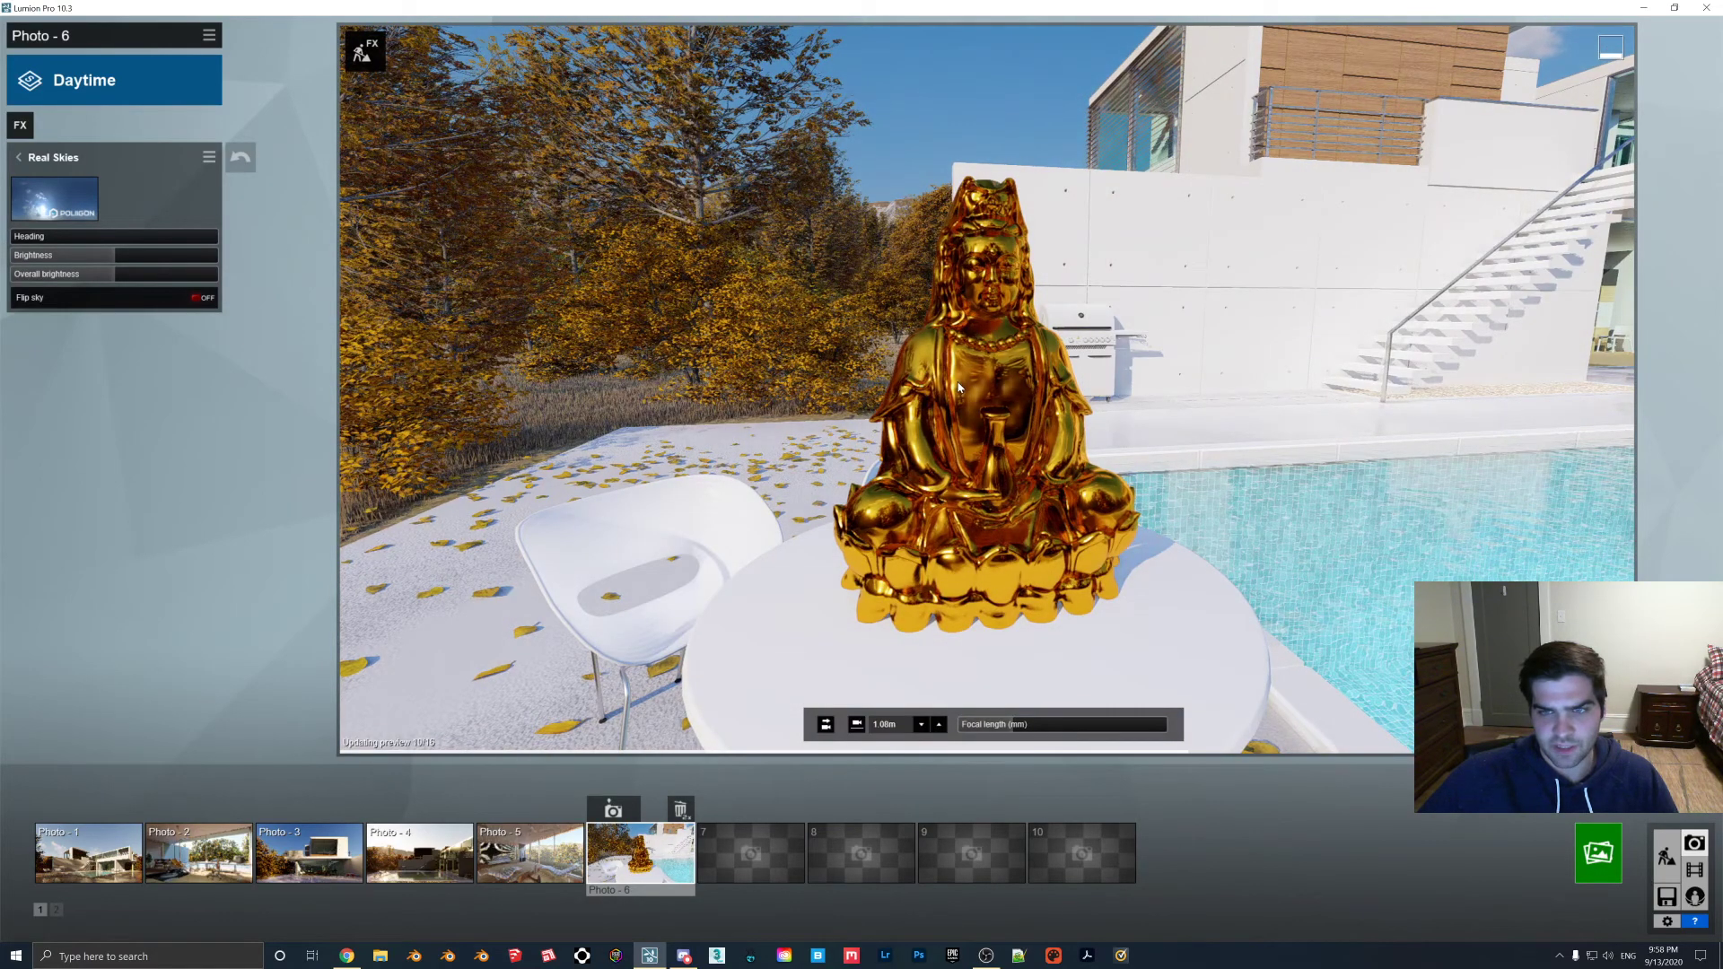
left_click(1596, 853)
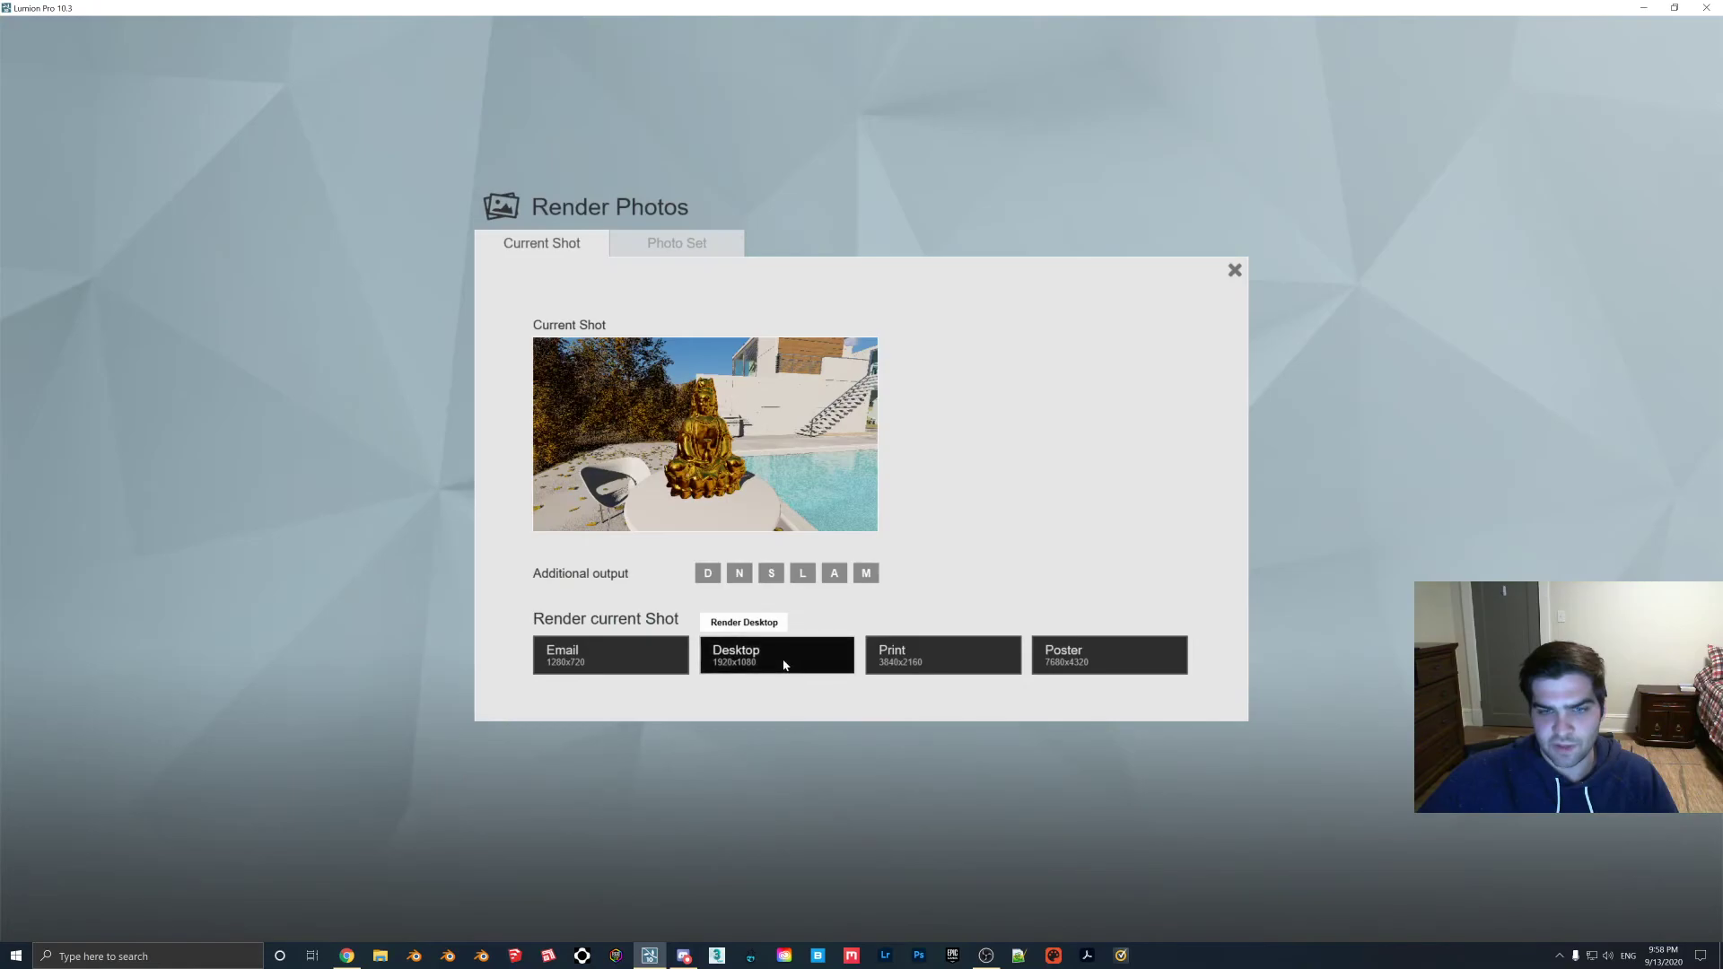
Render Photo 6 at Desktop 1920x1080, save the image, and close the result.
left_click(777, 655)
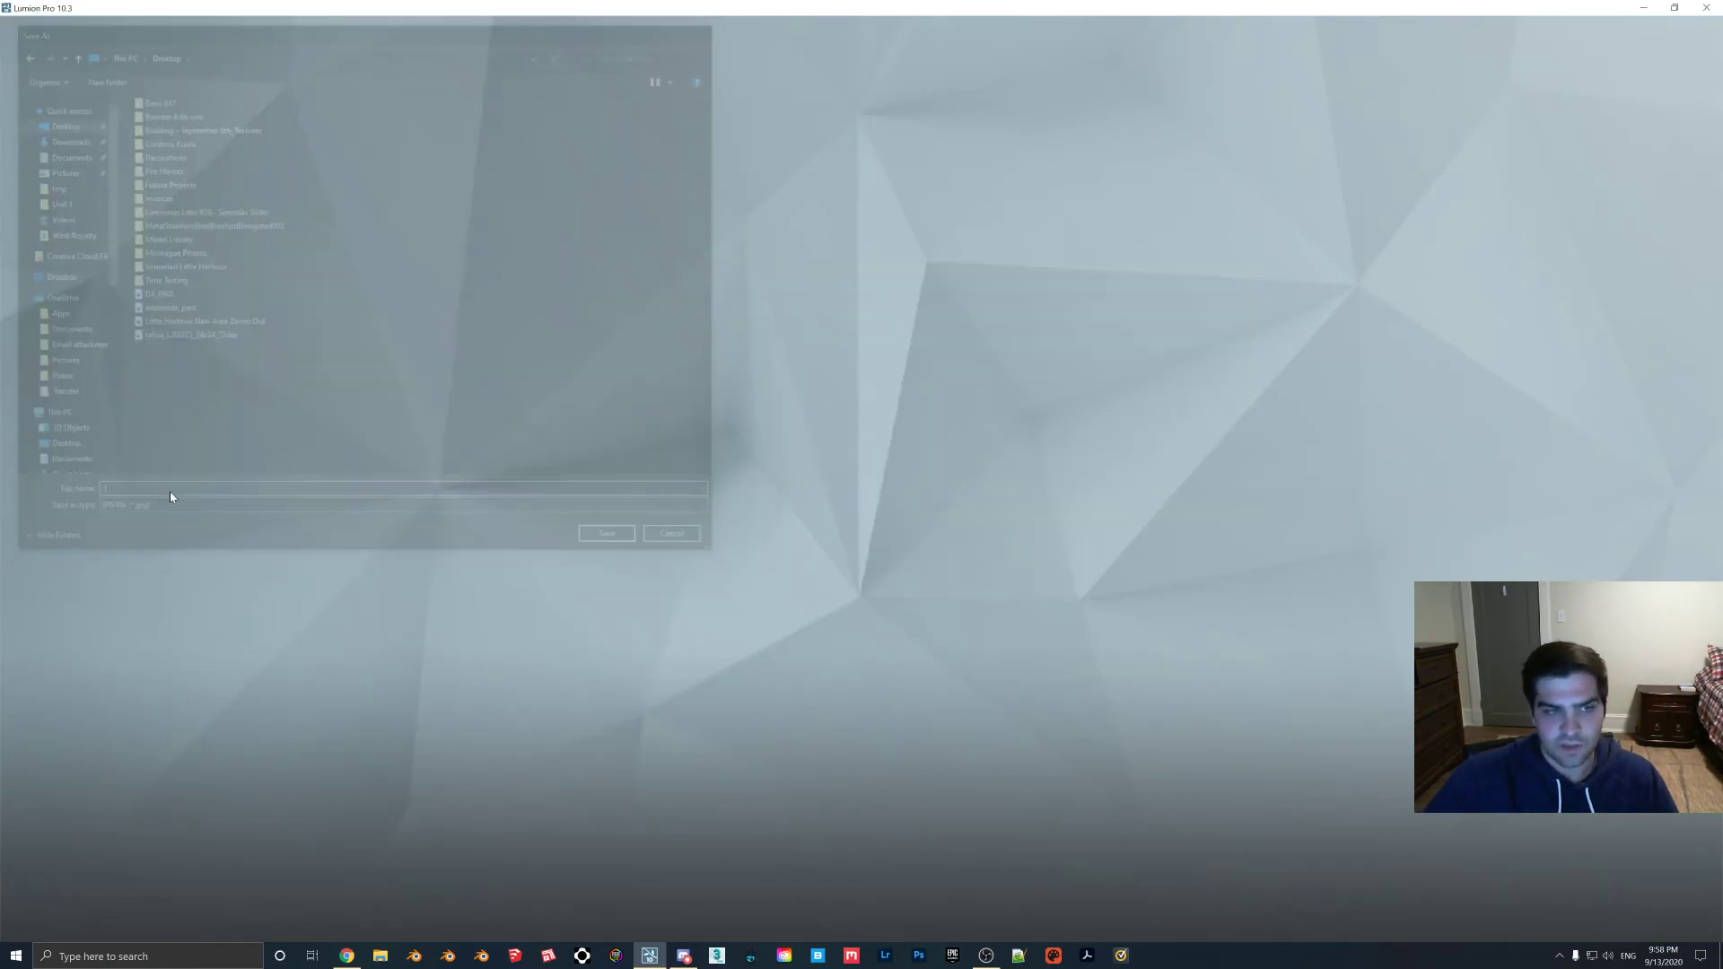
left_click(605, 532)
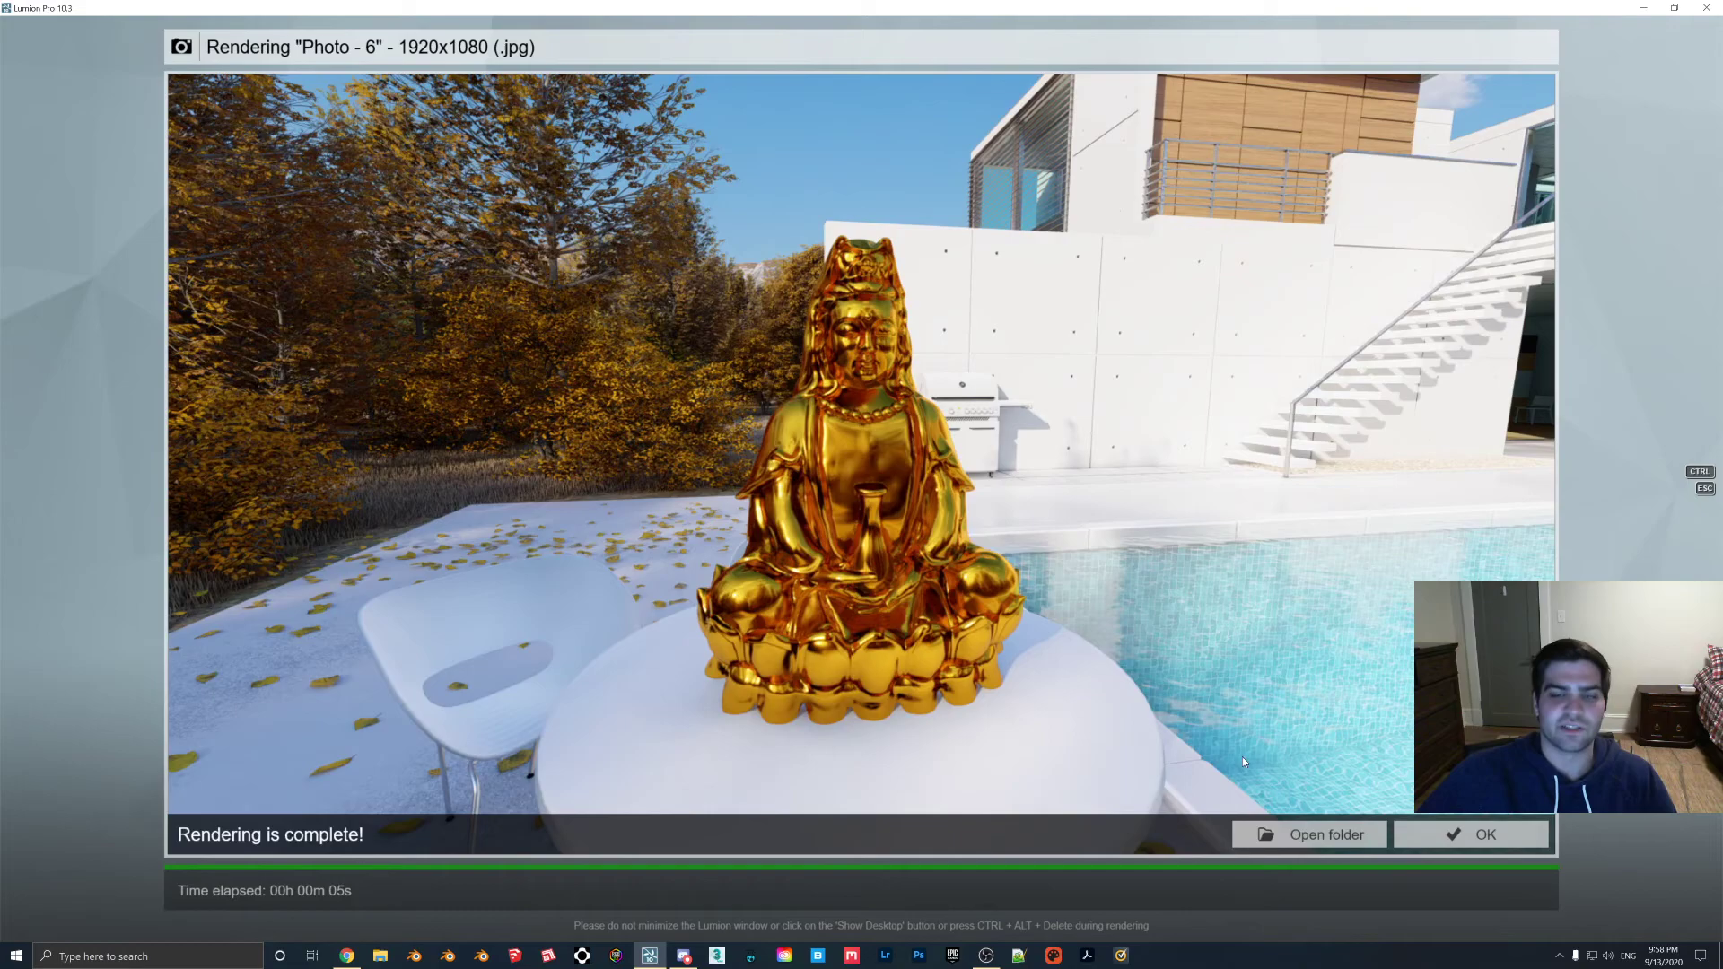
left_click(1470, 833)
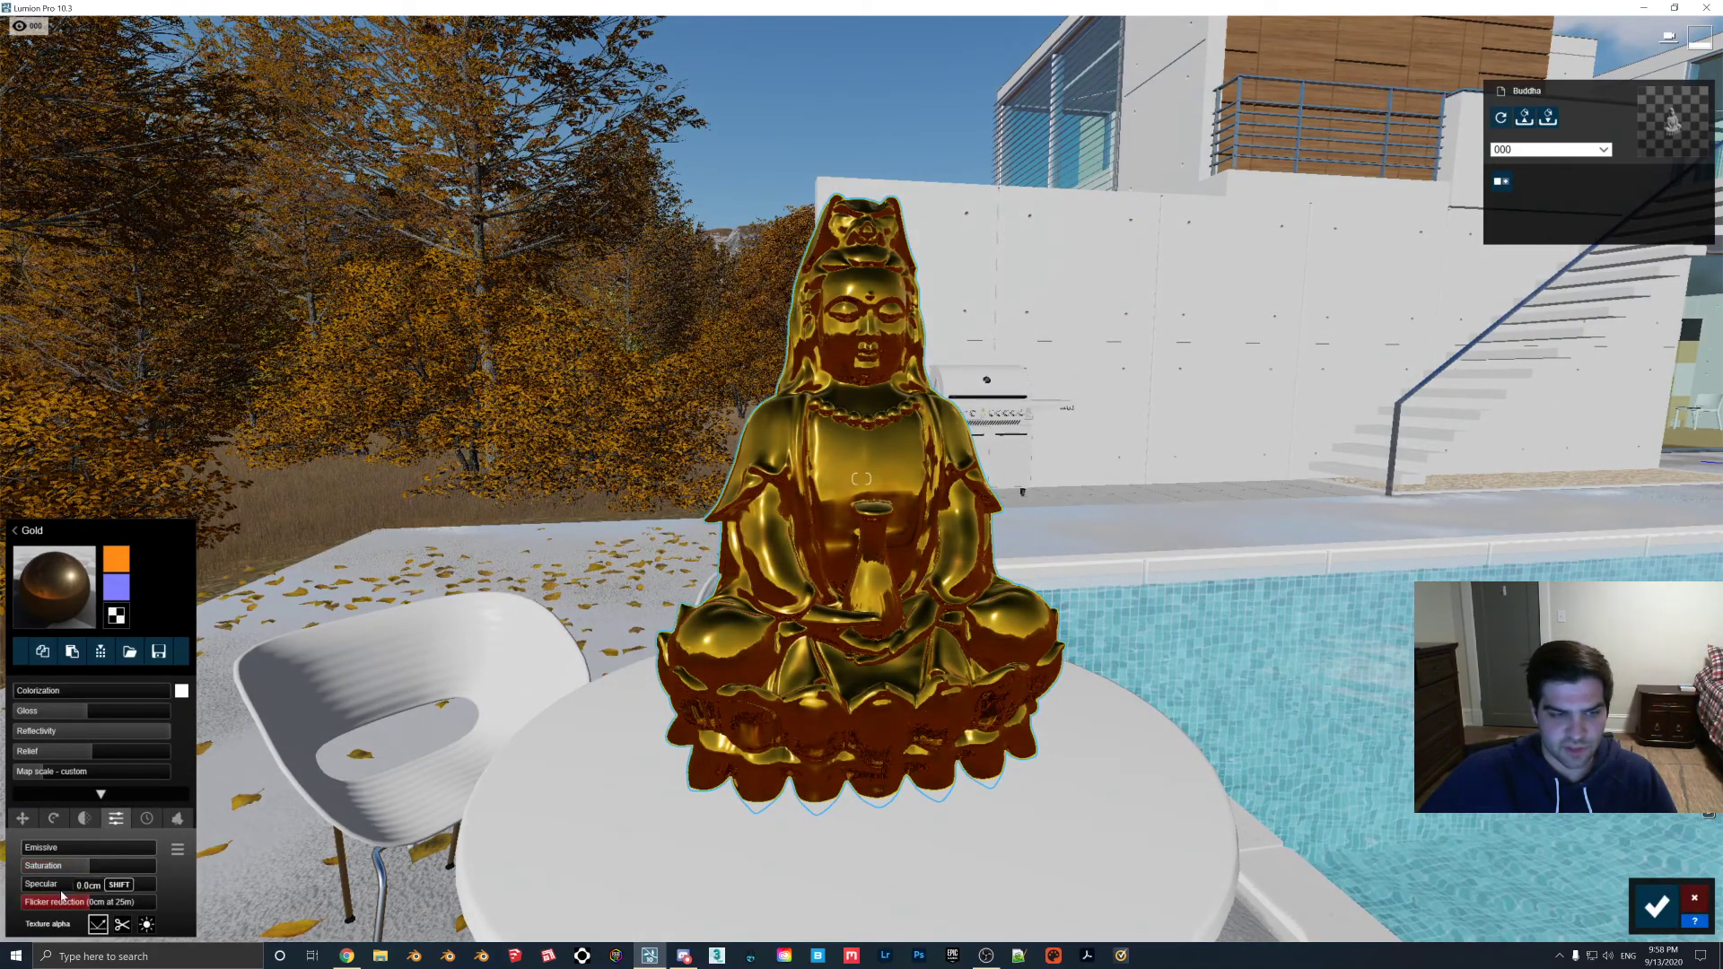
Tune the gold material's Colorization and Saturation sliders for a warmer tone.
left_click_drag(49, 847, 93, 846)
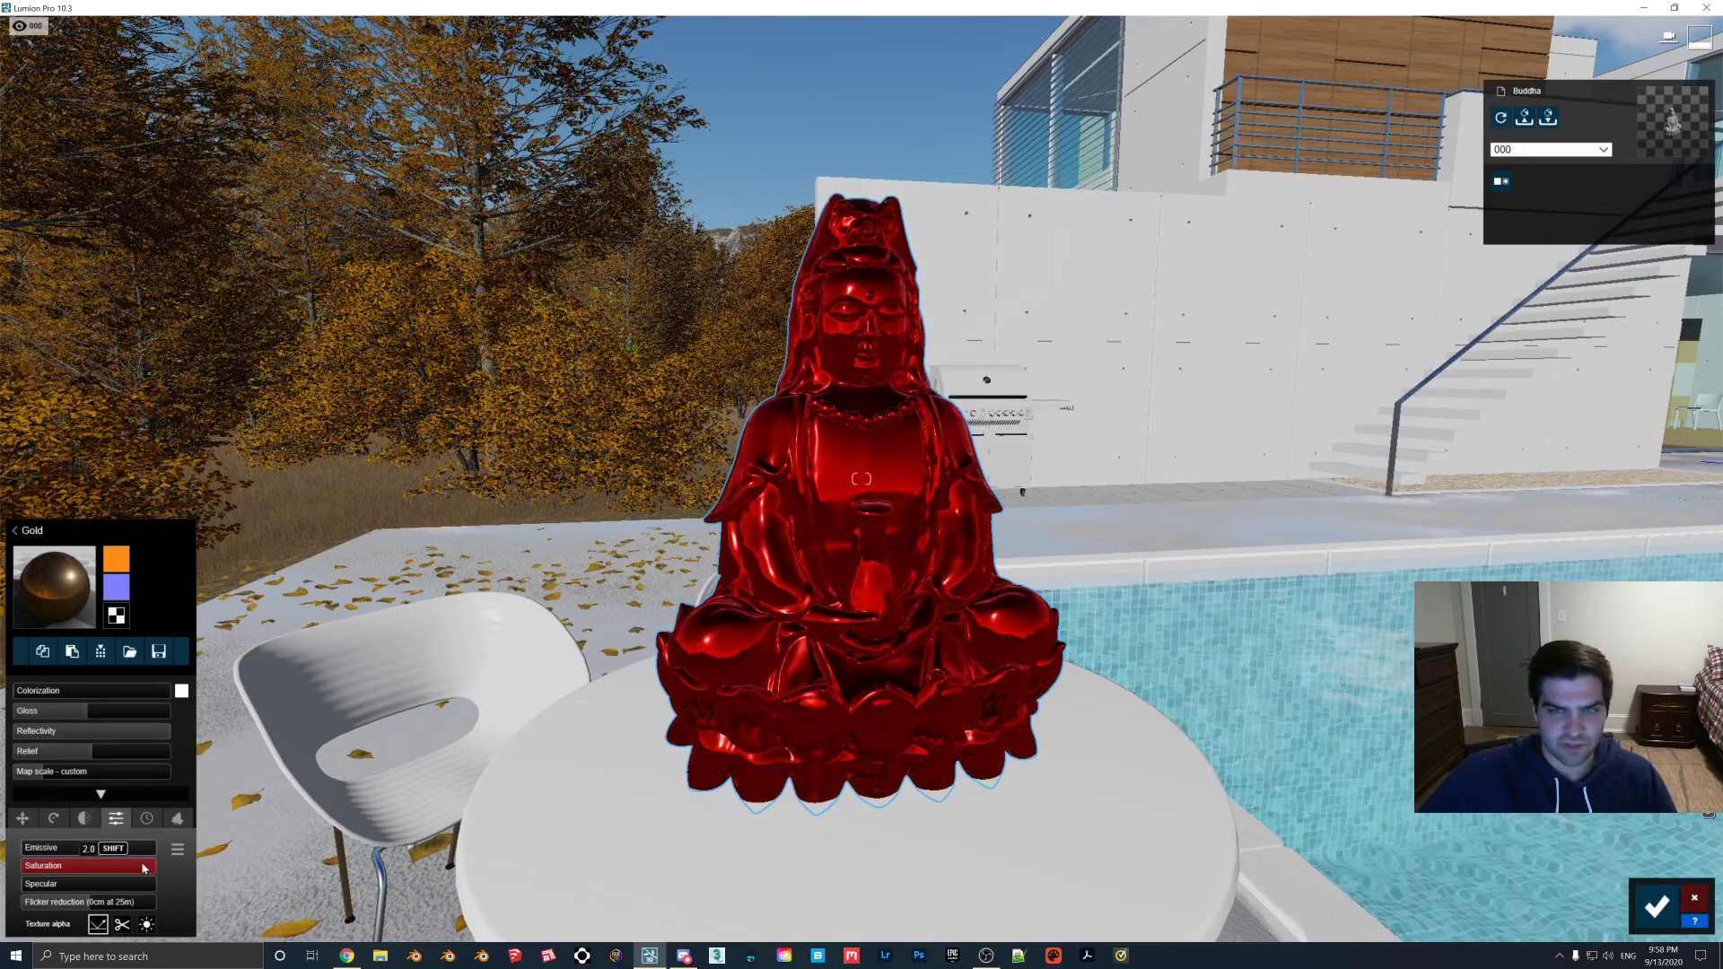
left_click_drag(142, 867, 77, 866)
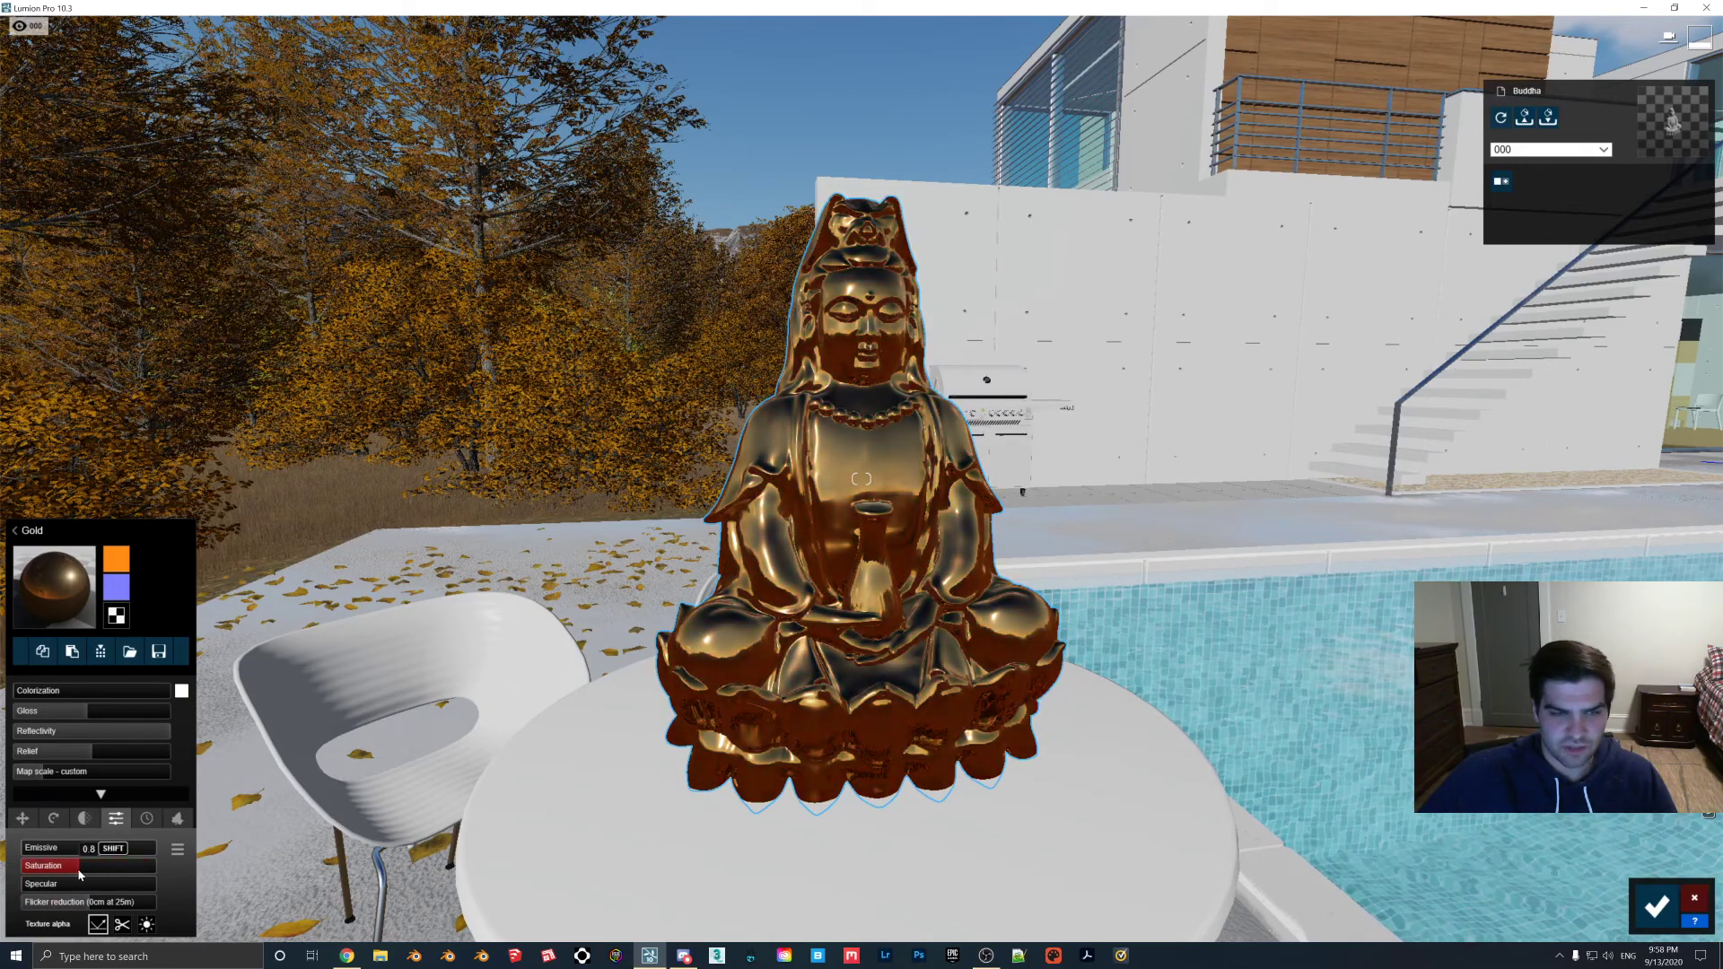
left_click_drag(65, 865, 153, 865)
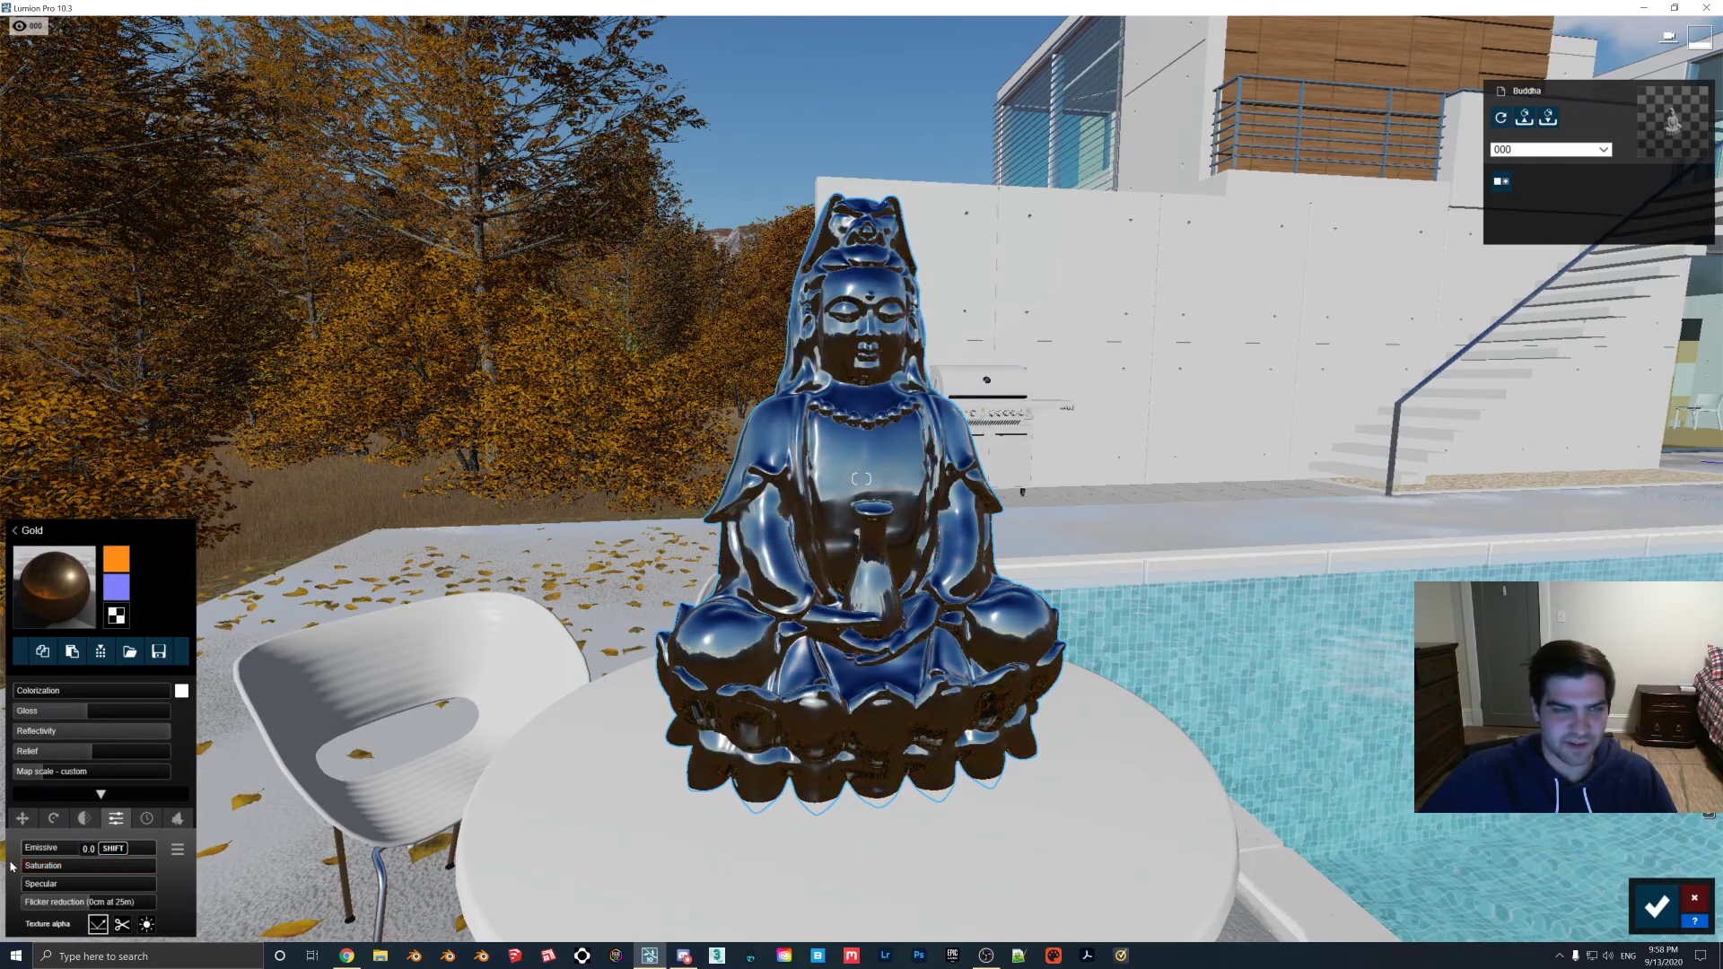
left_click_drag(33, 847, 109, 847)
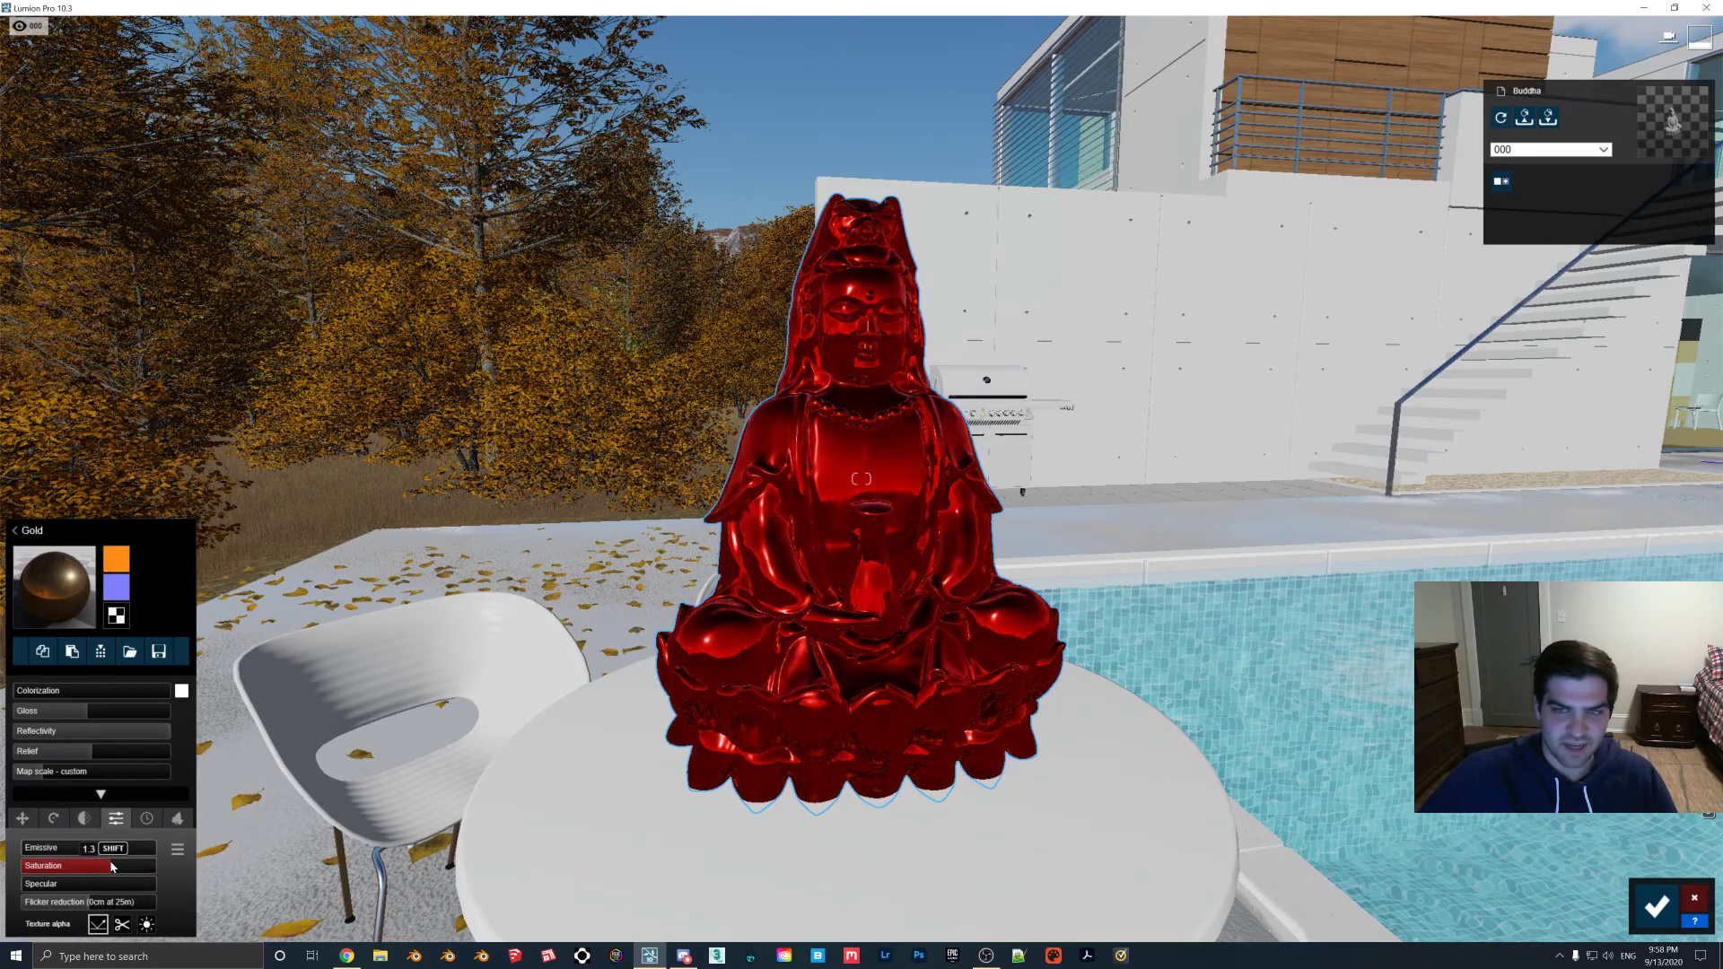
left_click_drag(109, 866, 89, 866)
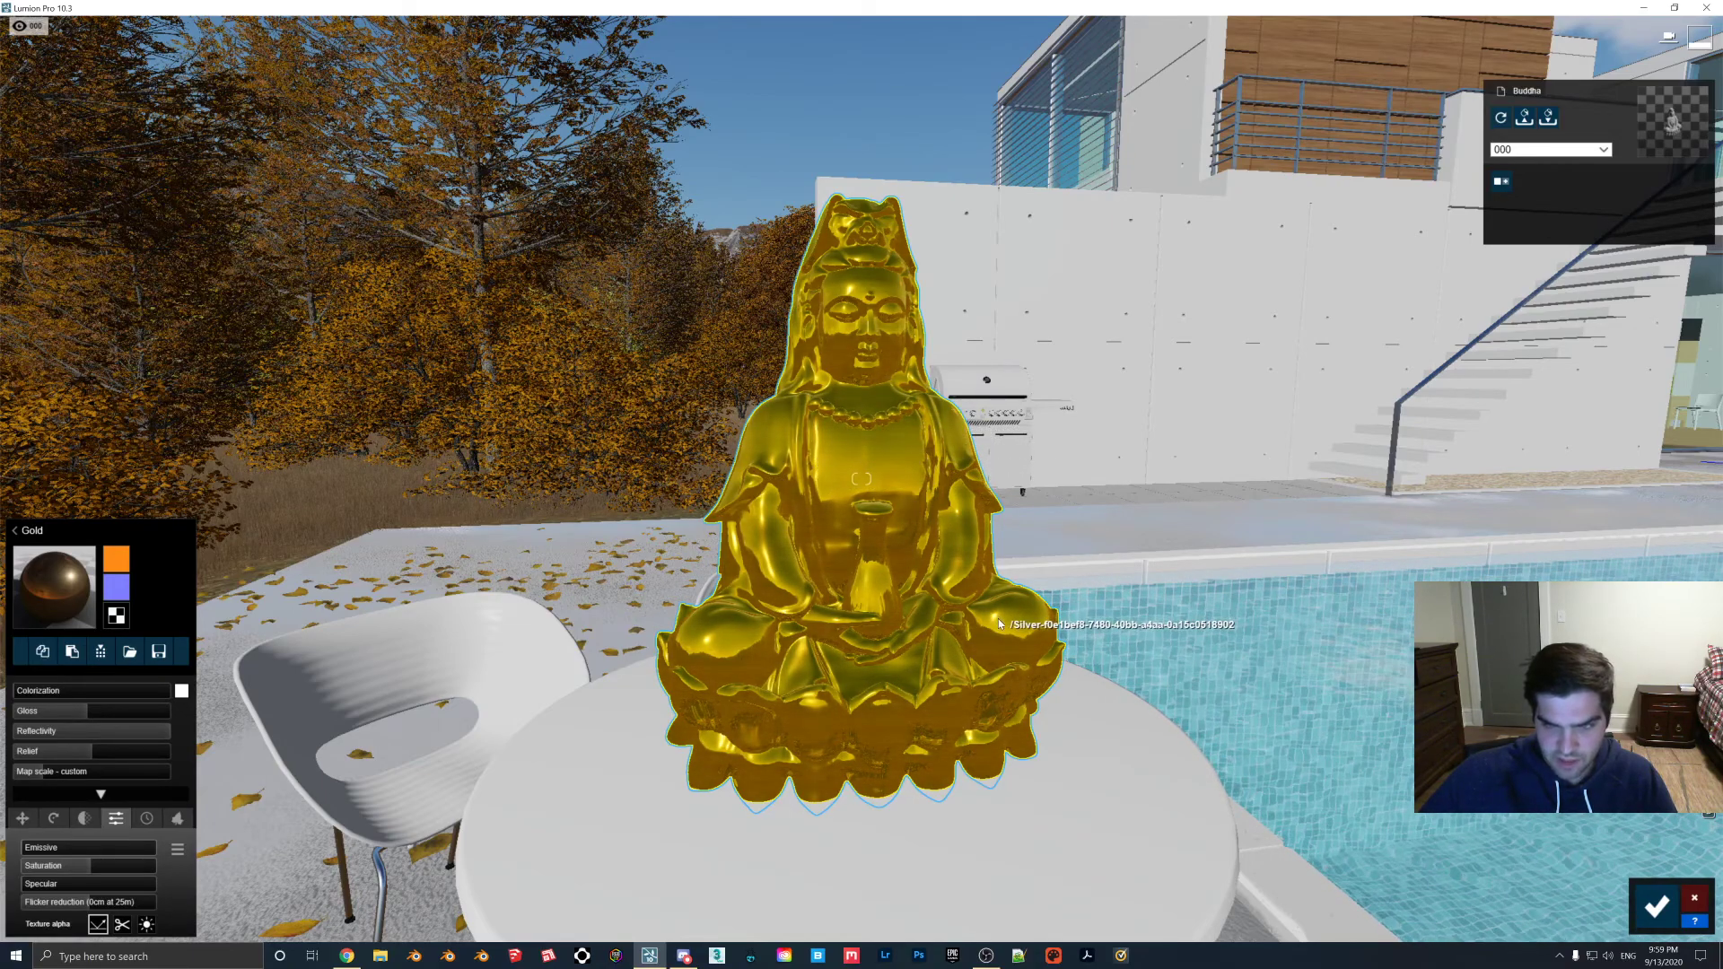
left_click(88, 865)
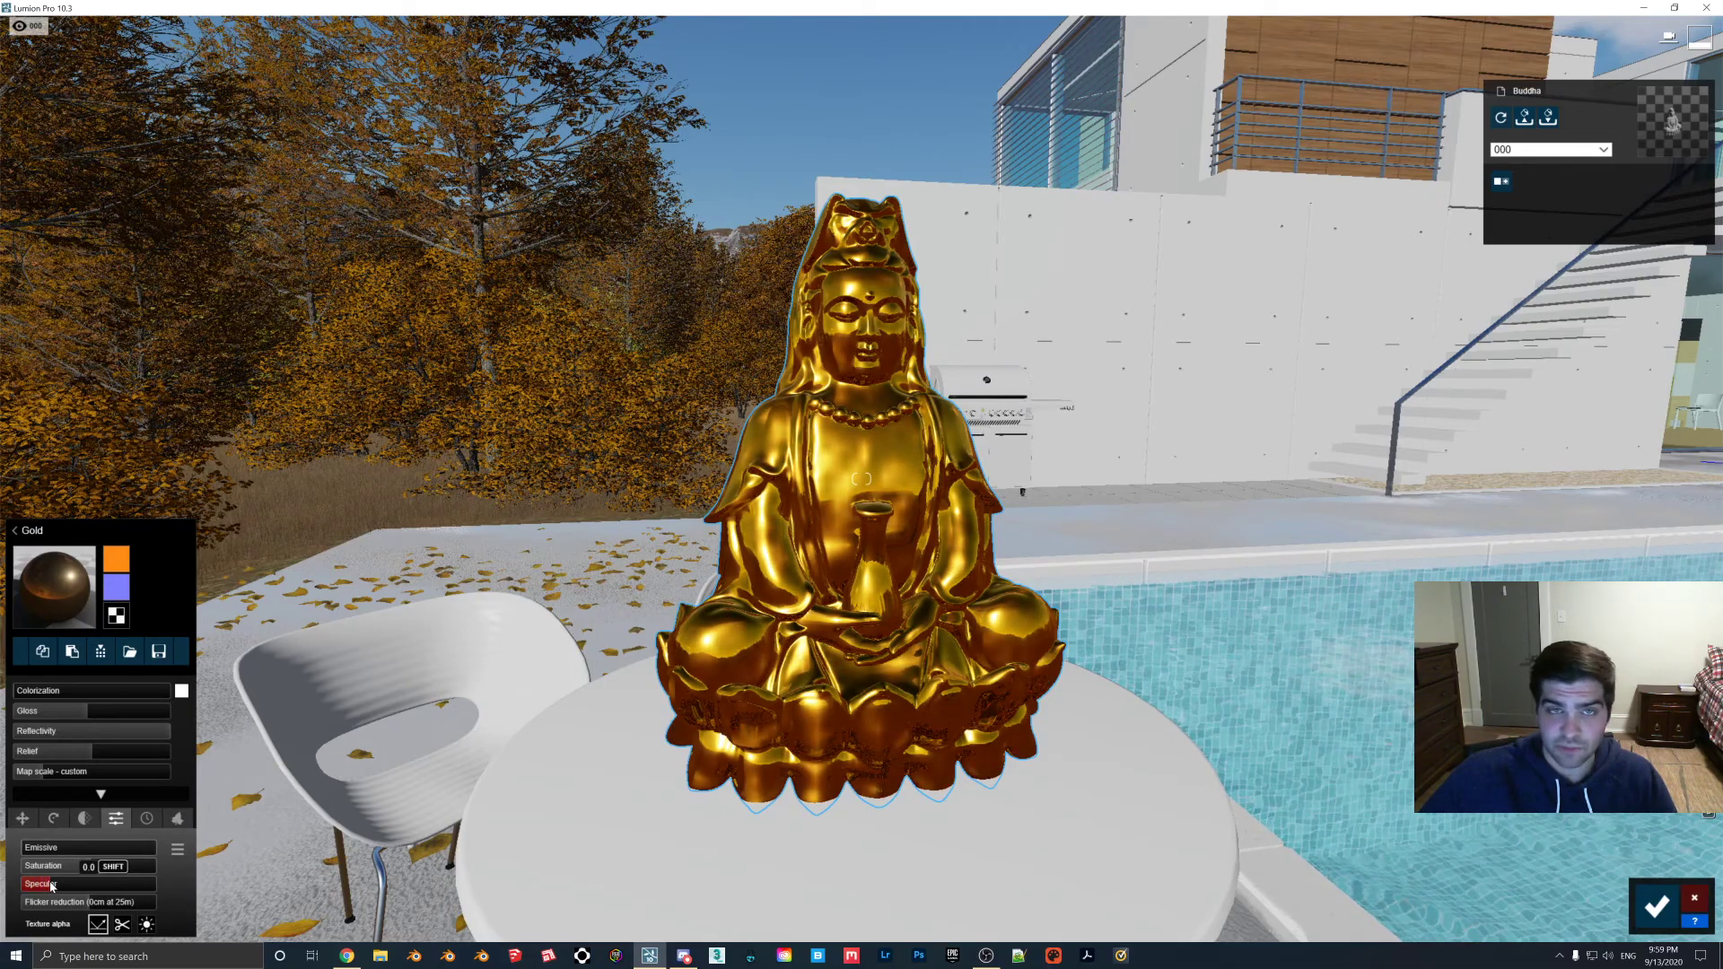
Fine-tune the gold's saturation and specular highlights for a polished shine.
left_click(90, 866)
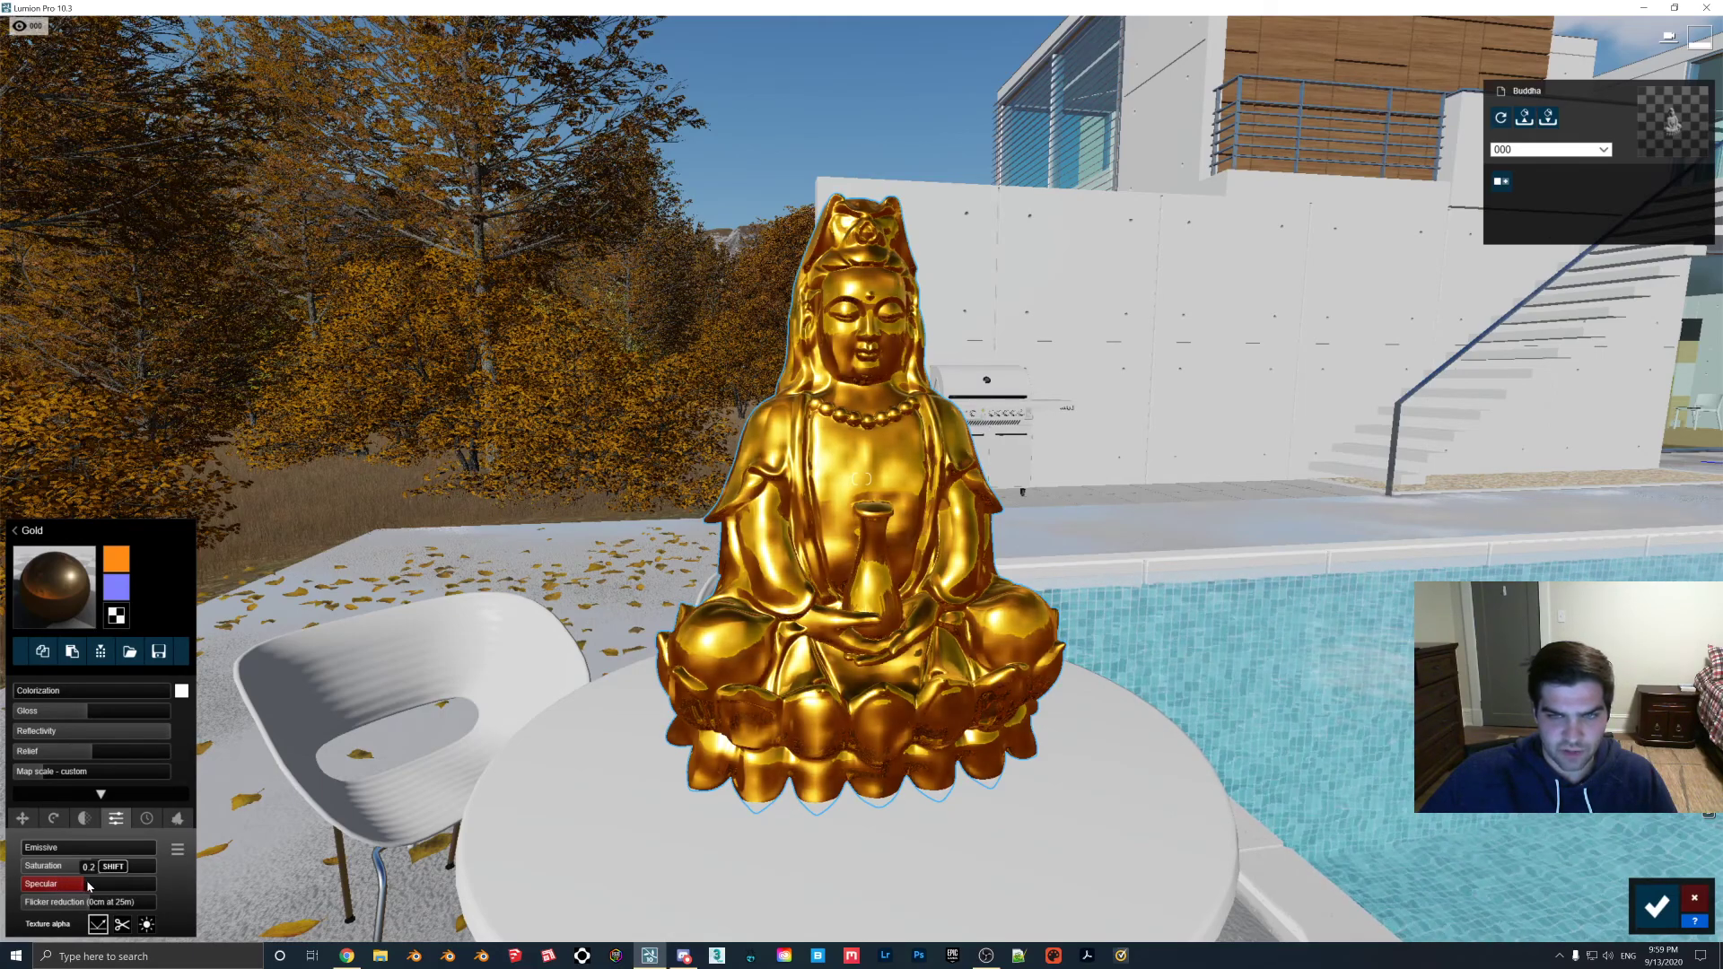
left_click_drag(93, 882, 132, 883)
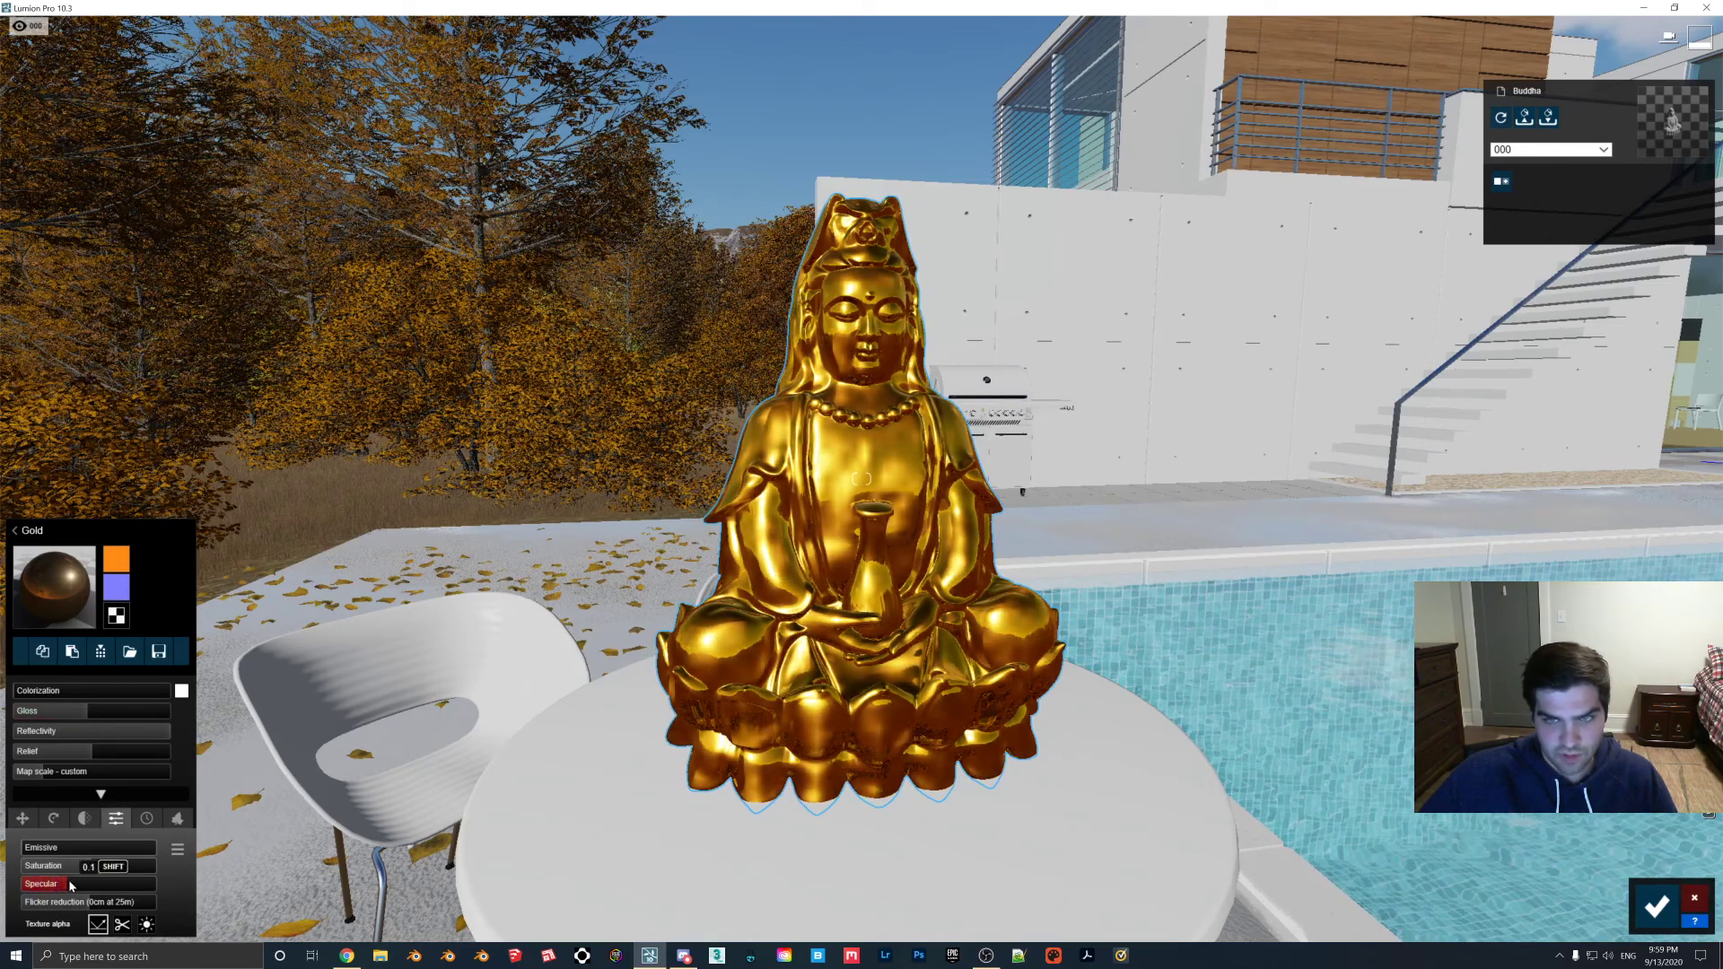
left_click_drag(104, 883, 159, 883)
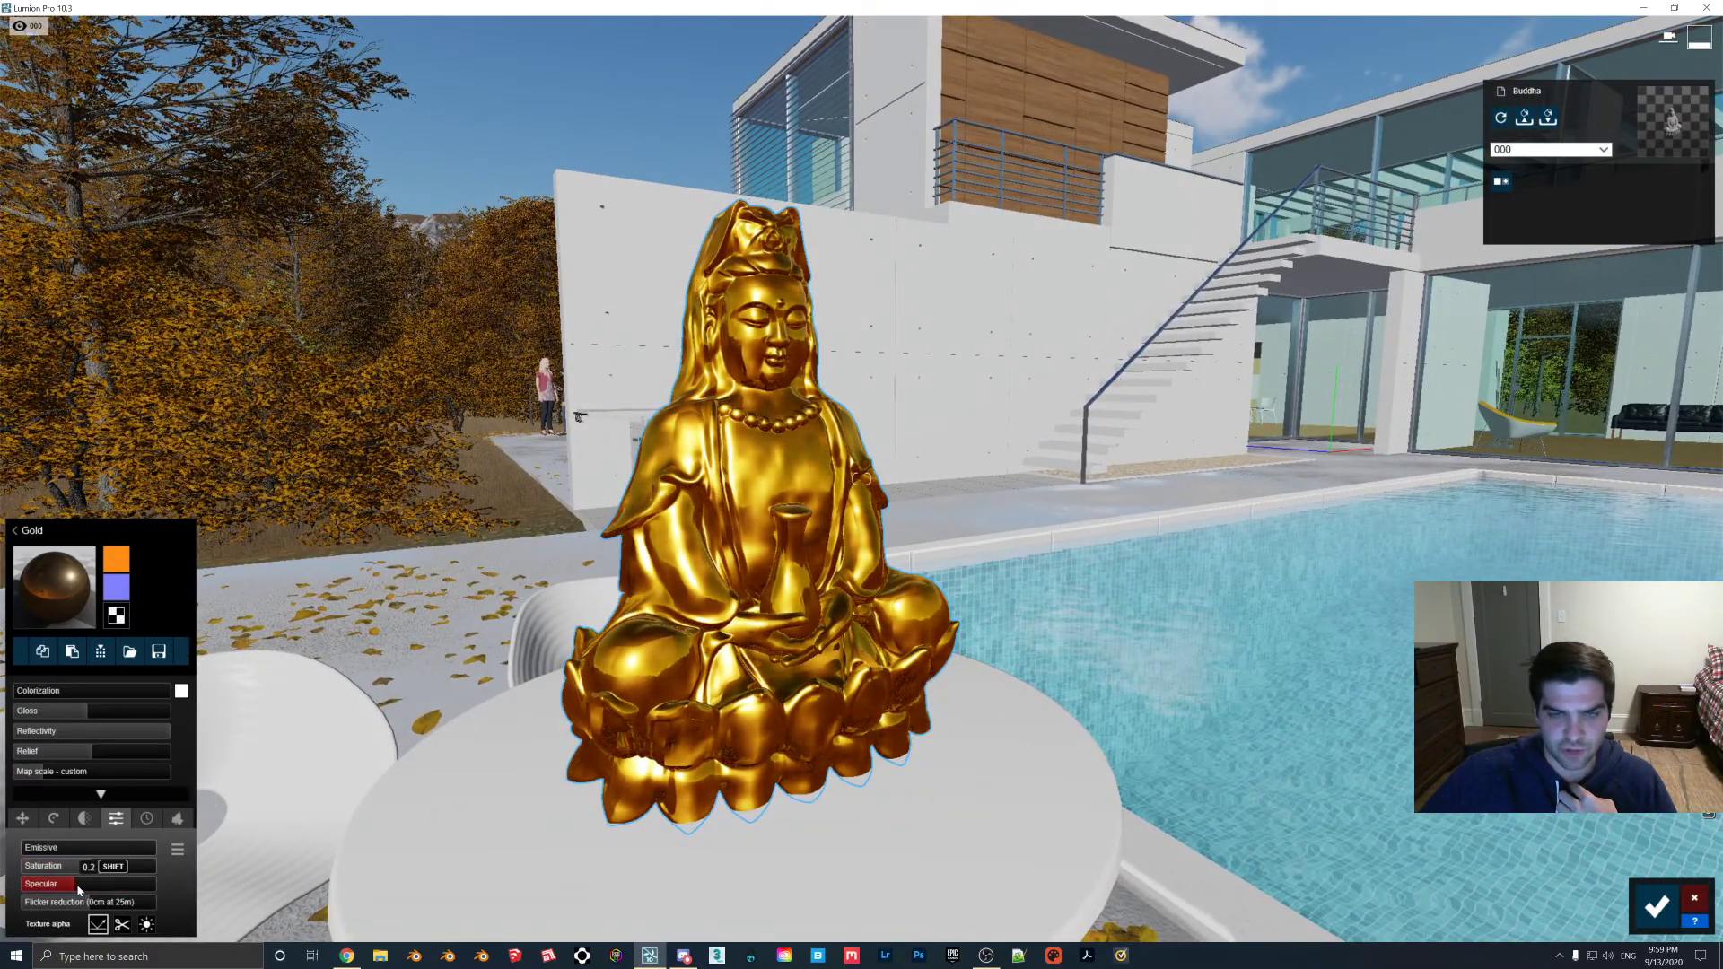
left_click_drag(72, 866, 54, 866)
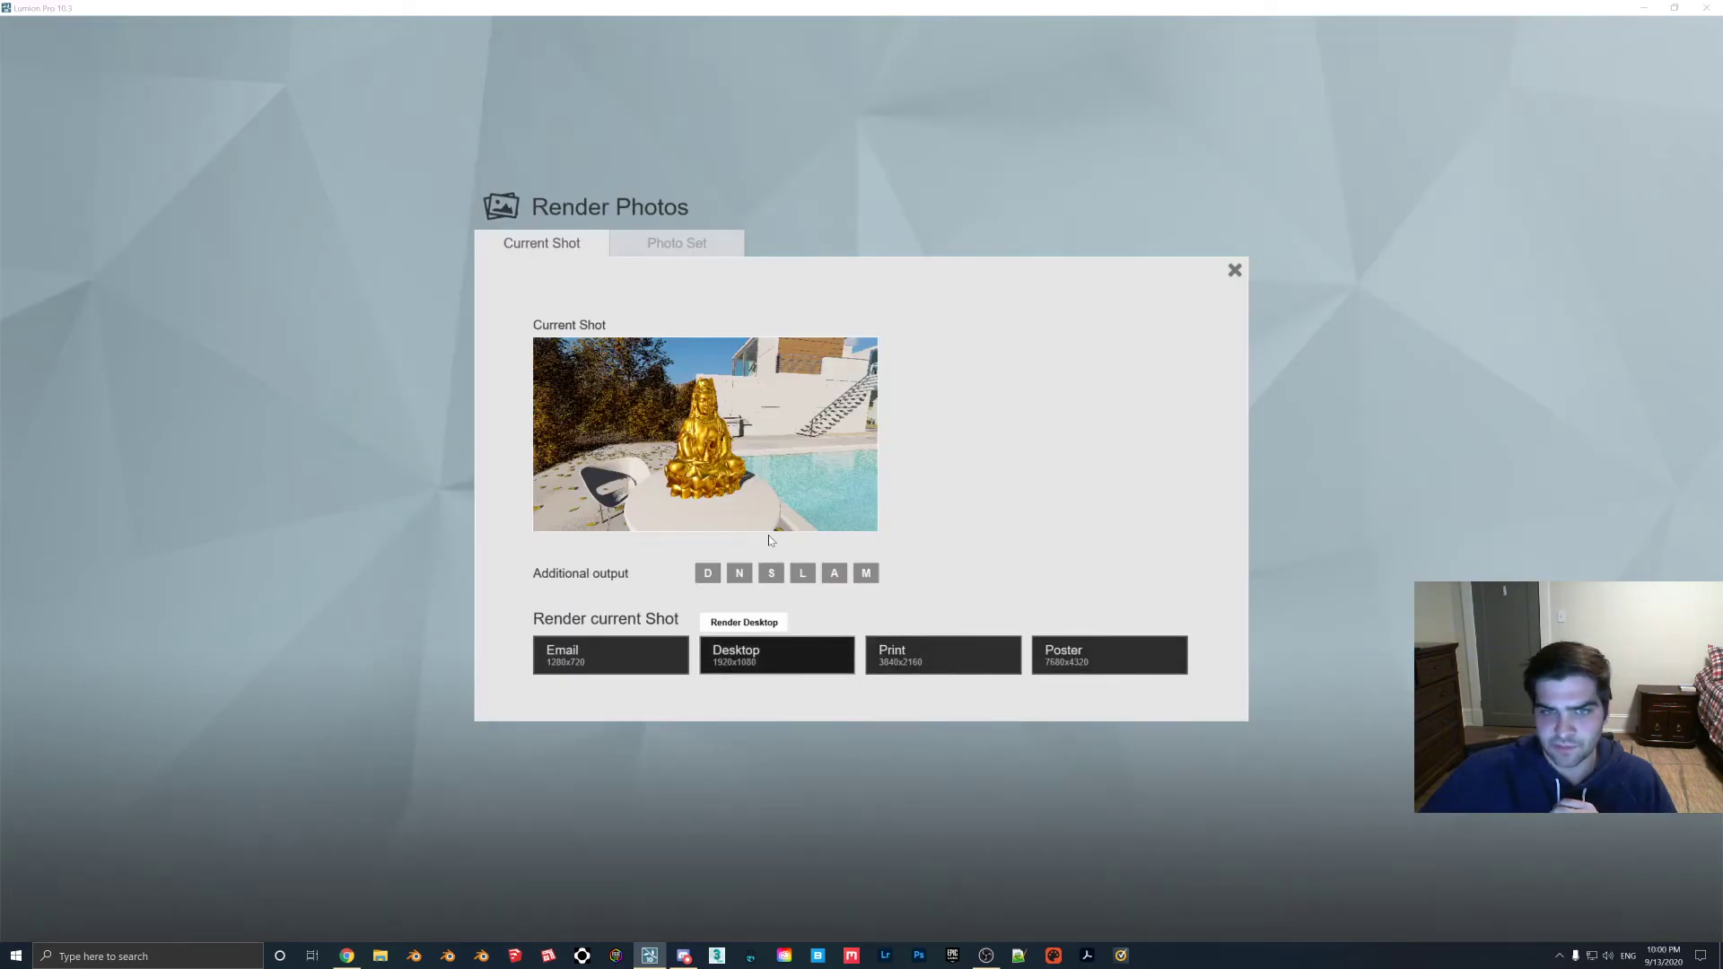
Render the warmer gold Buddha shot at Desktop 1920×1080, save it, and dismiss the result.
left_click(775, 655)
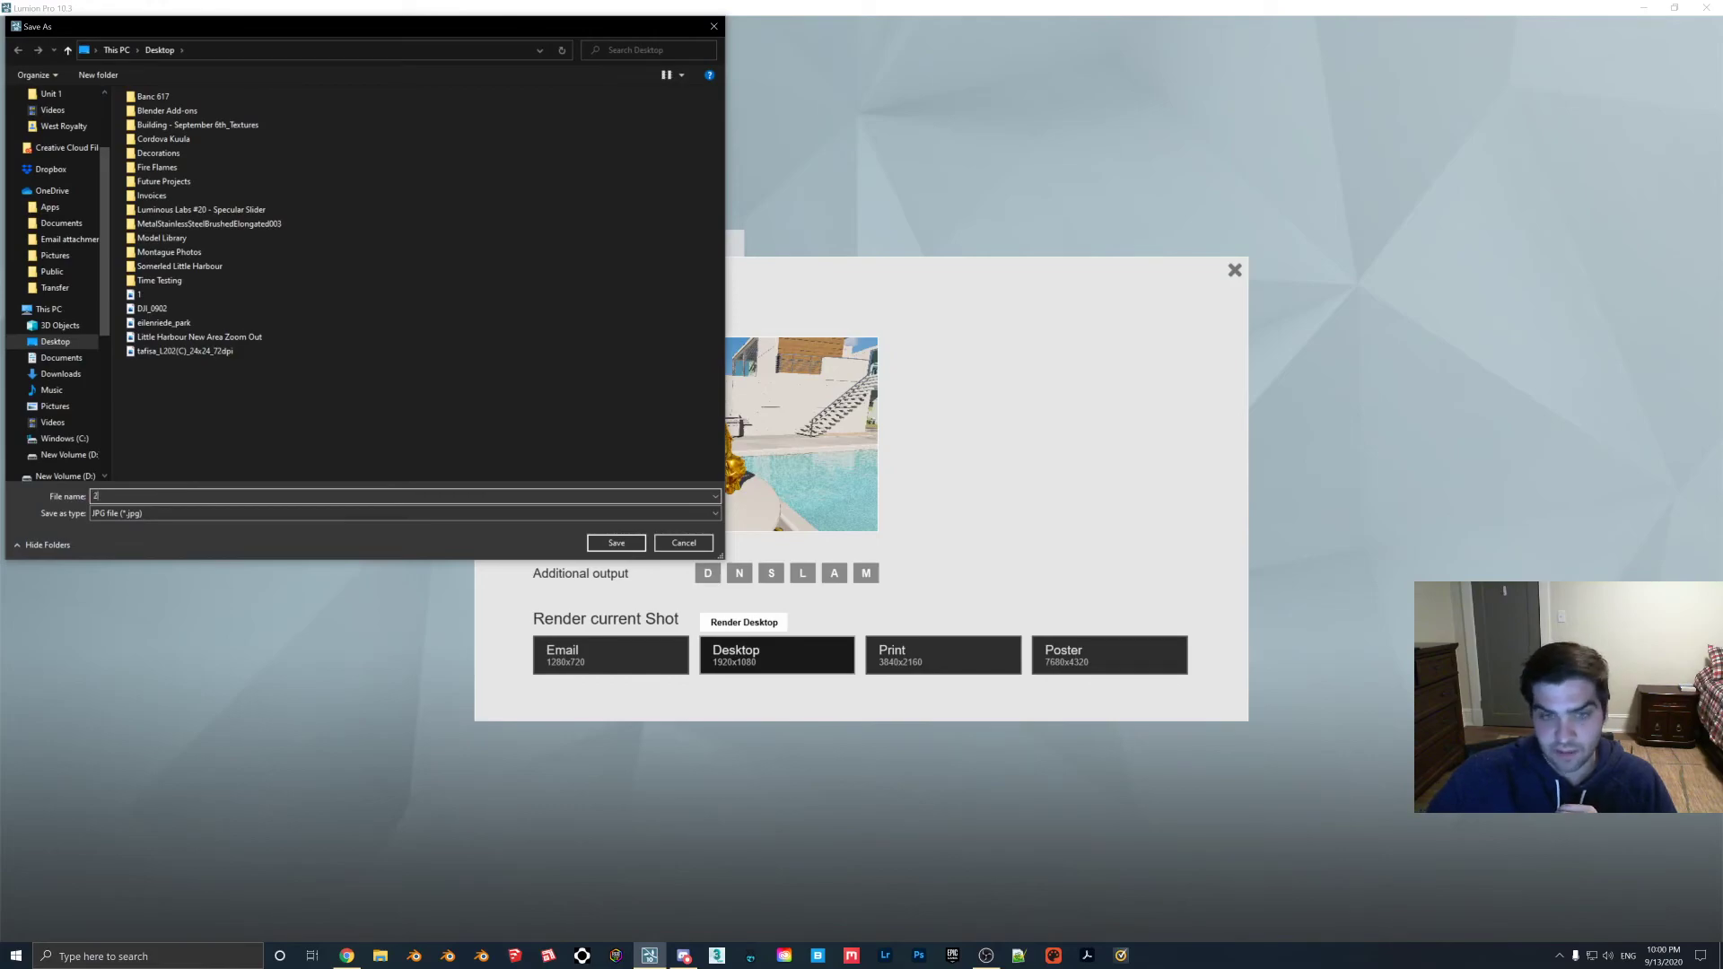
left_click(616, 542)
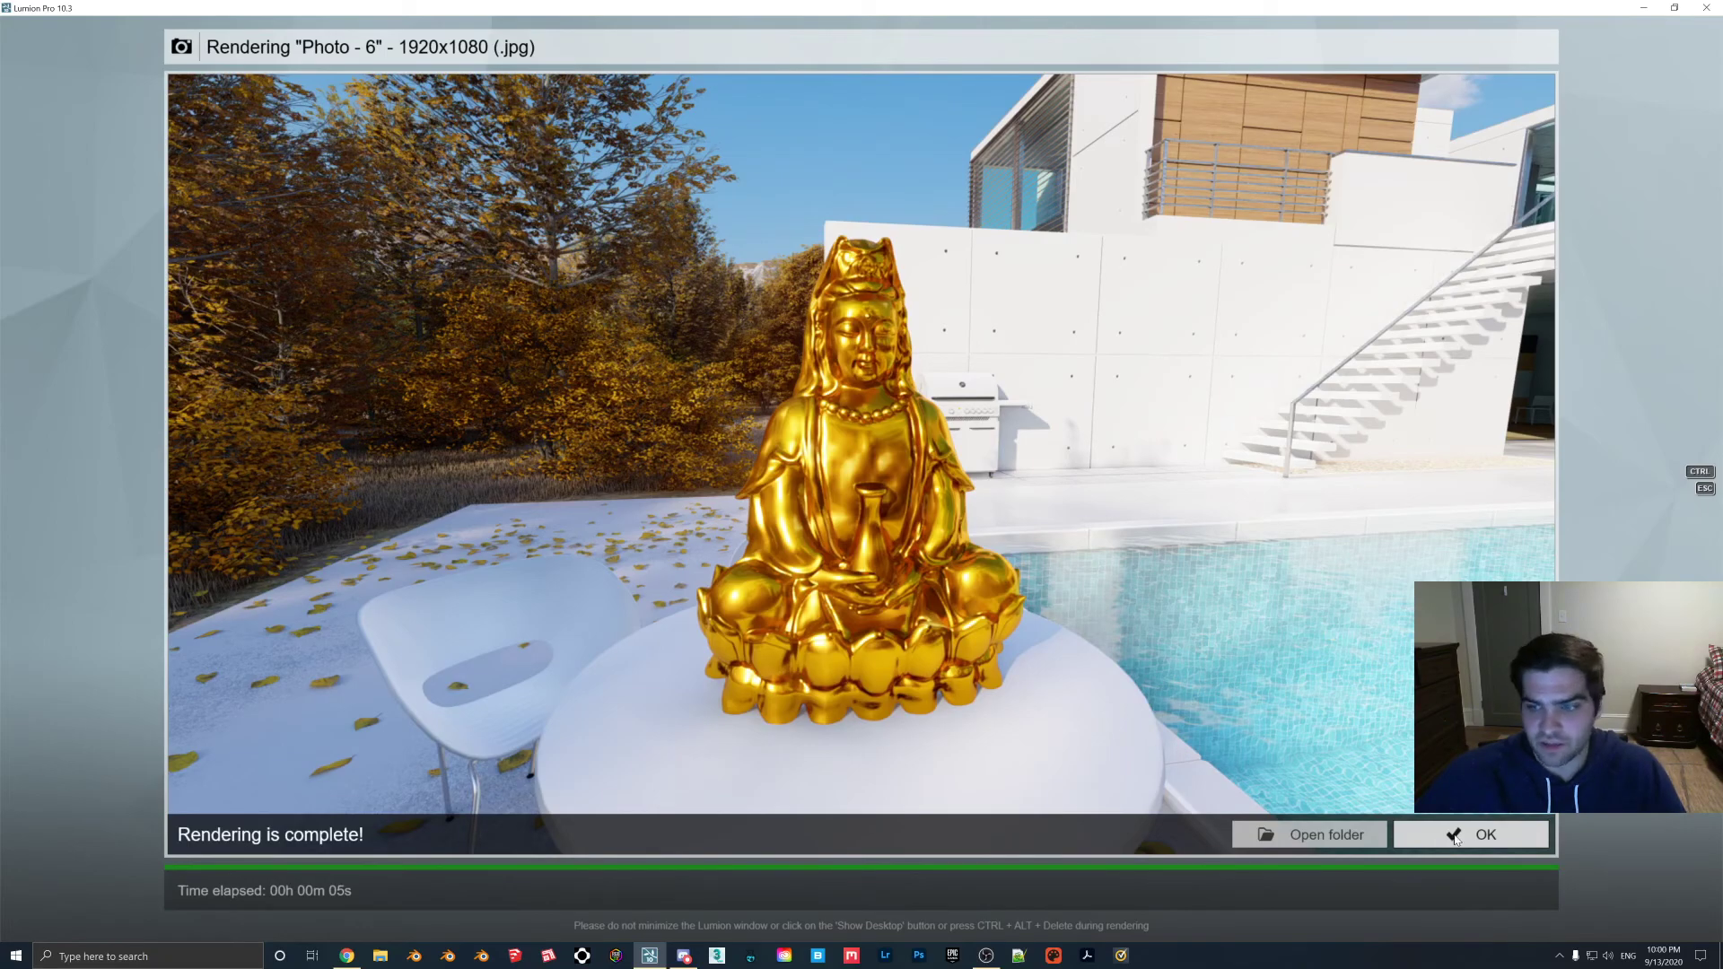
left_click(1484, 834)
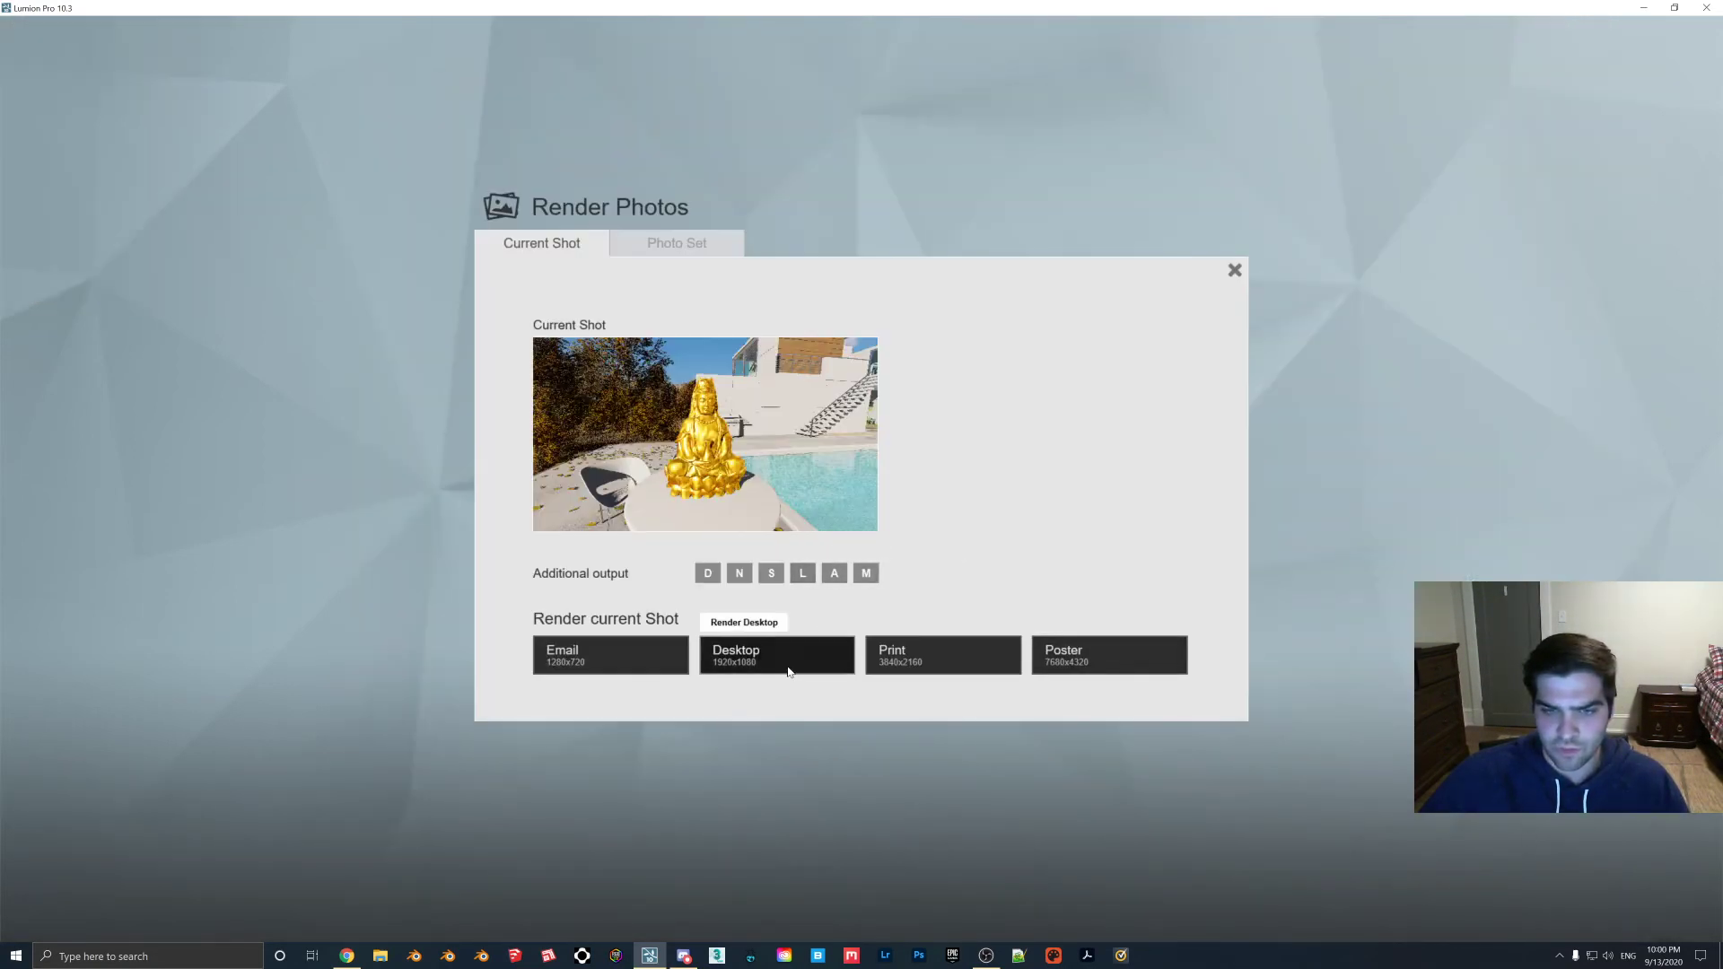
Produce a second 1920×1080 render of the gold Buddha, save it, and close it.
left_click(775, 655)
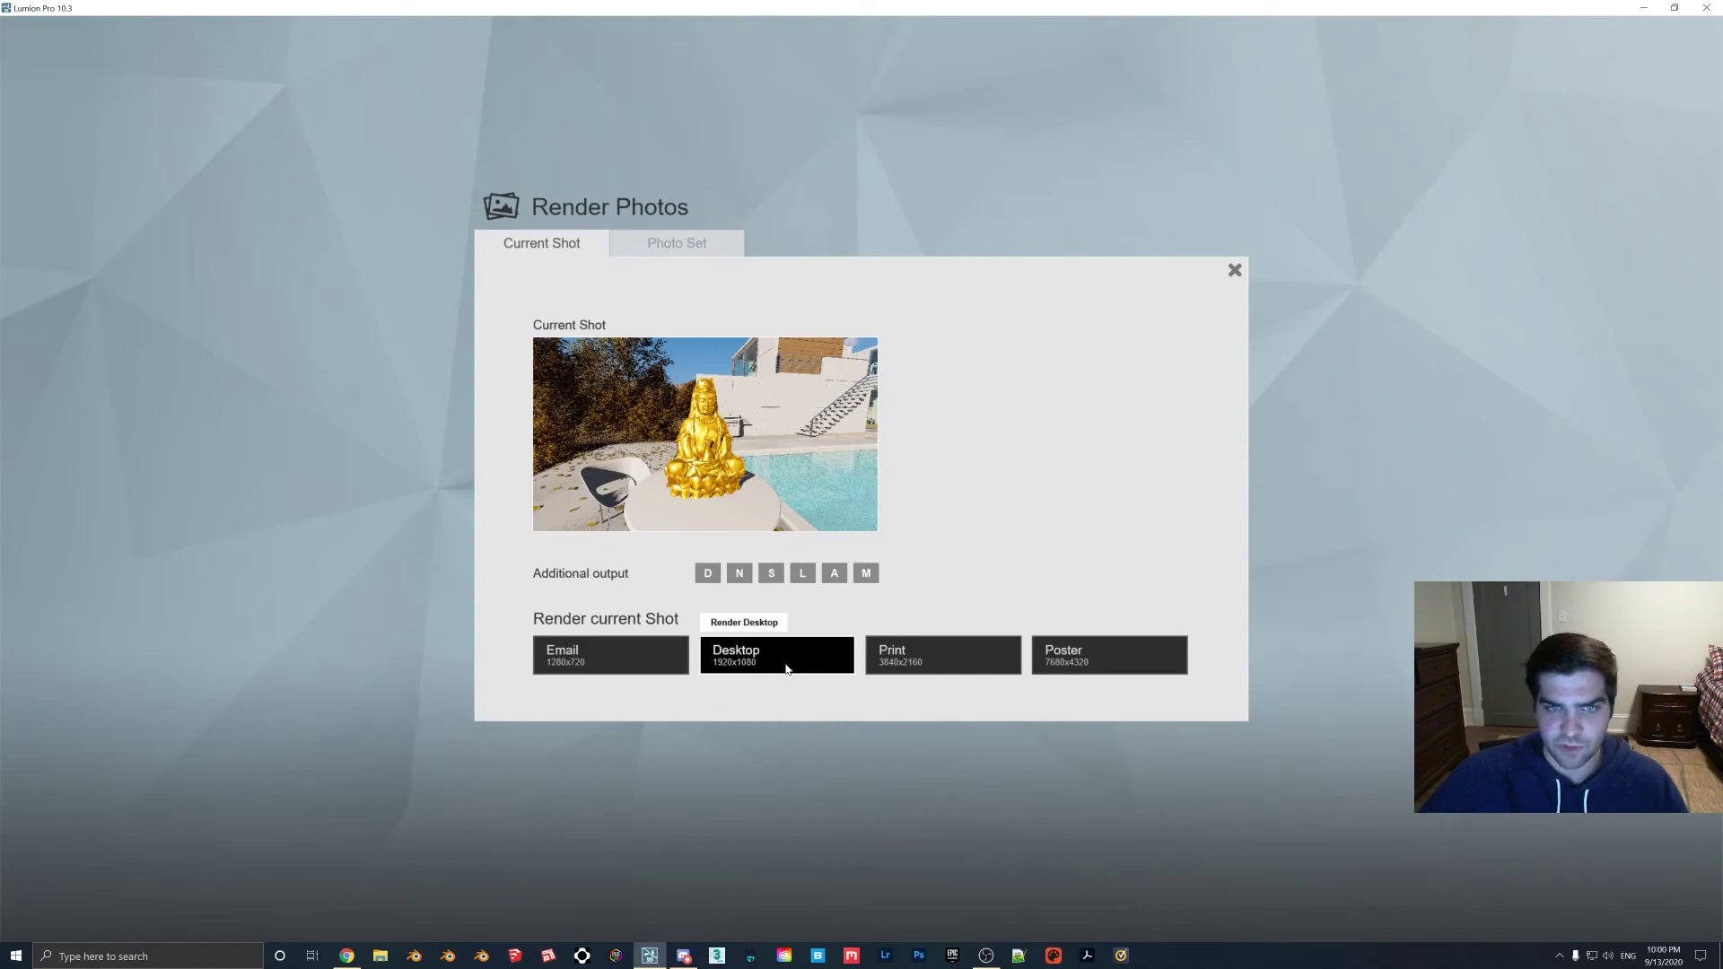
left_click(775, 655)
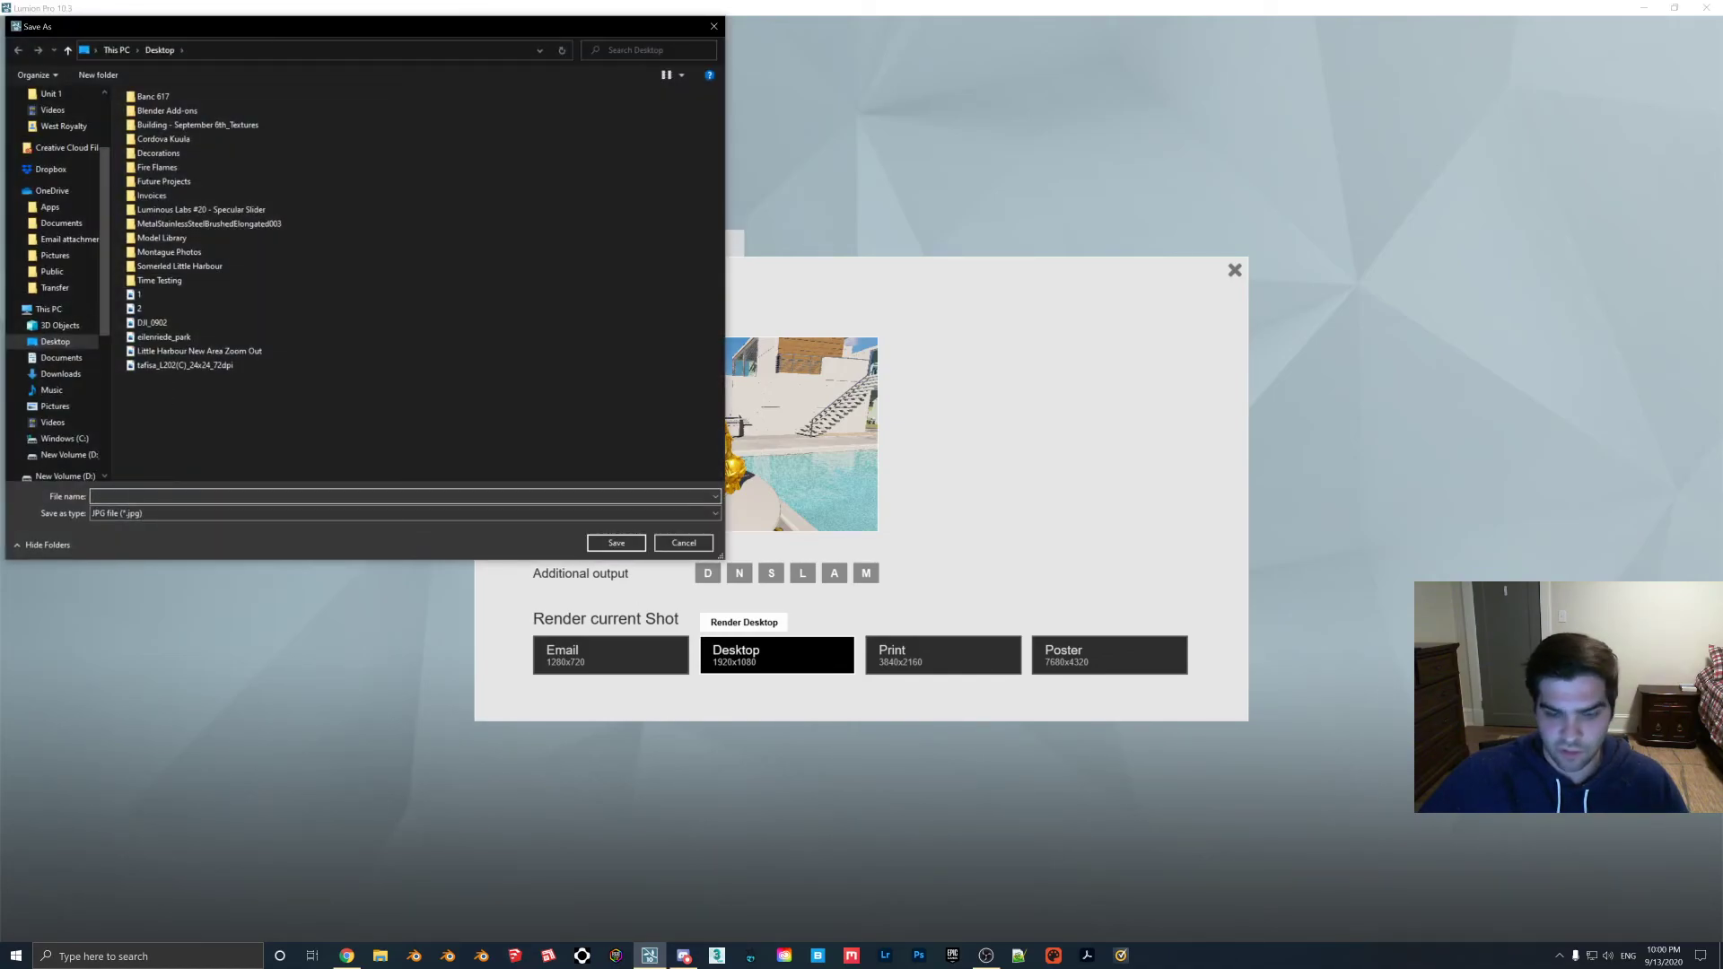
left_click(616, 542)
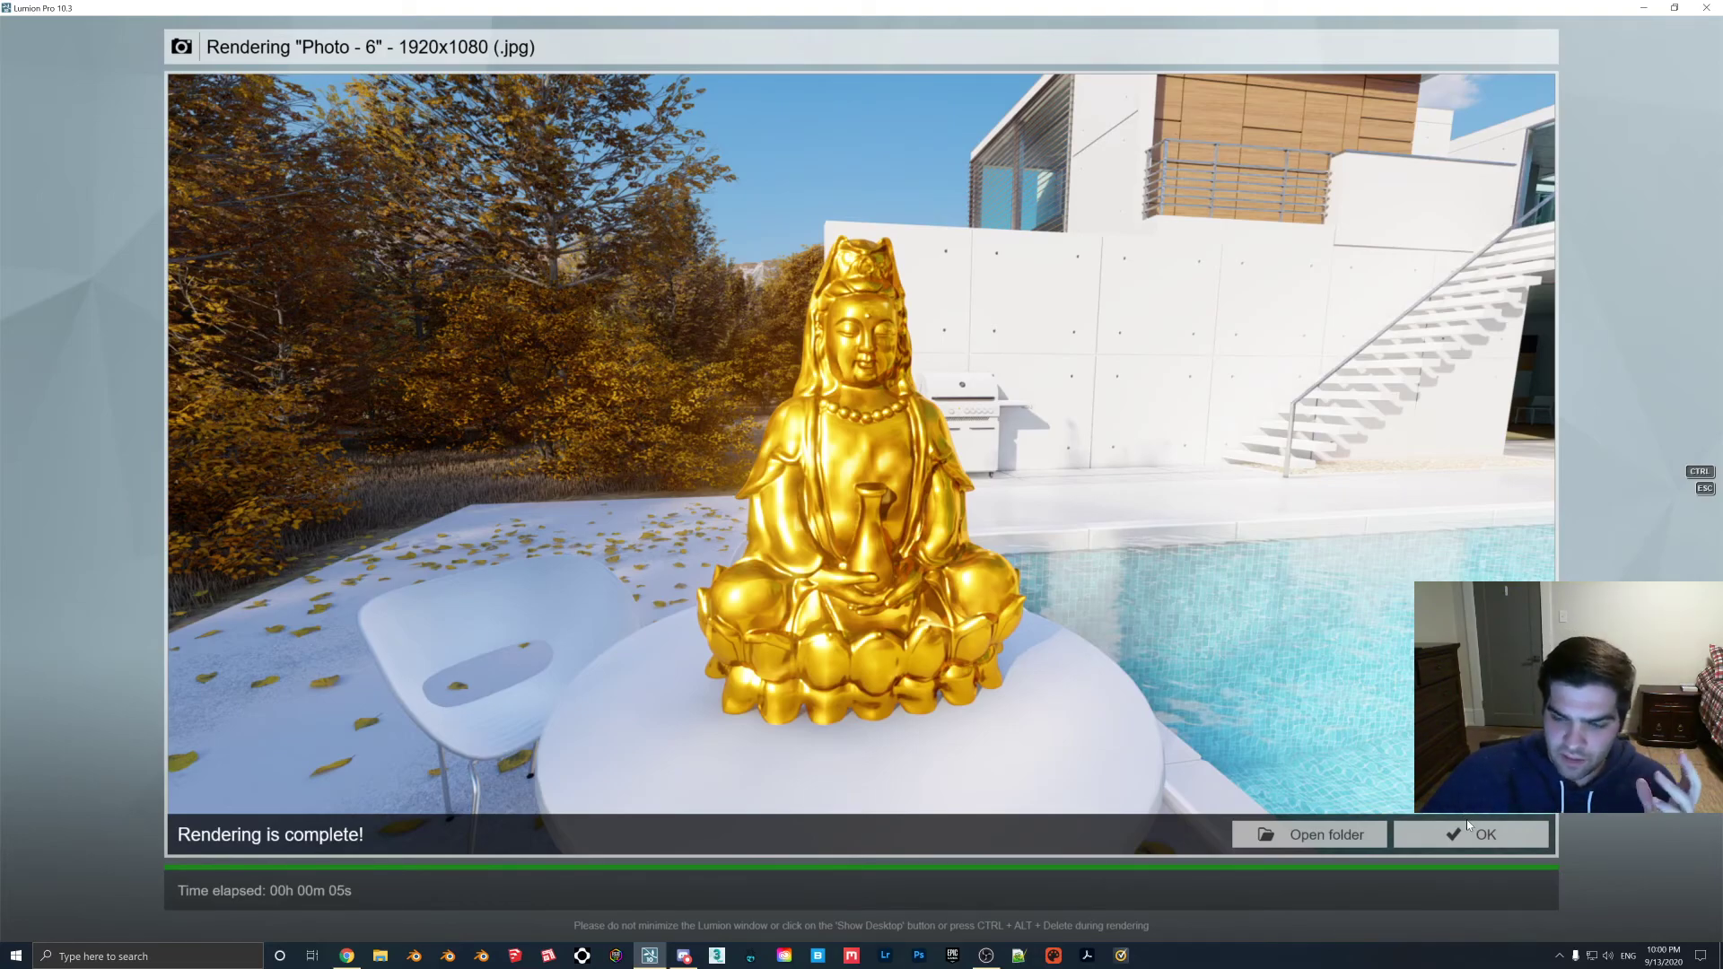
left_click(1484, 834)
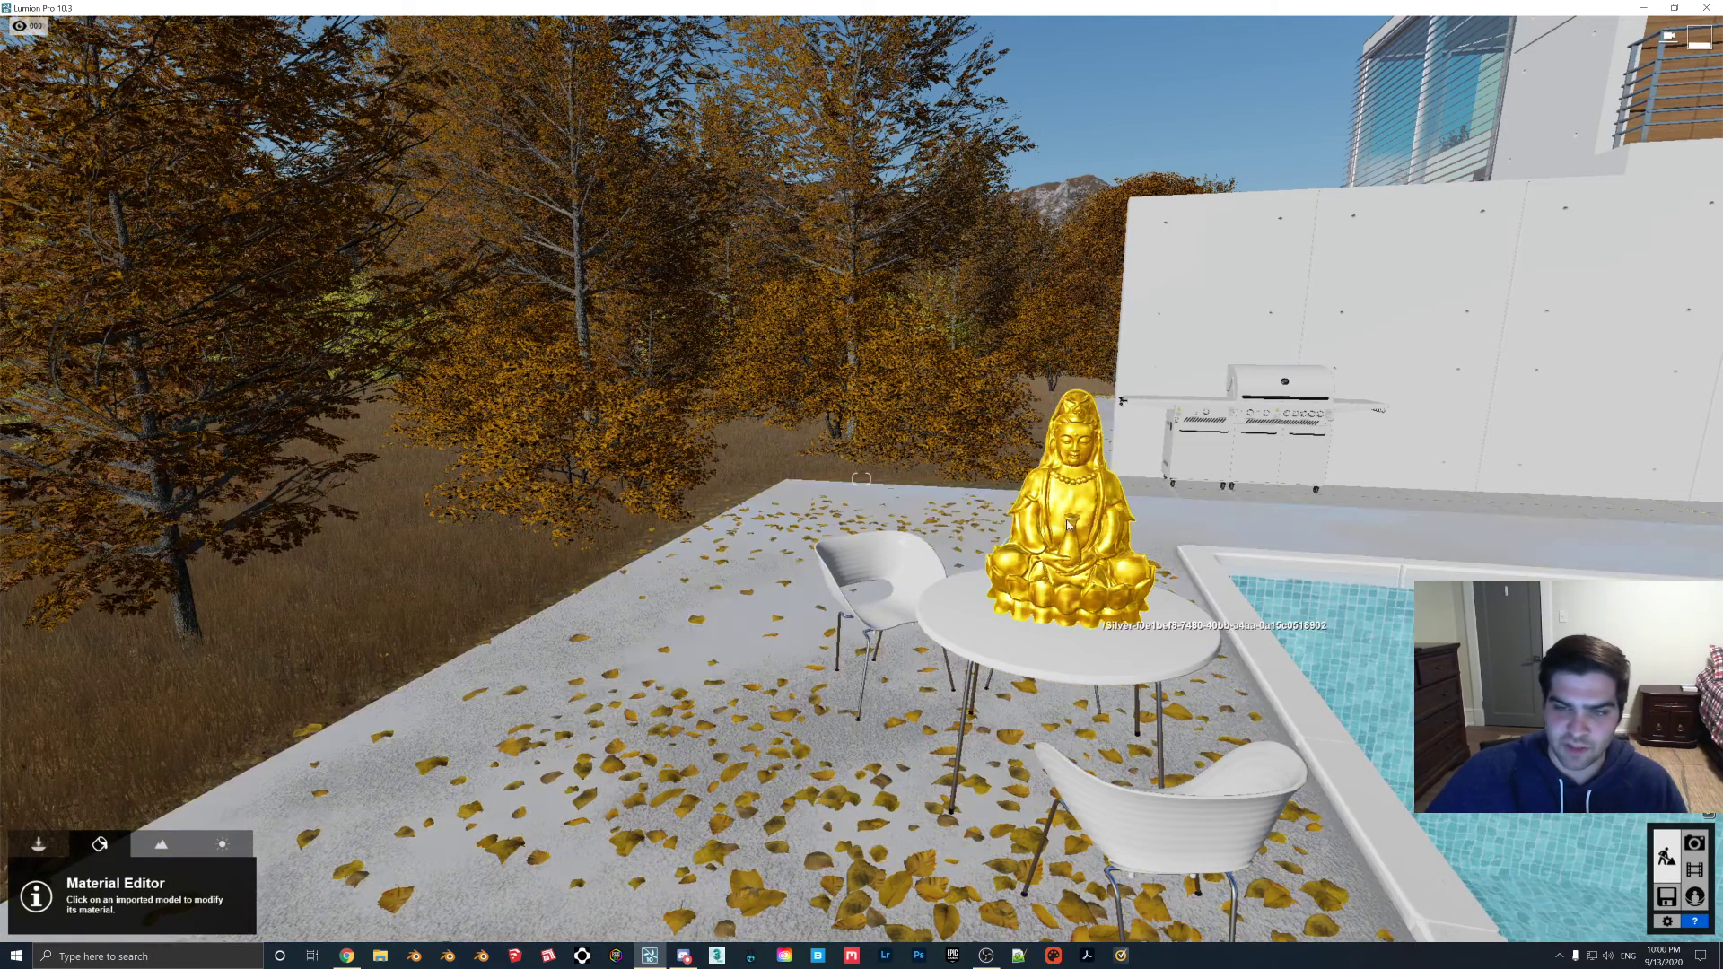
Place the imported RangeRover model from the Objects library beside the table and statue.
left_click(1061, 517)
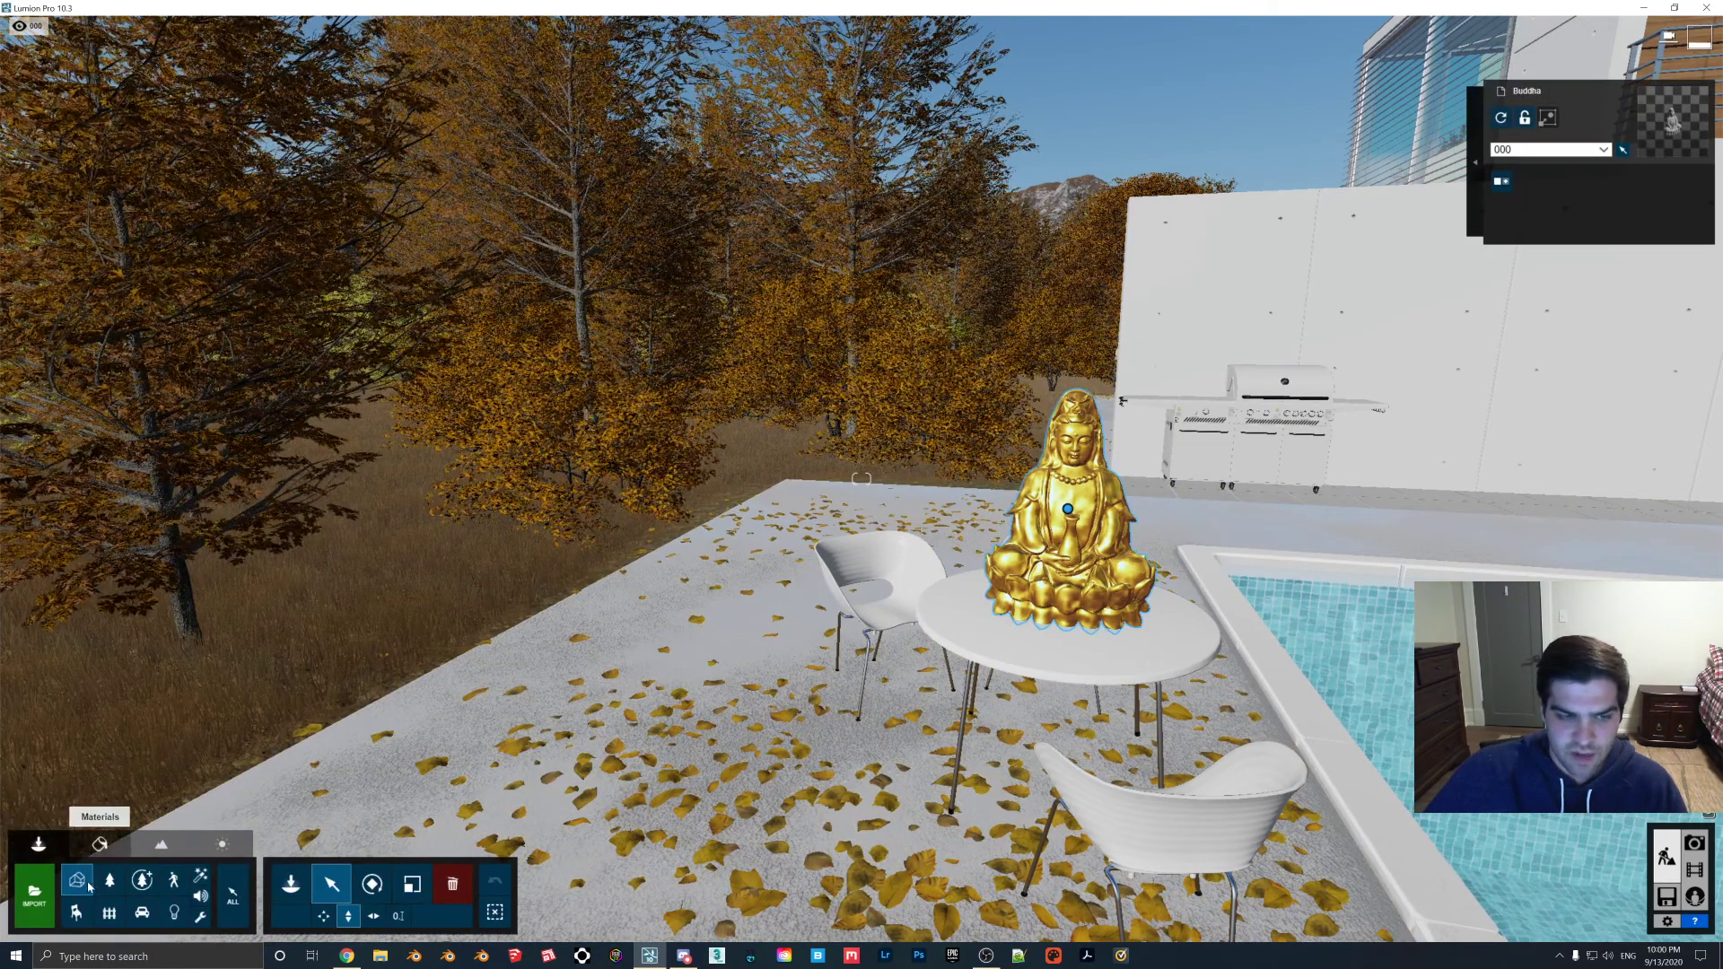
left_click(75, 880)
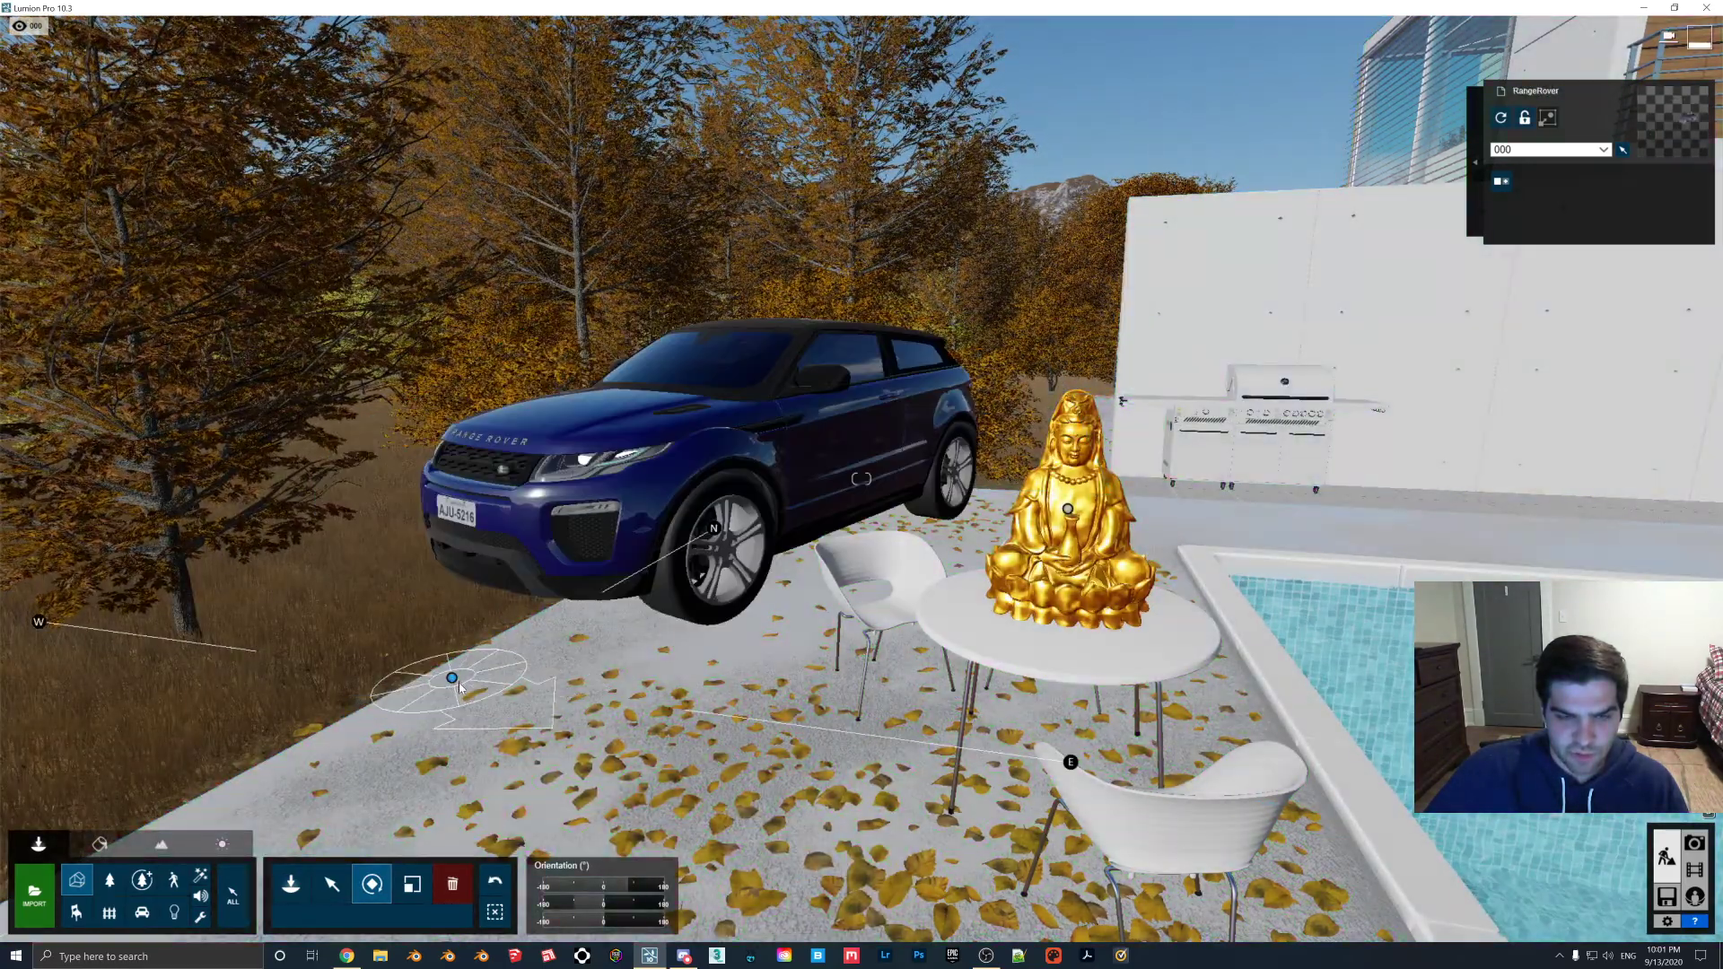
left_click(411, 883)
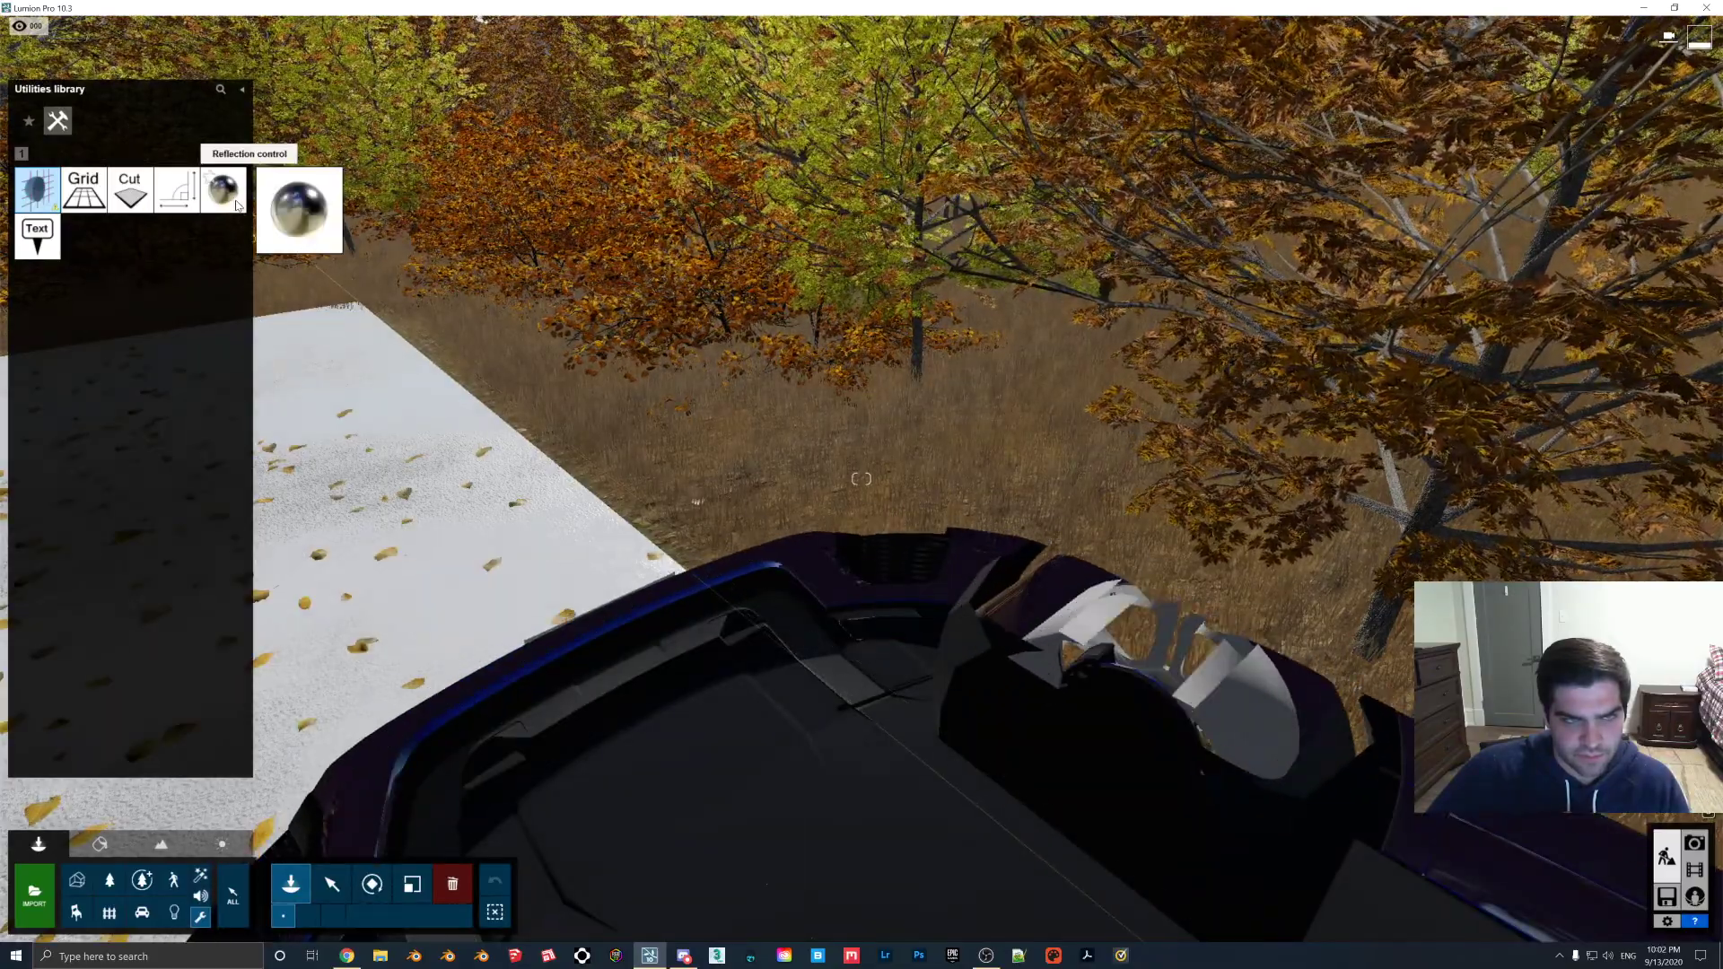
Select the Range Rover's body paint and raise its specular reflection.
left_click(224, 192)
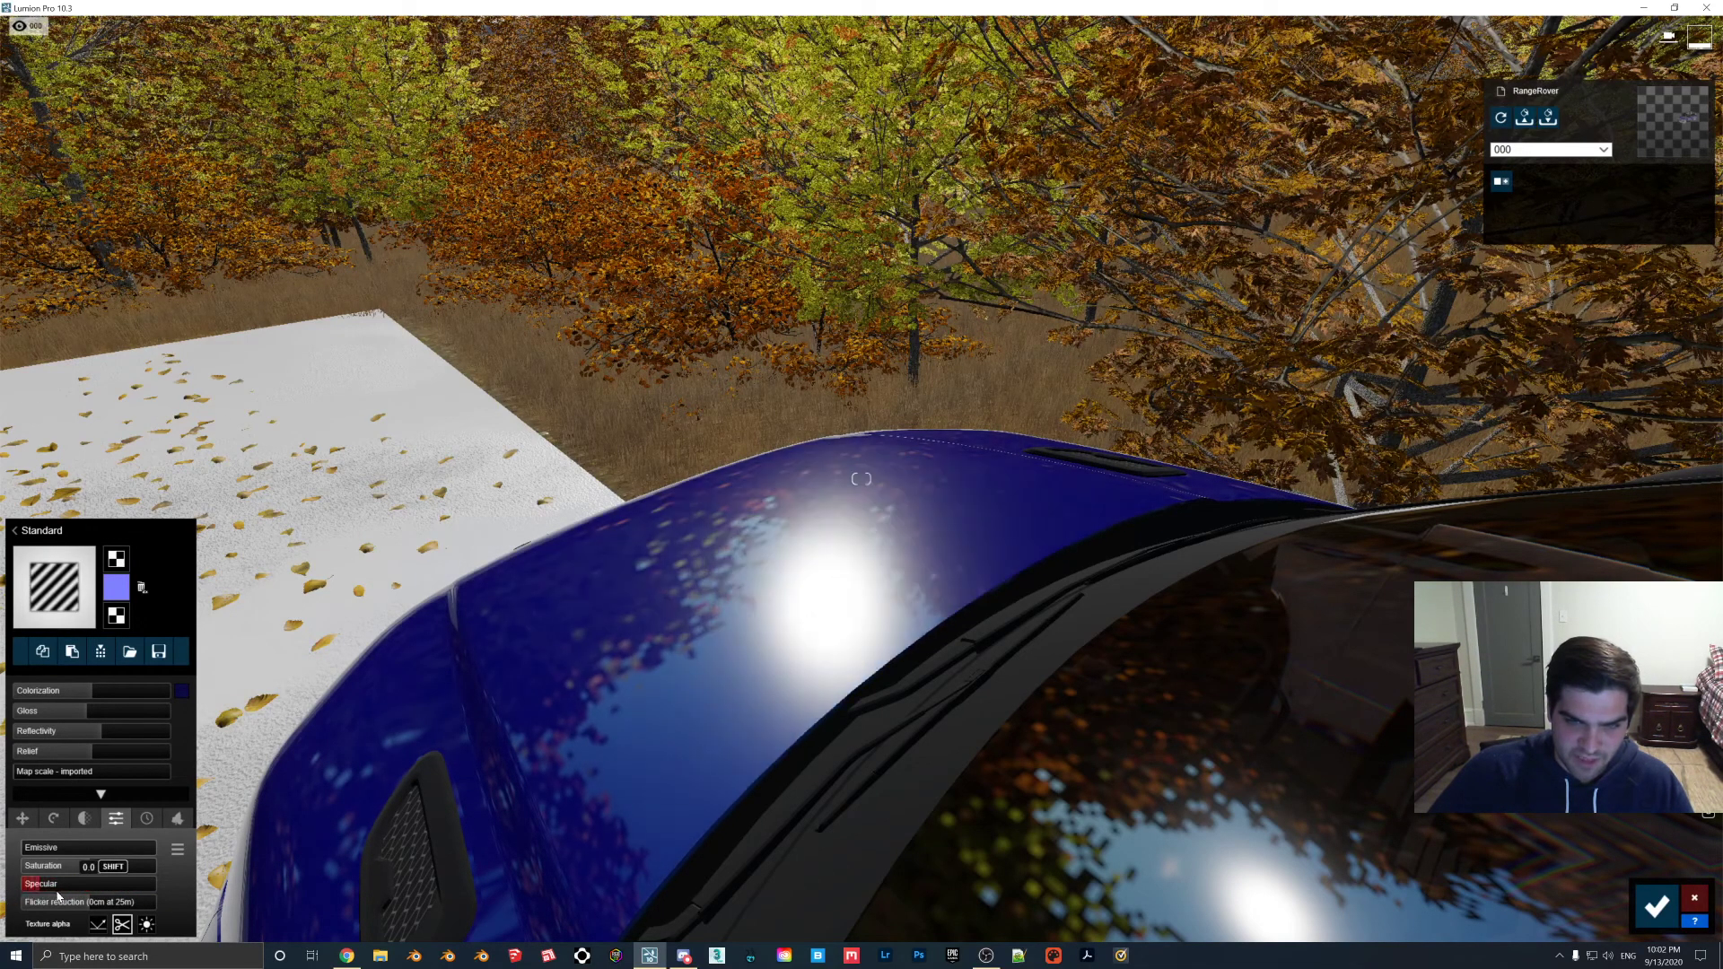
left_click_drag(49, 866, 98, 866)
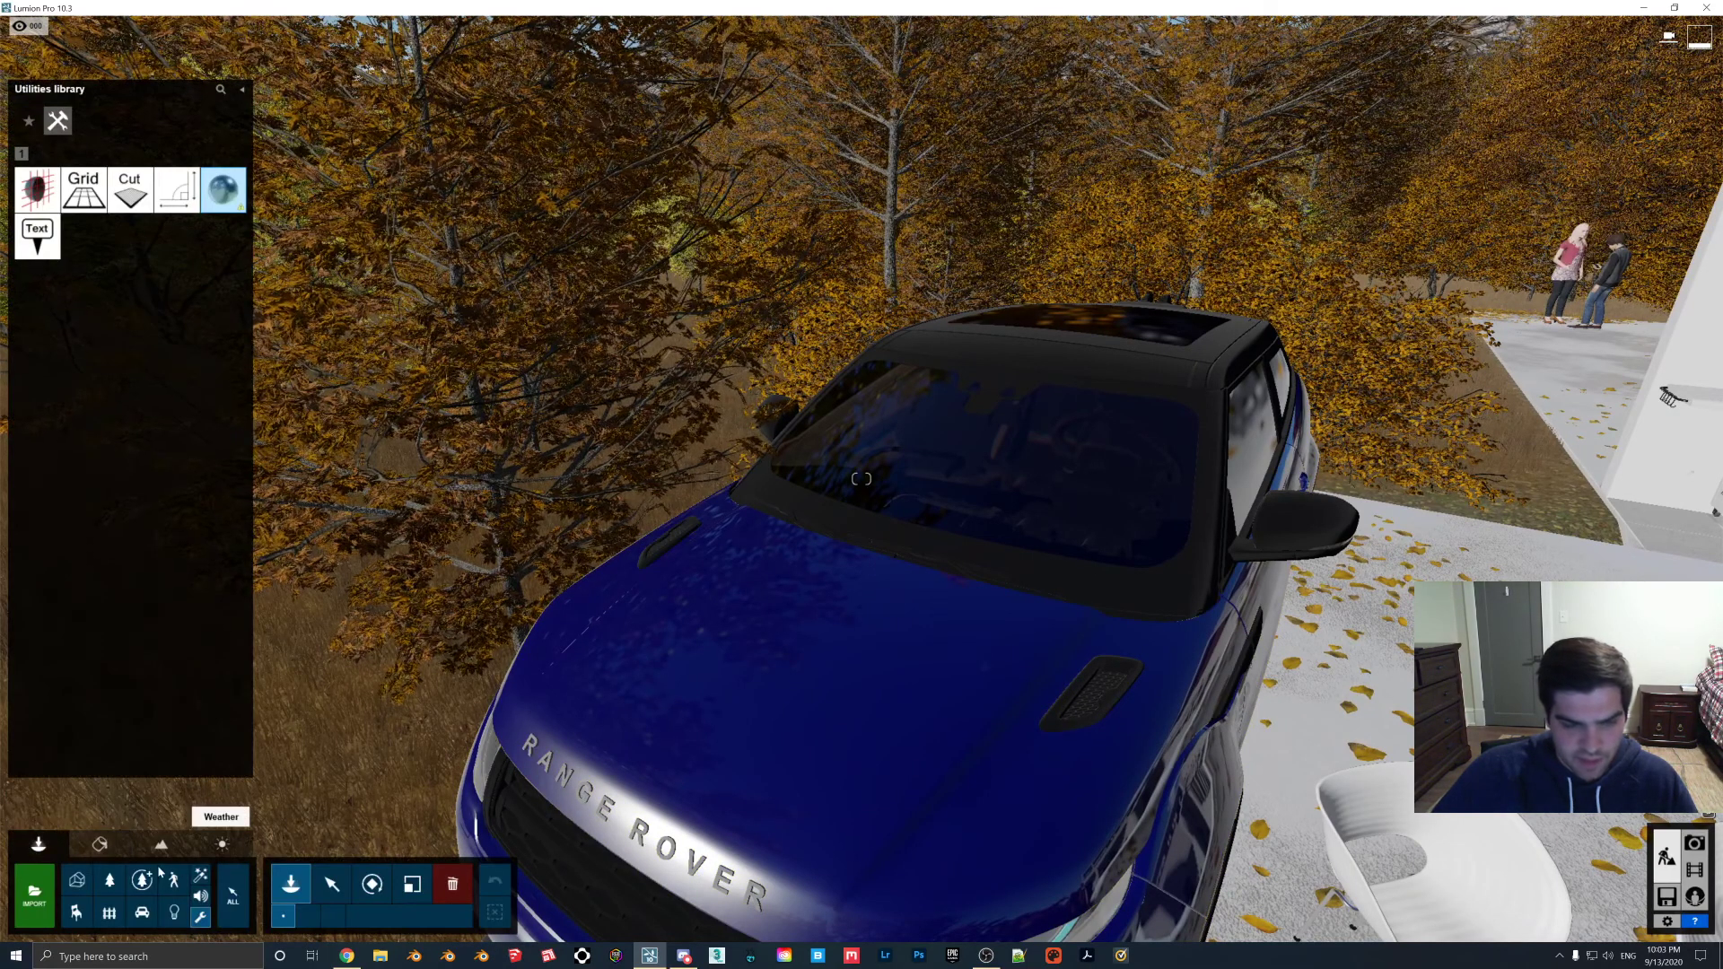
Browse the Lights library to the Area Lights collection.
left_click(173, 911)
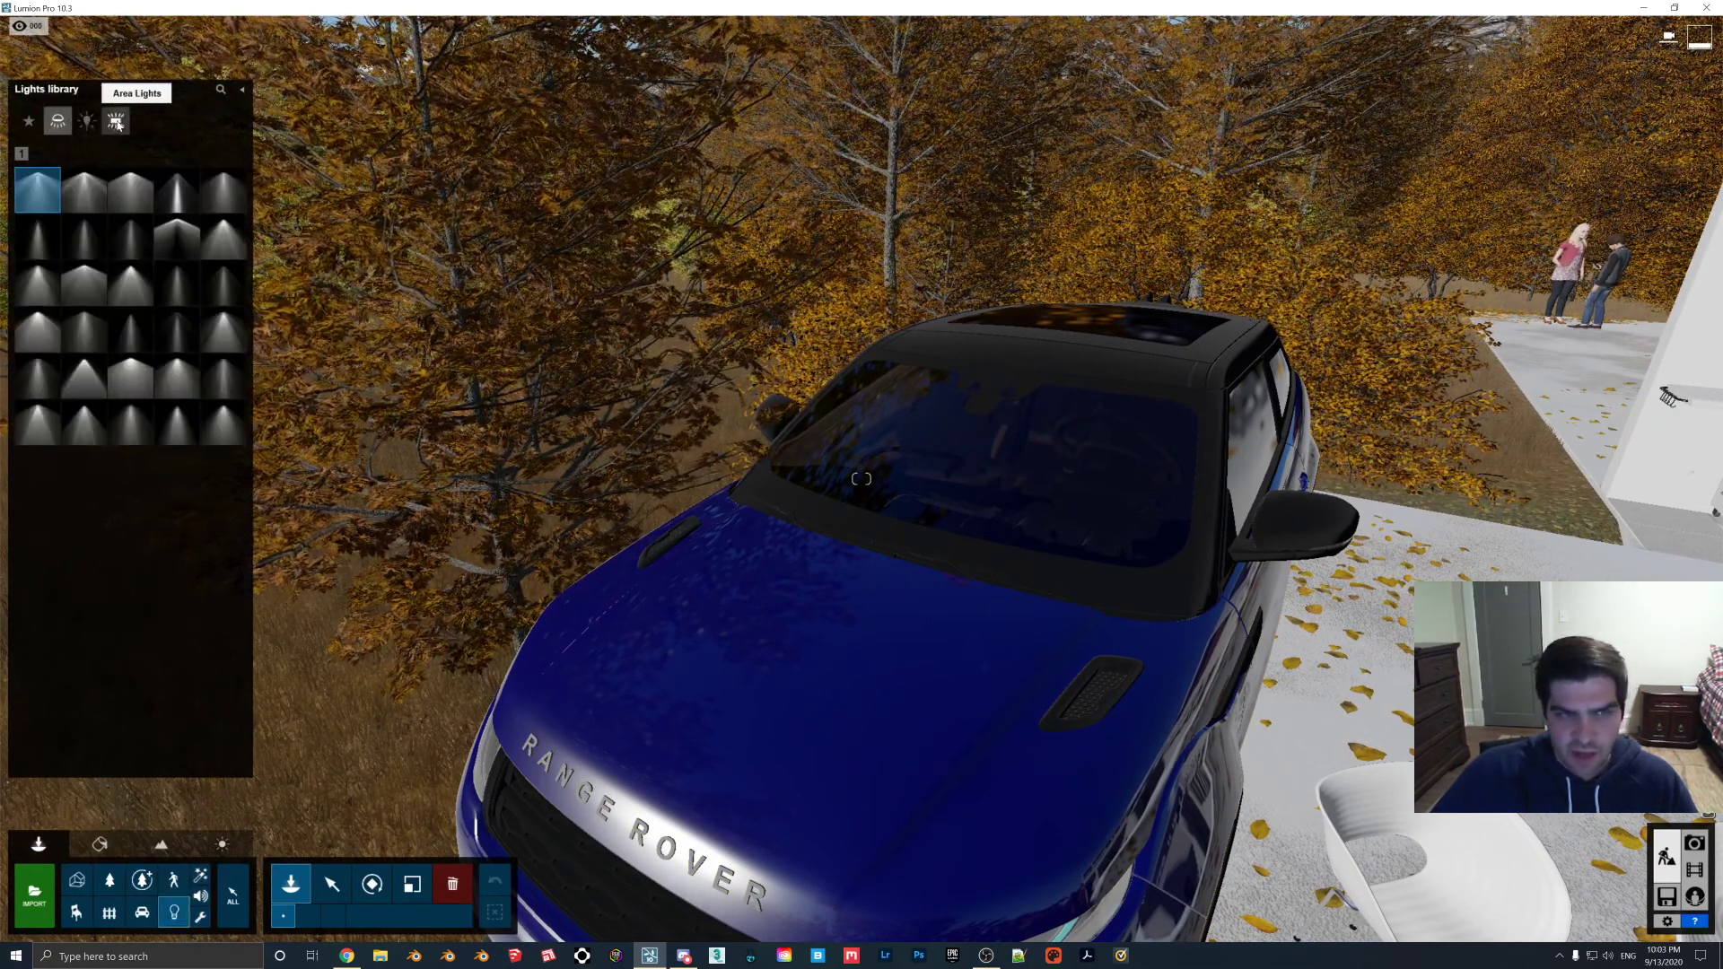
left_click(57, 122)
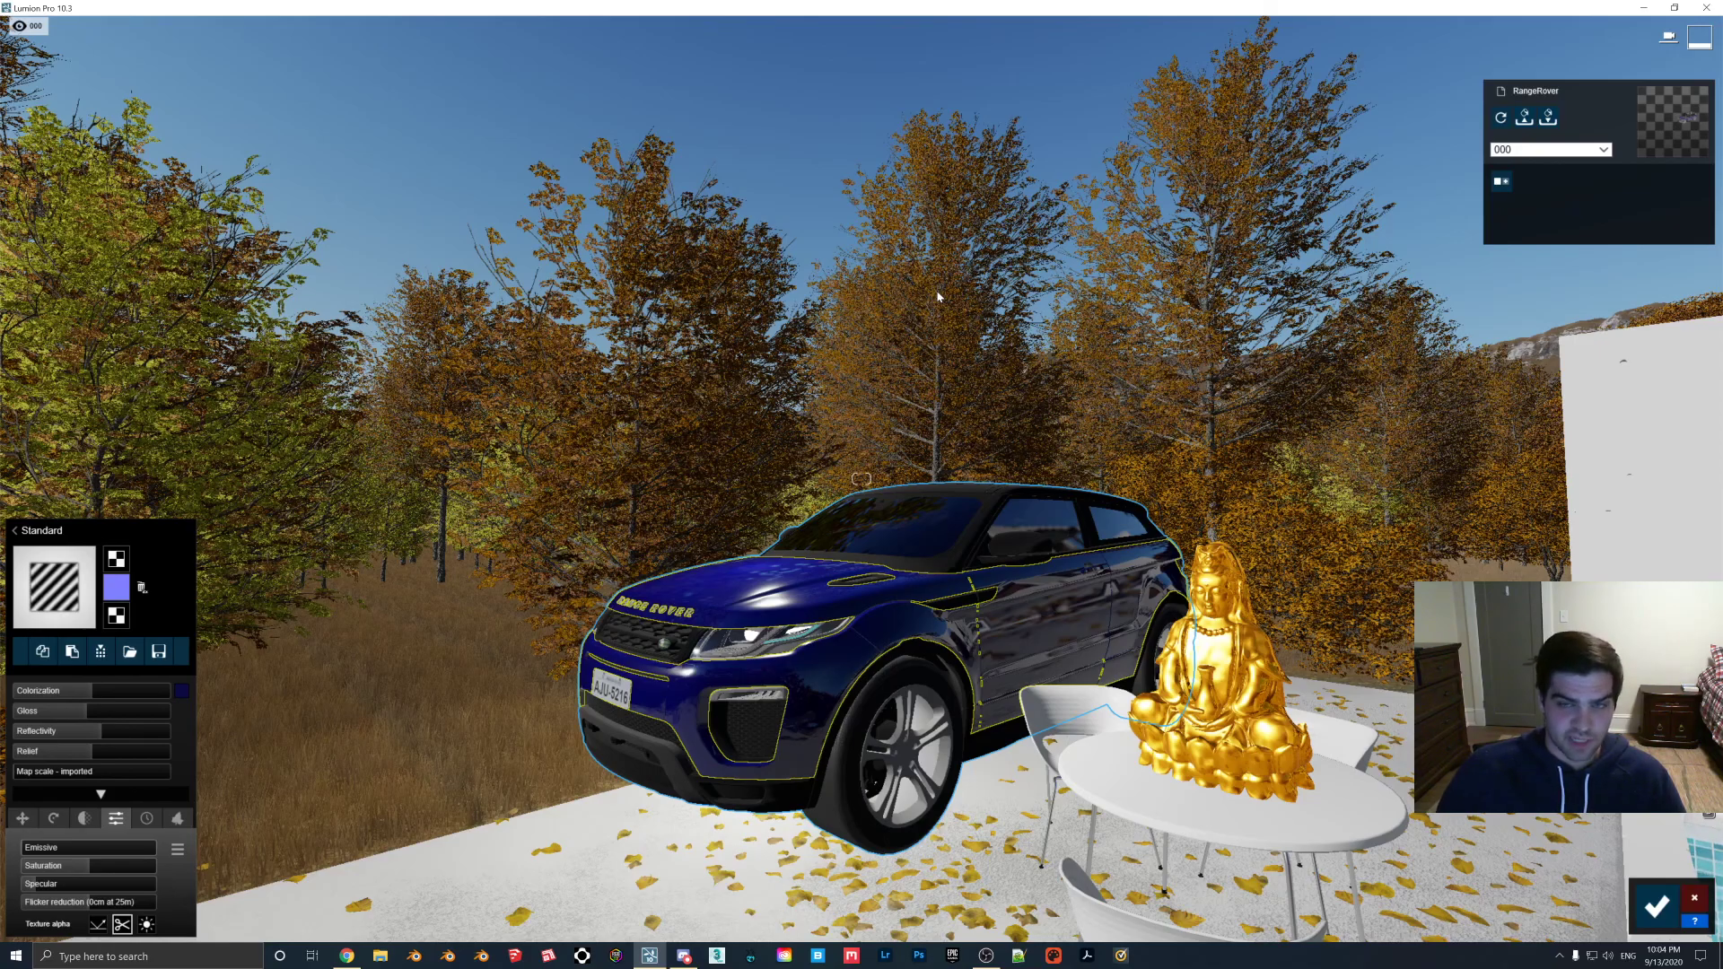
mouse_move(1014, 427)
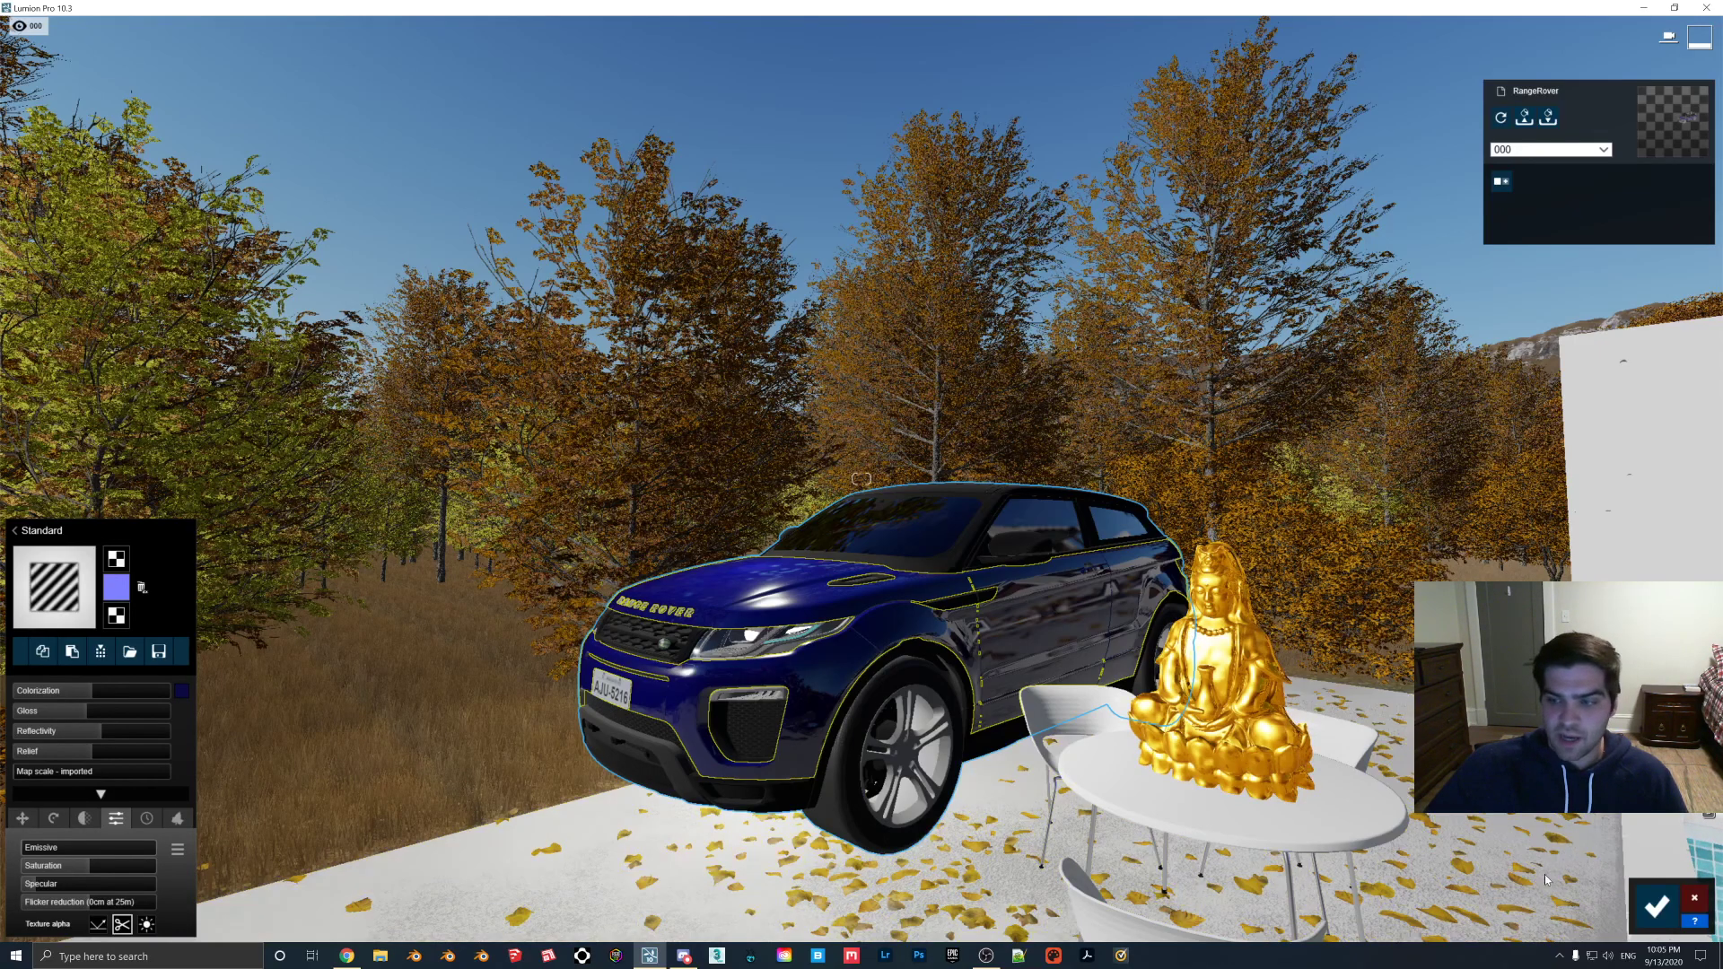
mouse_move(1657, 904)
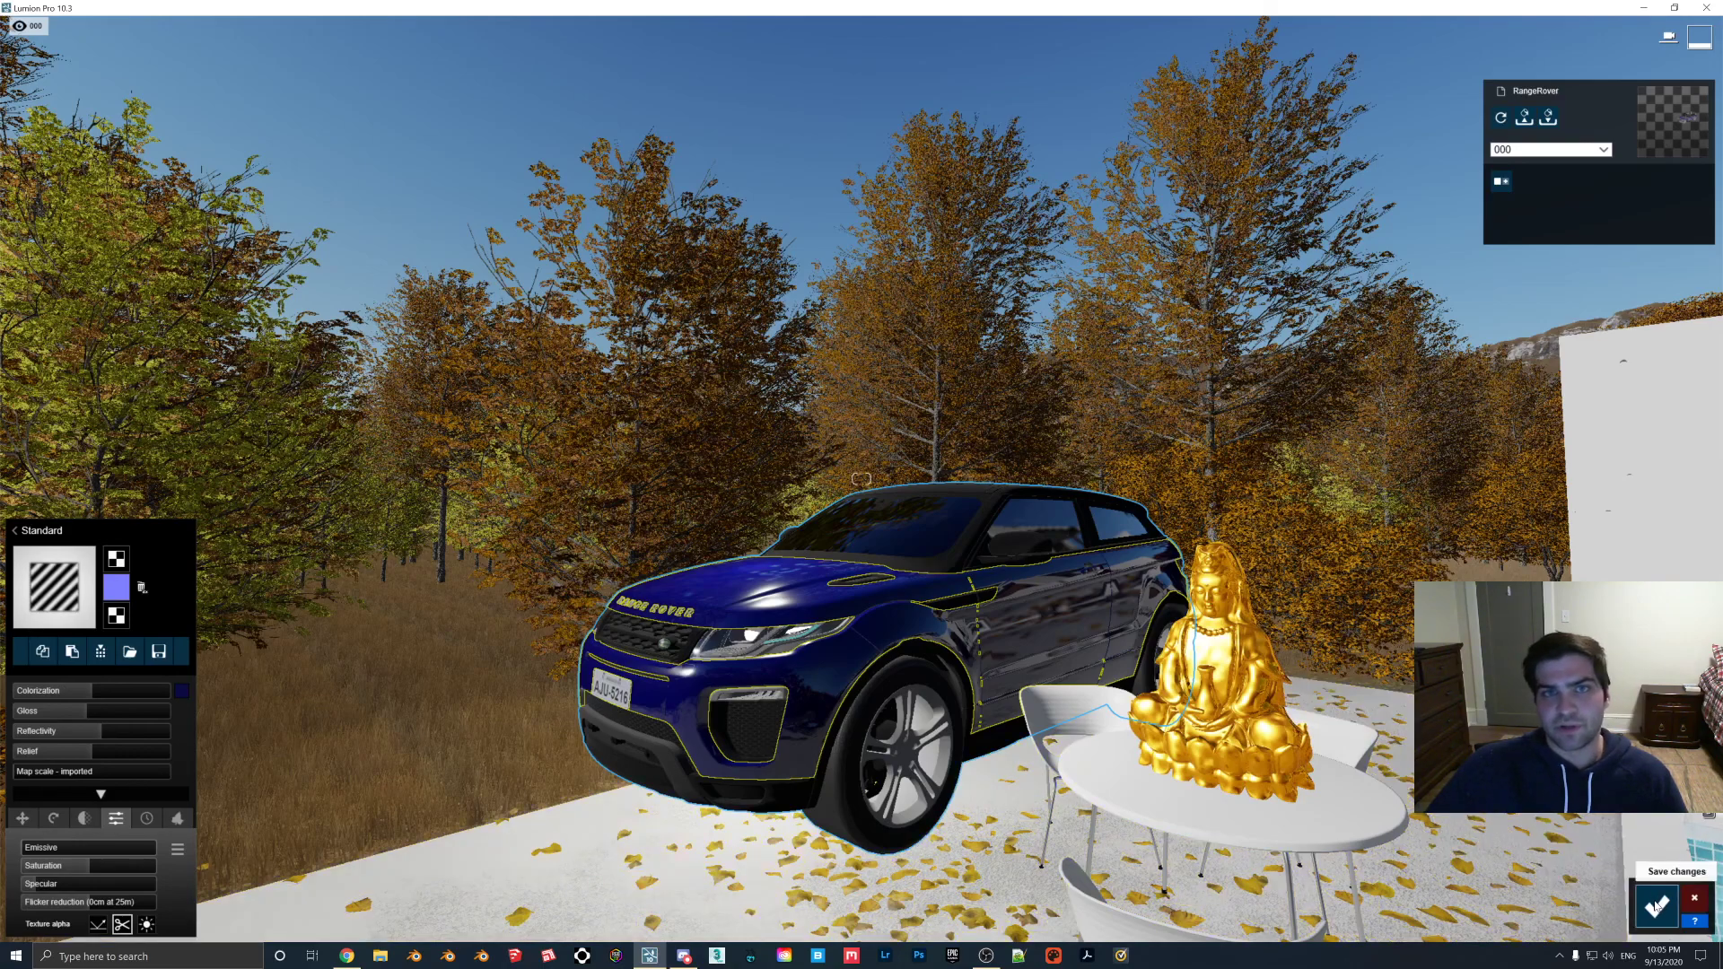